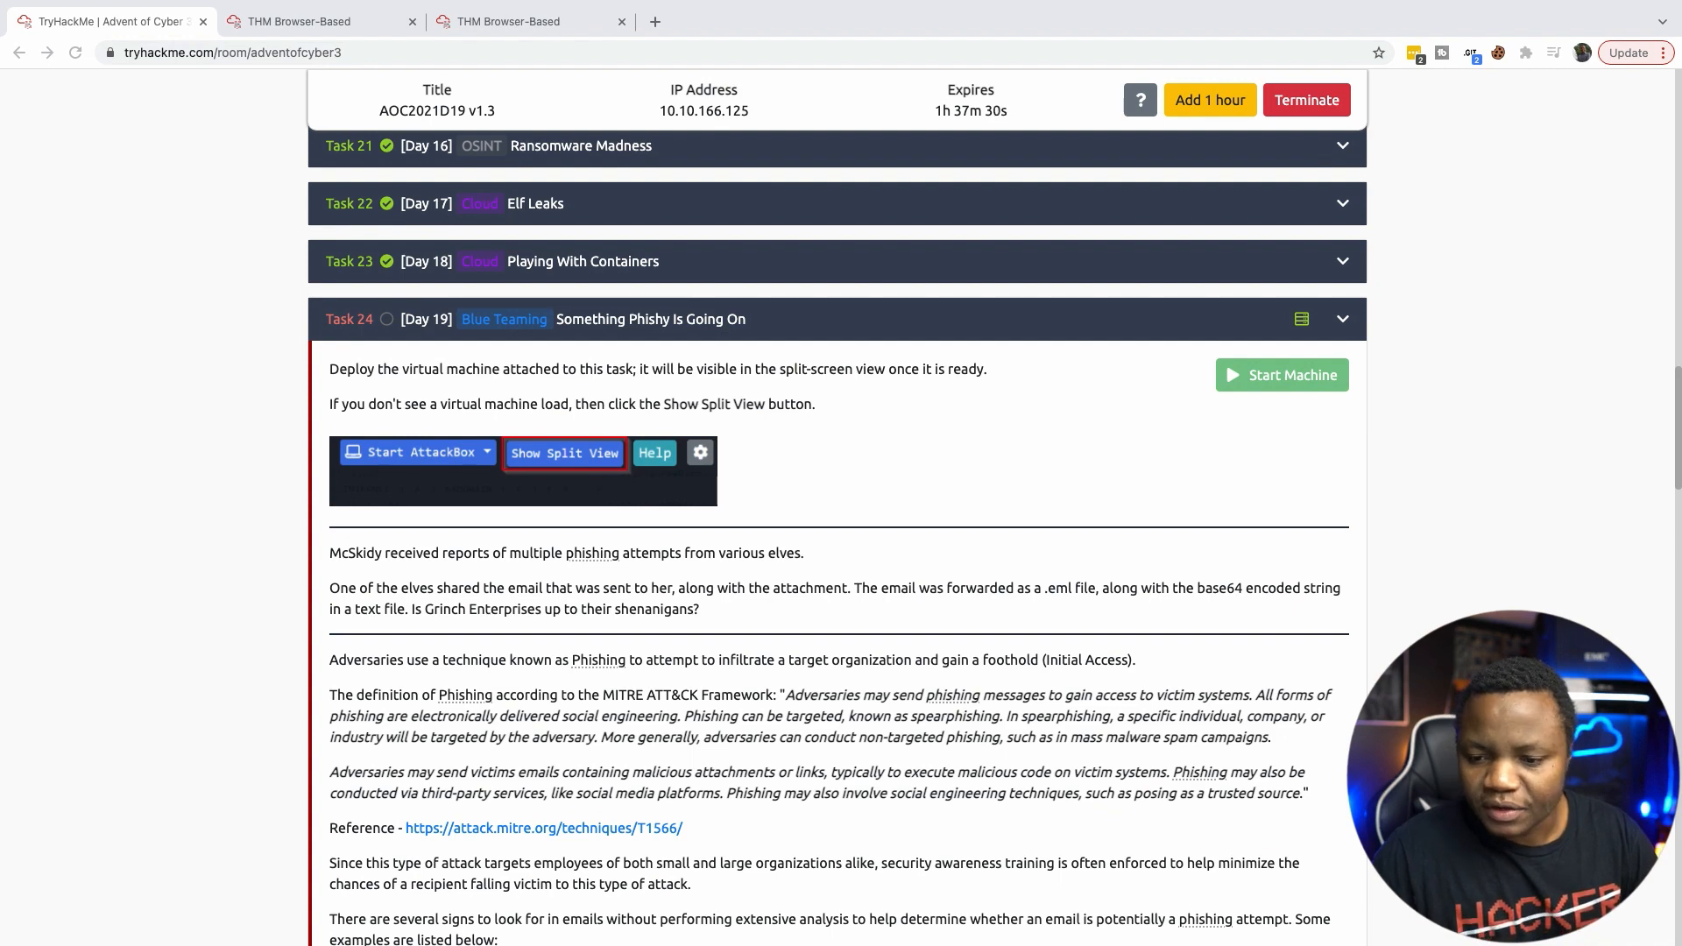
Step: Scroll the Day 19 task page down to its 'Answer the questions below' section
{"action": "scroll", "scroll_direction": "down", "scroll_amount": 3}
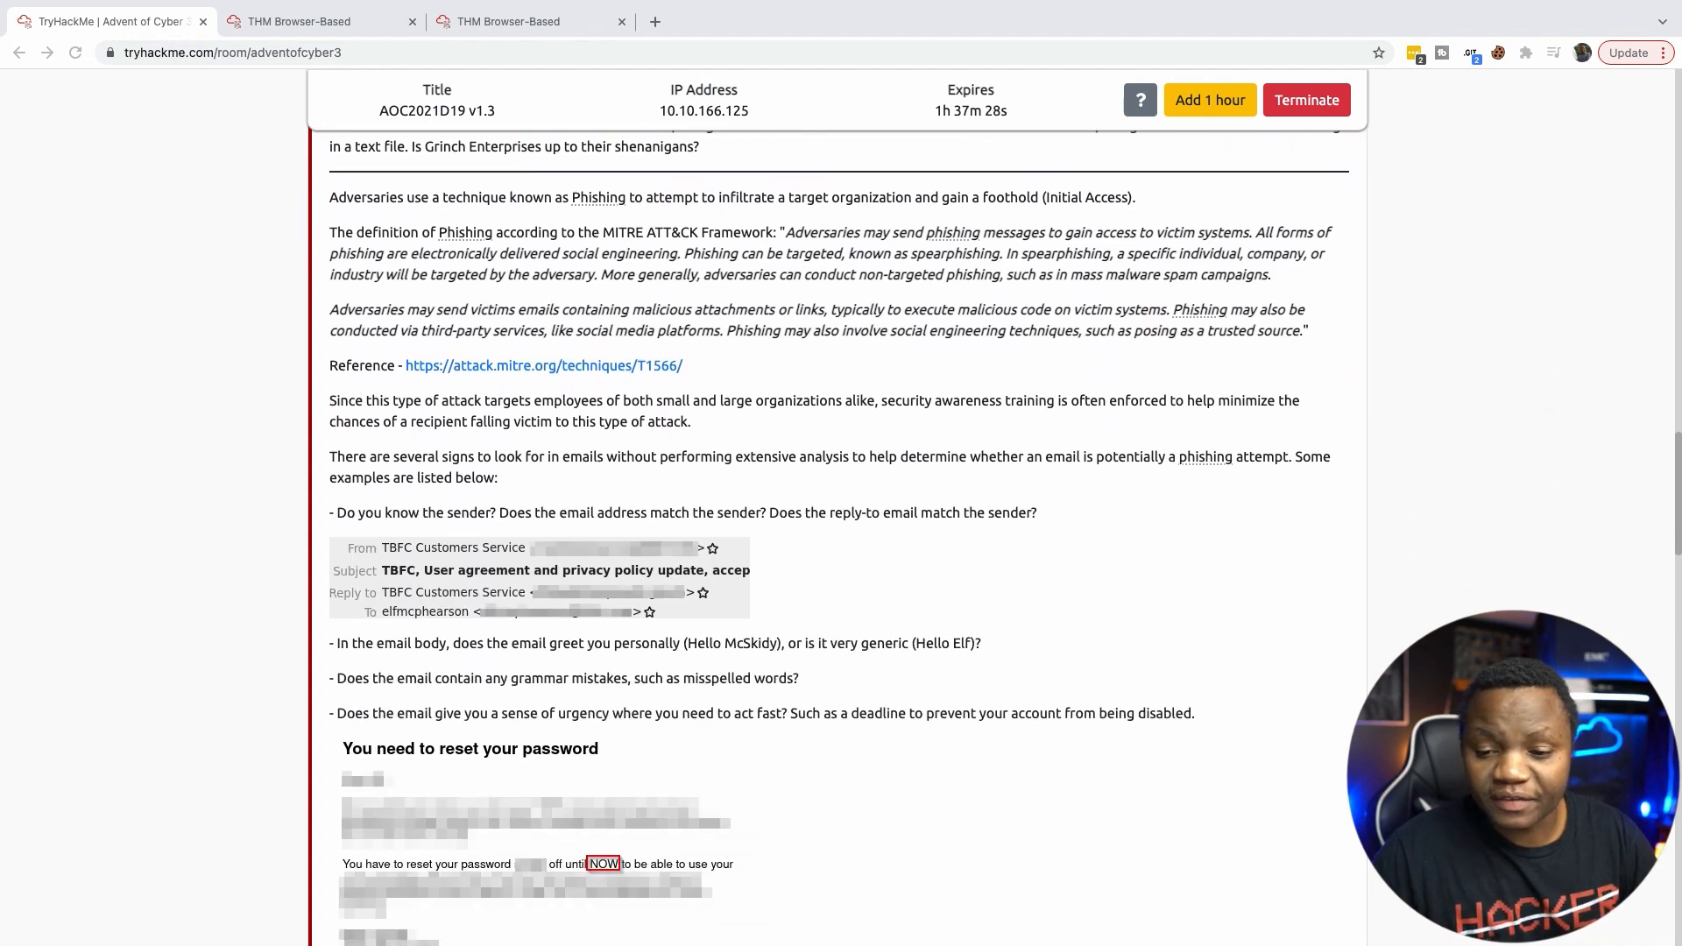
{"action": "scroll", "scroll_direction": "down", "scroll_amount": 3}
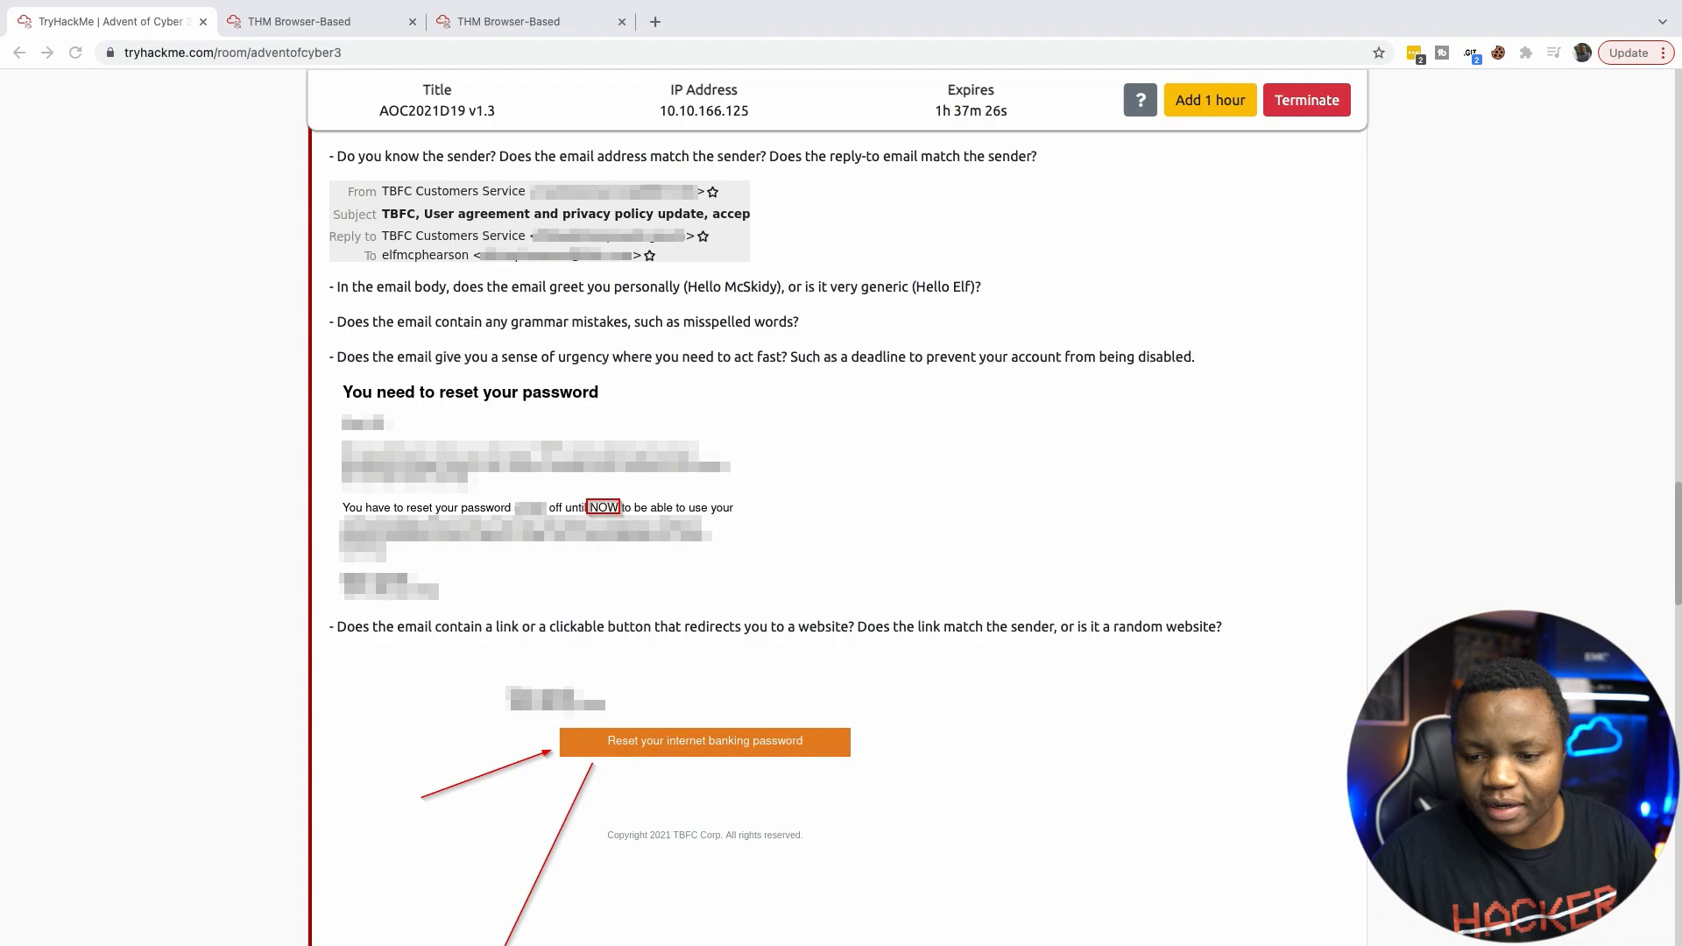
{"action": "scroll", "scroll_direction": "down", "scroll_amount": 3}
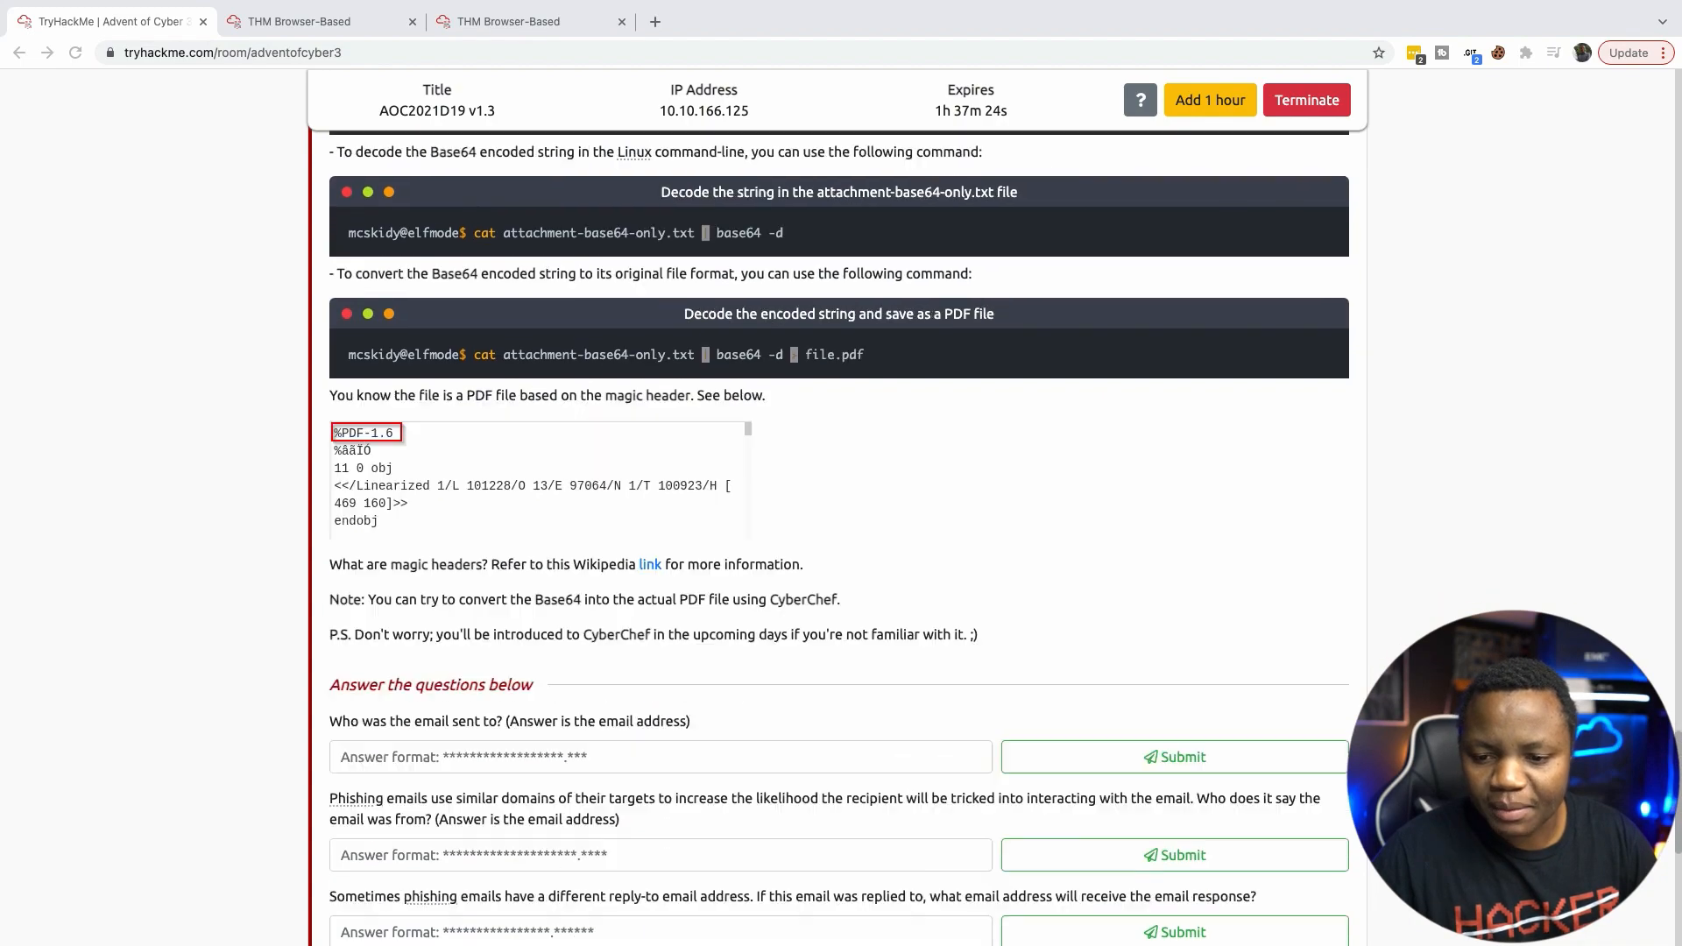
{"action": "scroll", "scroll_direction": "down", "scroll_amount": 3}
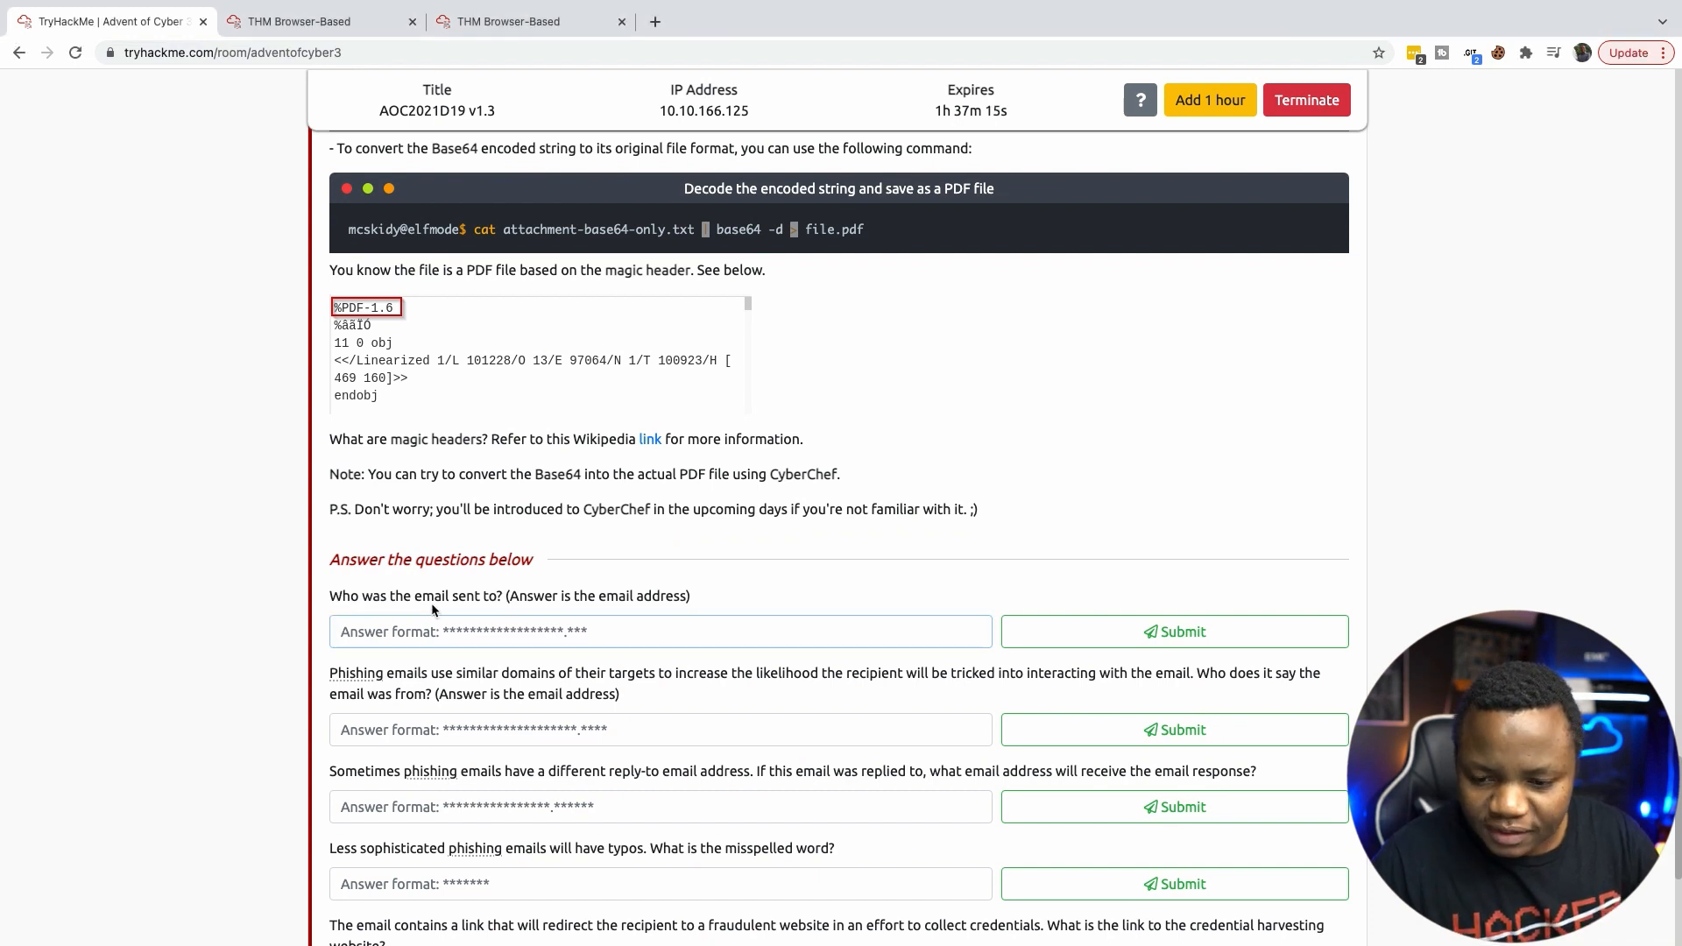
{"action": "mouse_move", "coordinate": [1006, 240]}
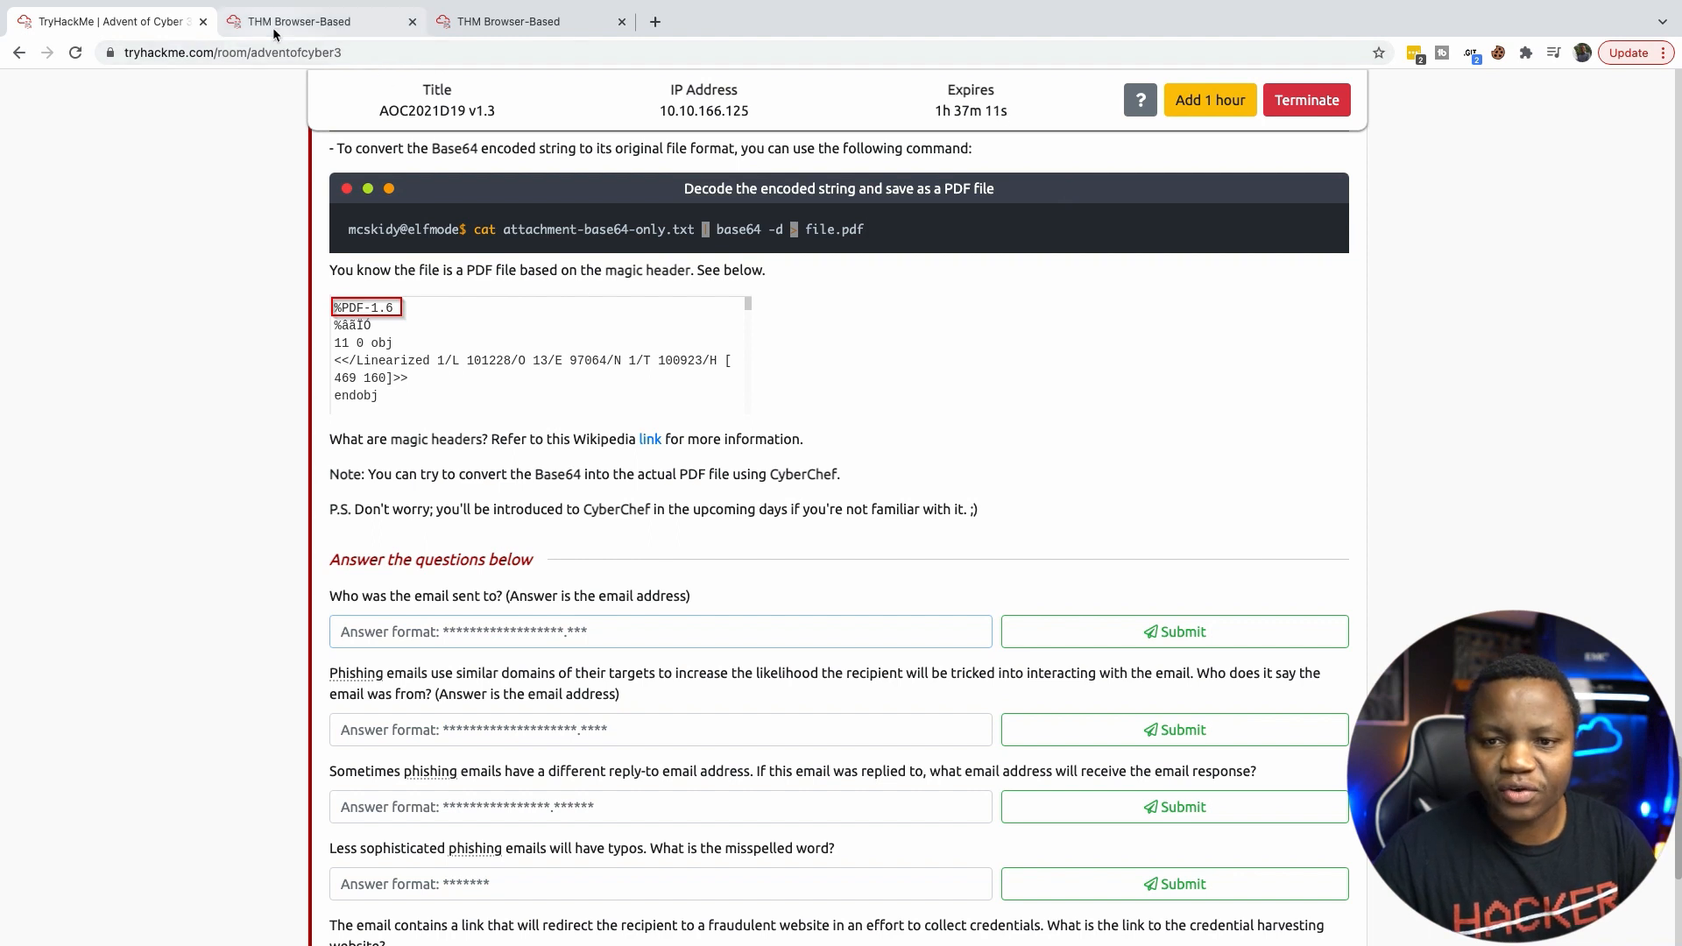
Step: In the VM's Email Artifacts folder, open email.eml in Thunderbird
{"action": "left_click", "coordinate": [312, 21]}
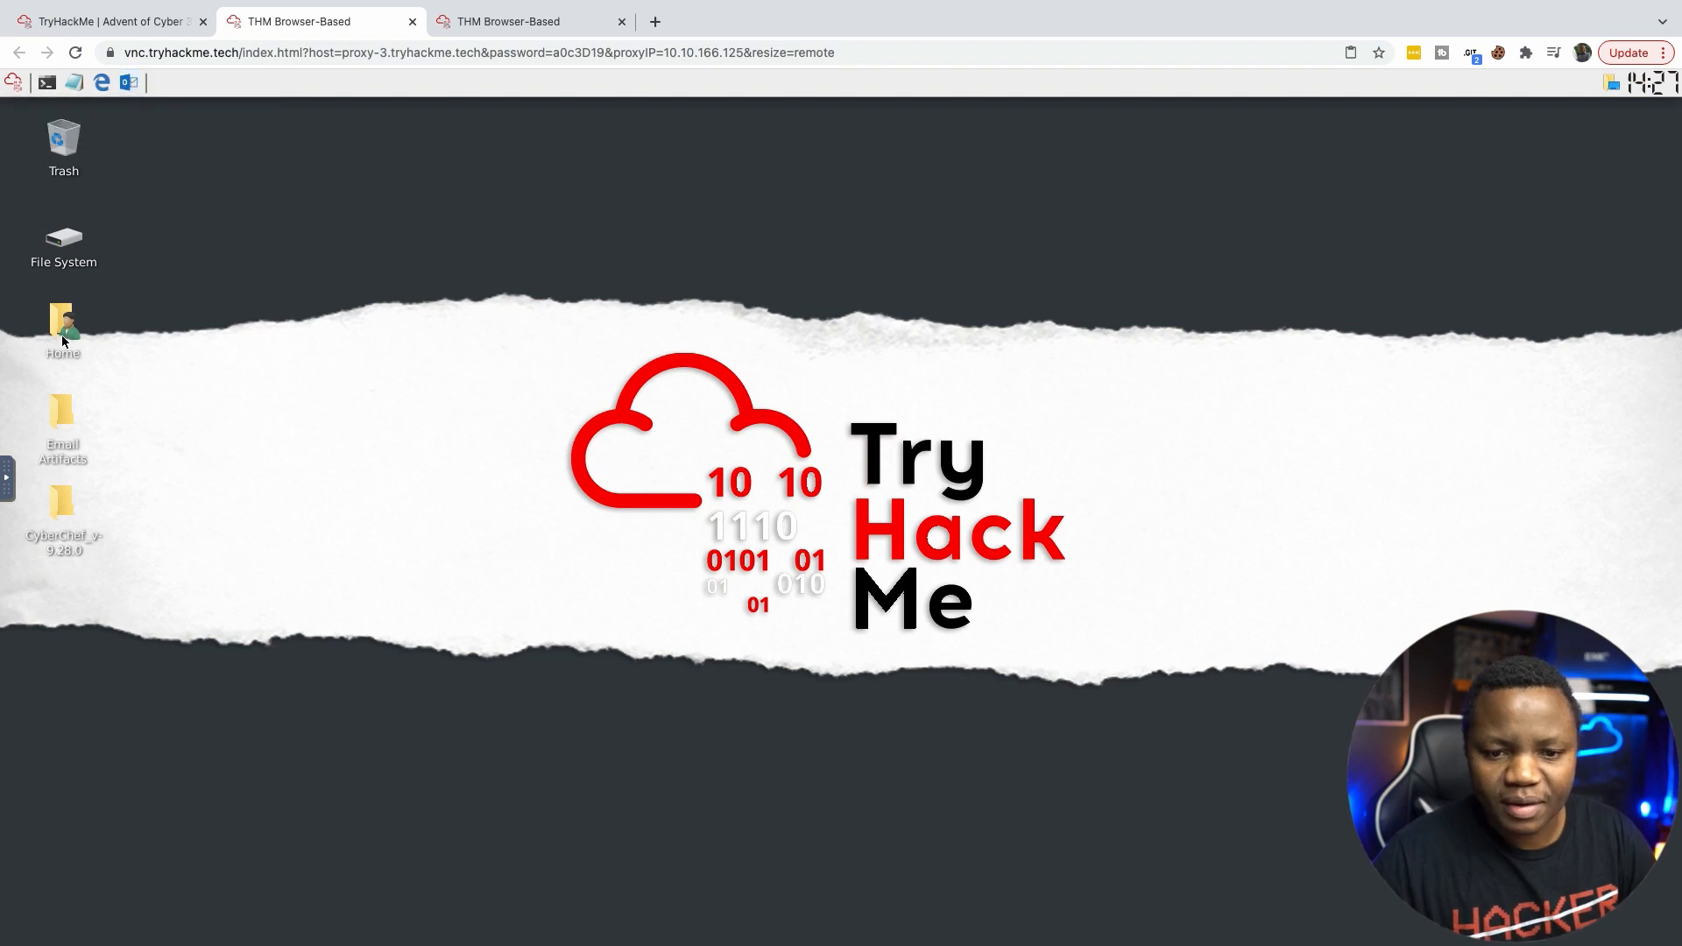
{"action": "double_click", "coordinate": [61, 426]}
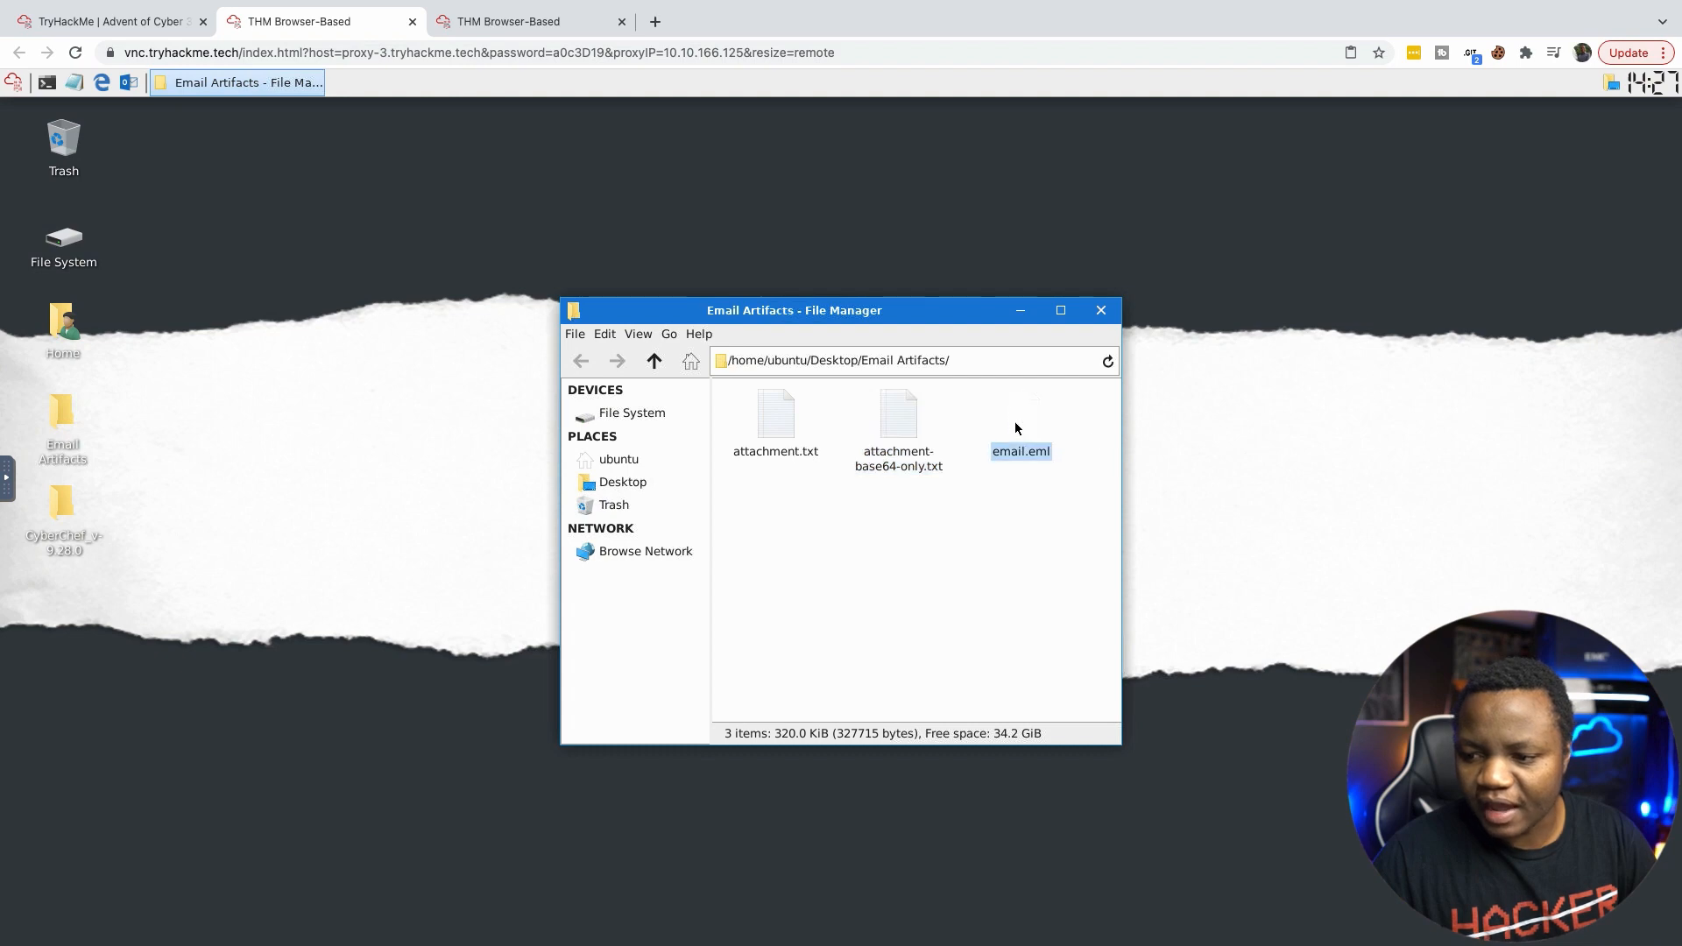
{"action": "left_click", "coordinate": [897, 424]}
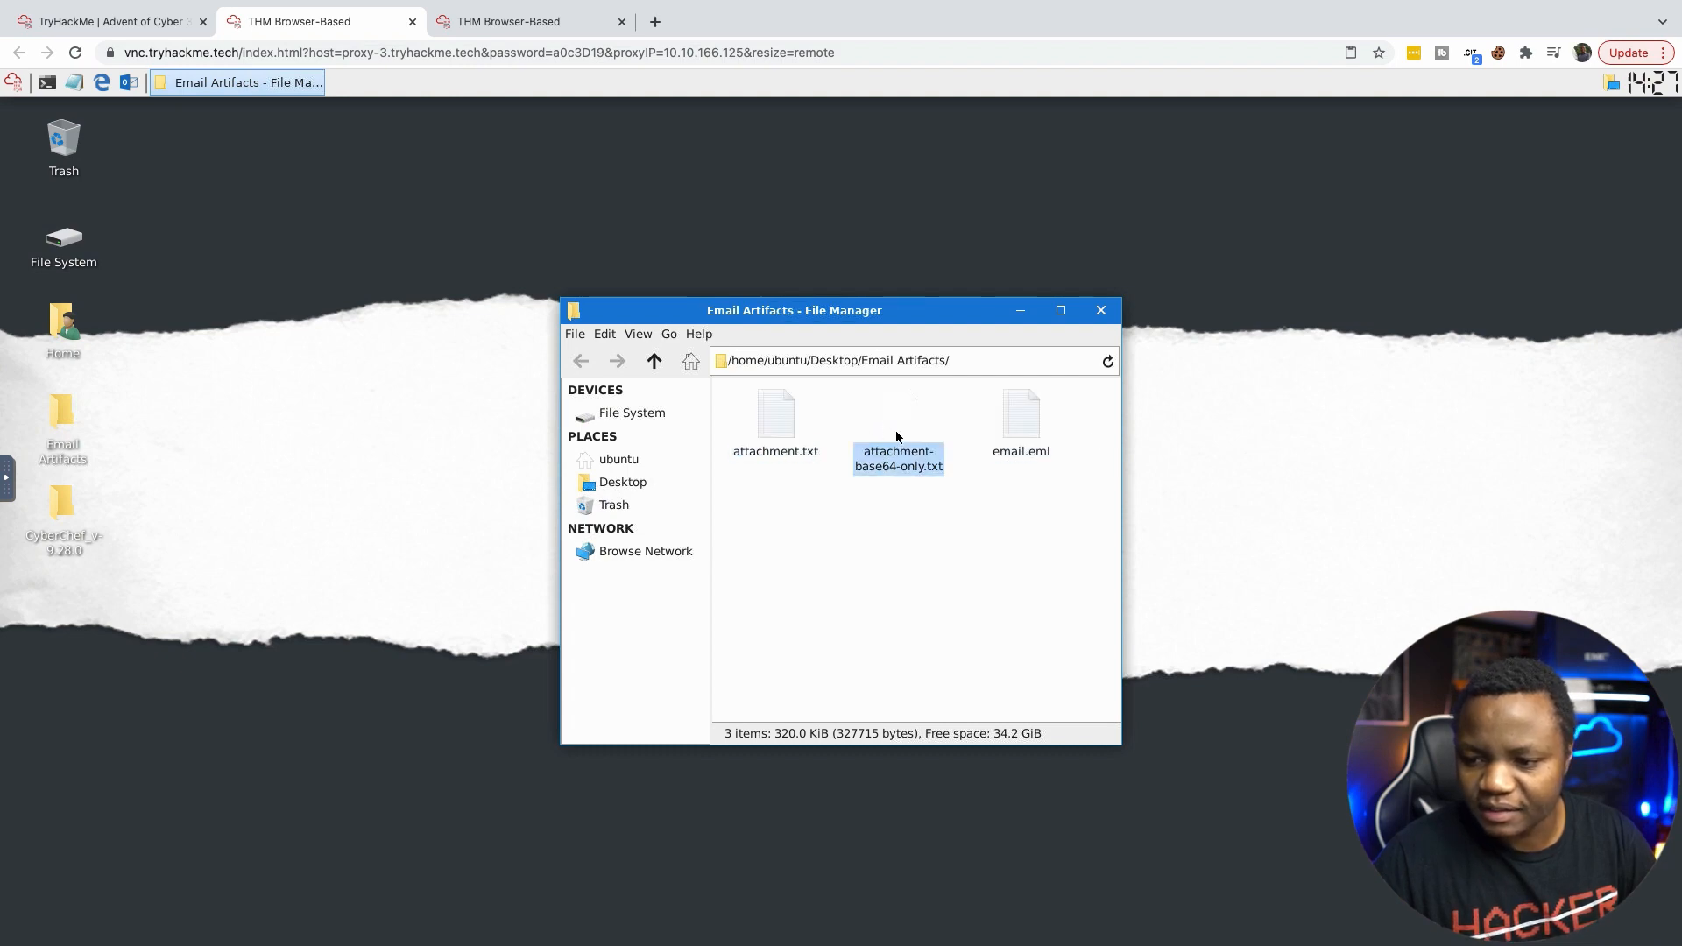
{"action": "mouse_move", "coordinate": [892, 484]}
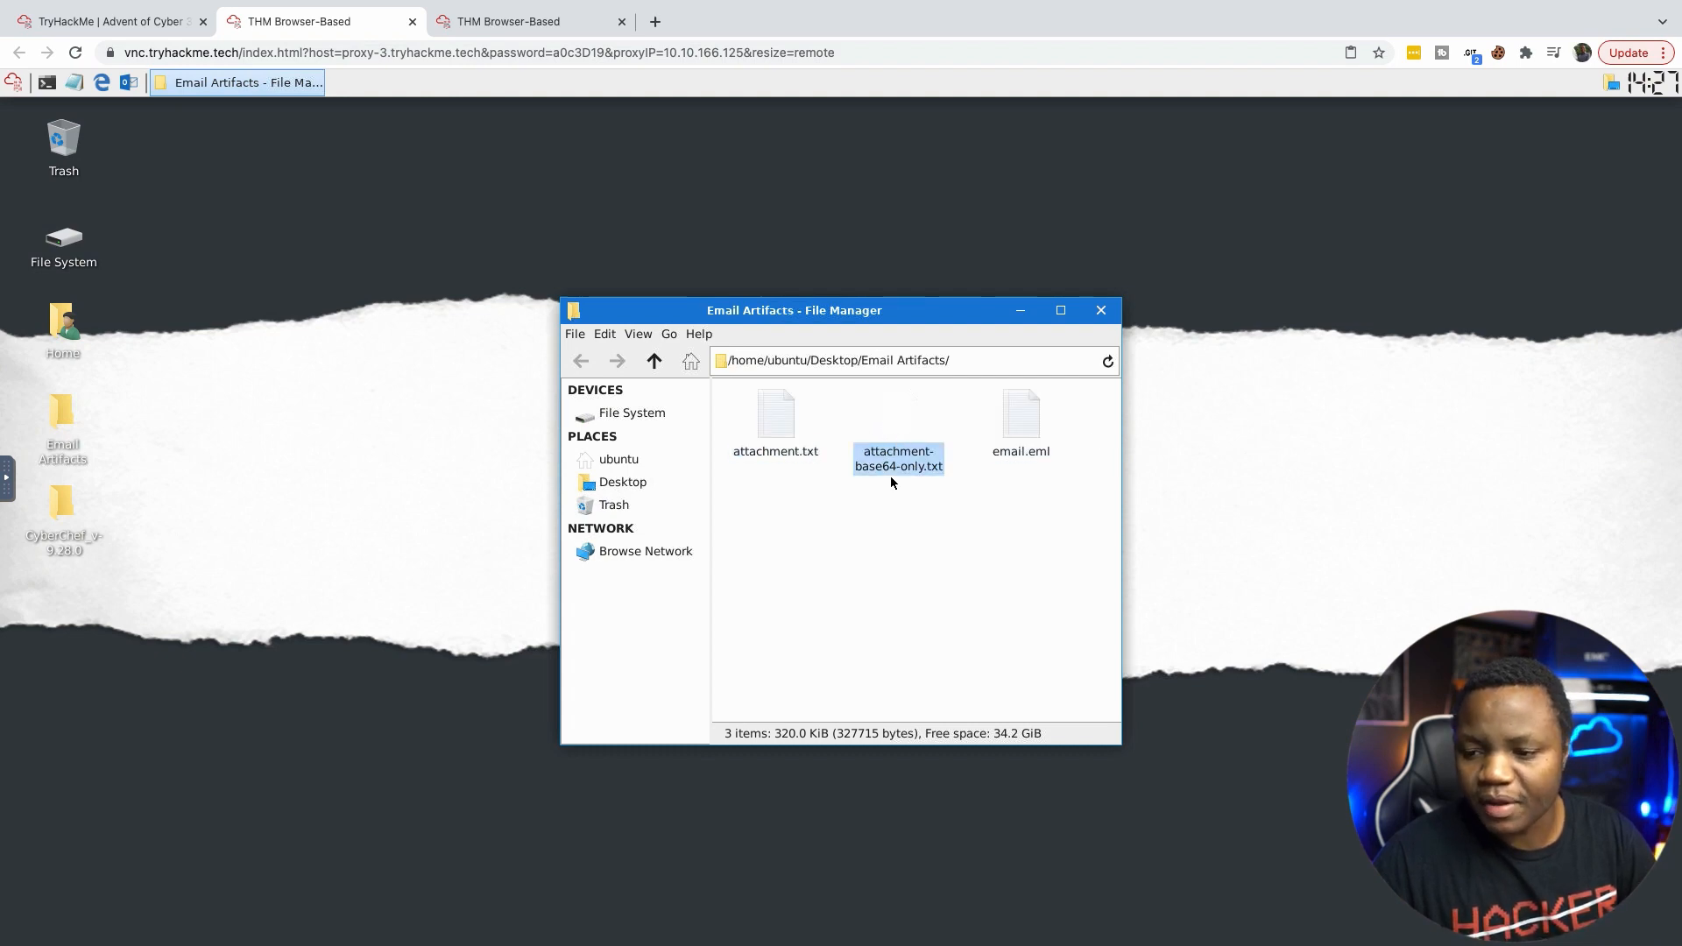
{"action": "left_click", "coordinate": [1020, 422]}
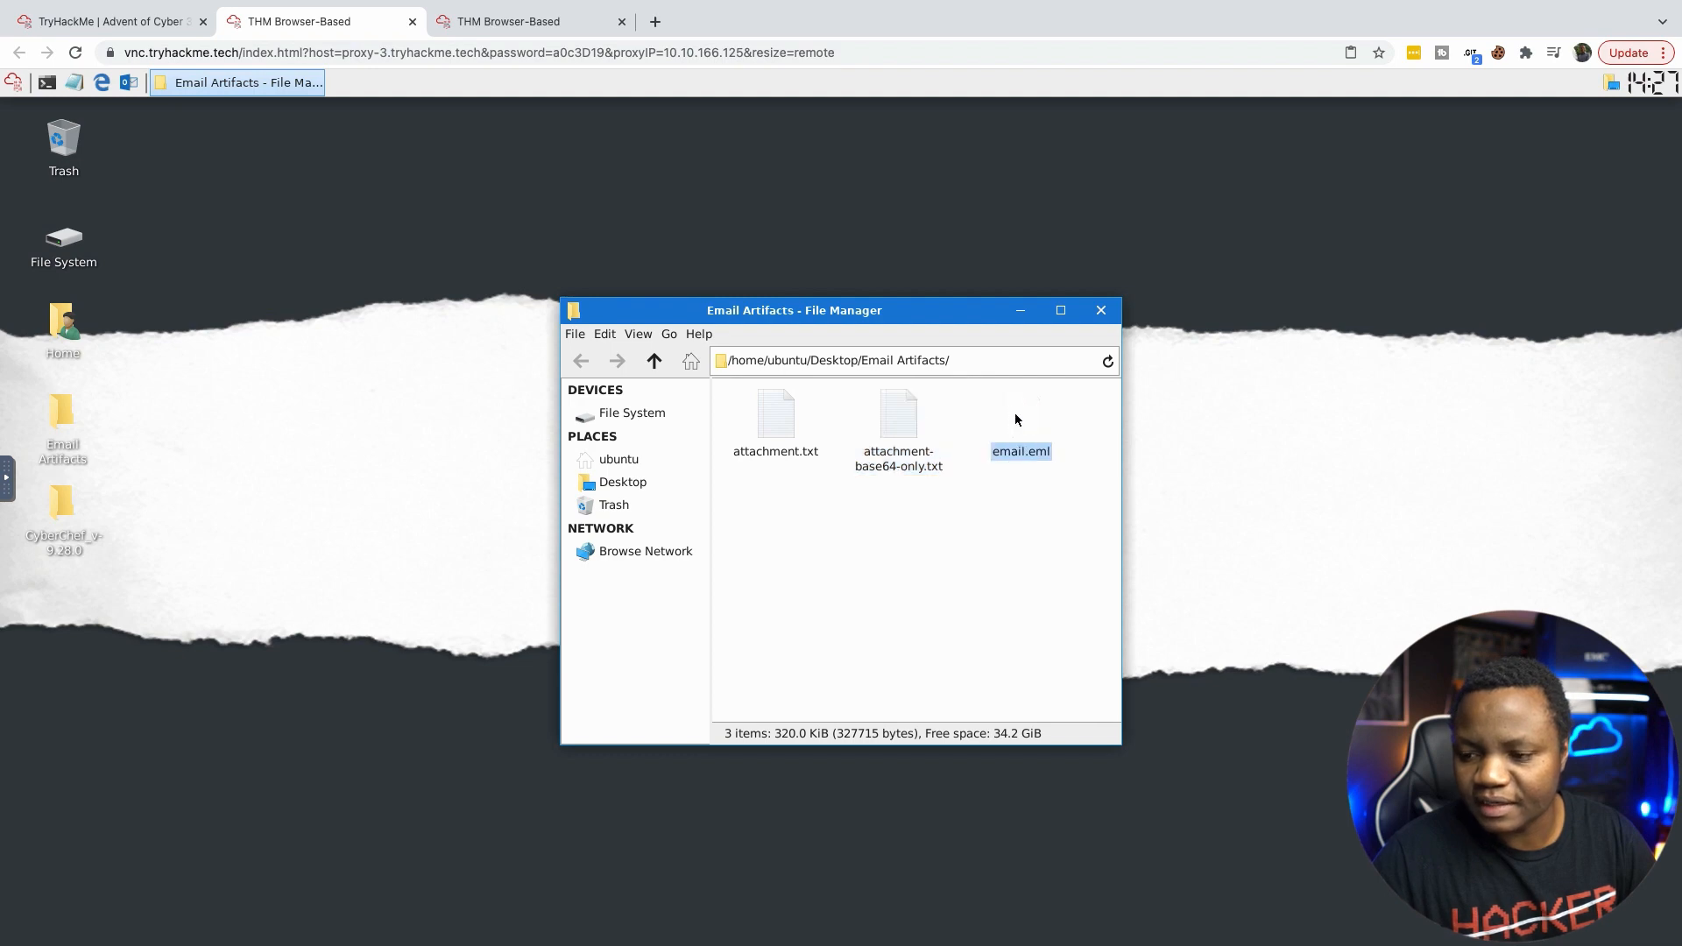
{"action": "double_click", "coordinate": [1020, 450]}
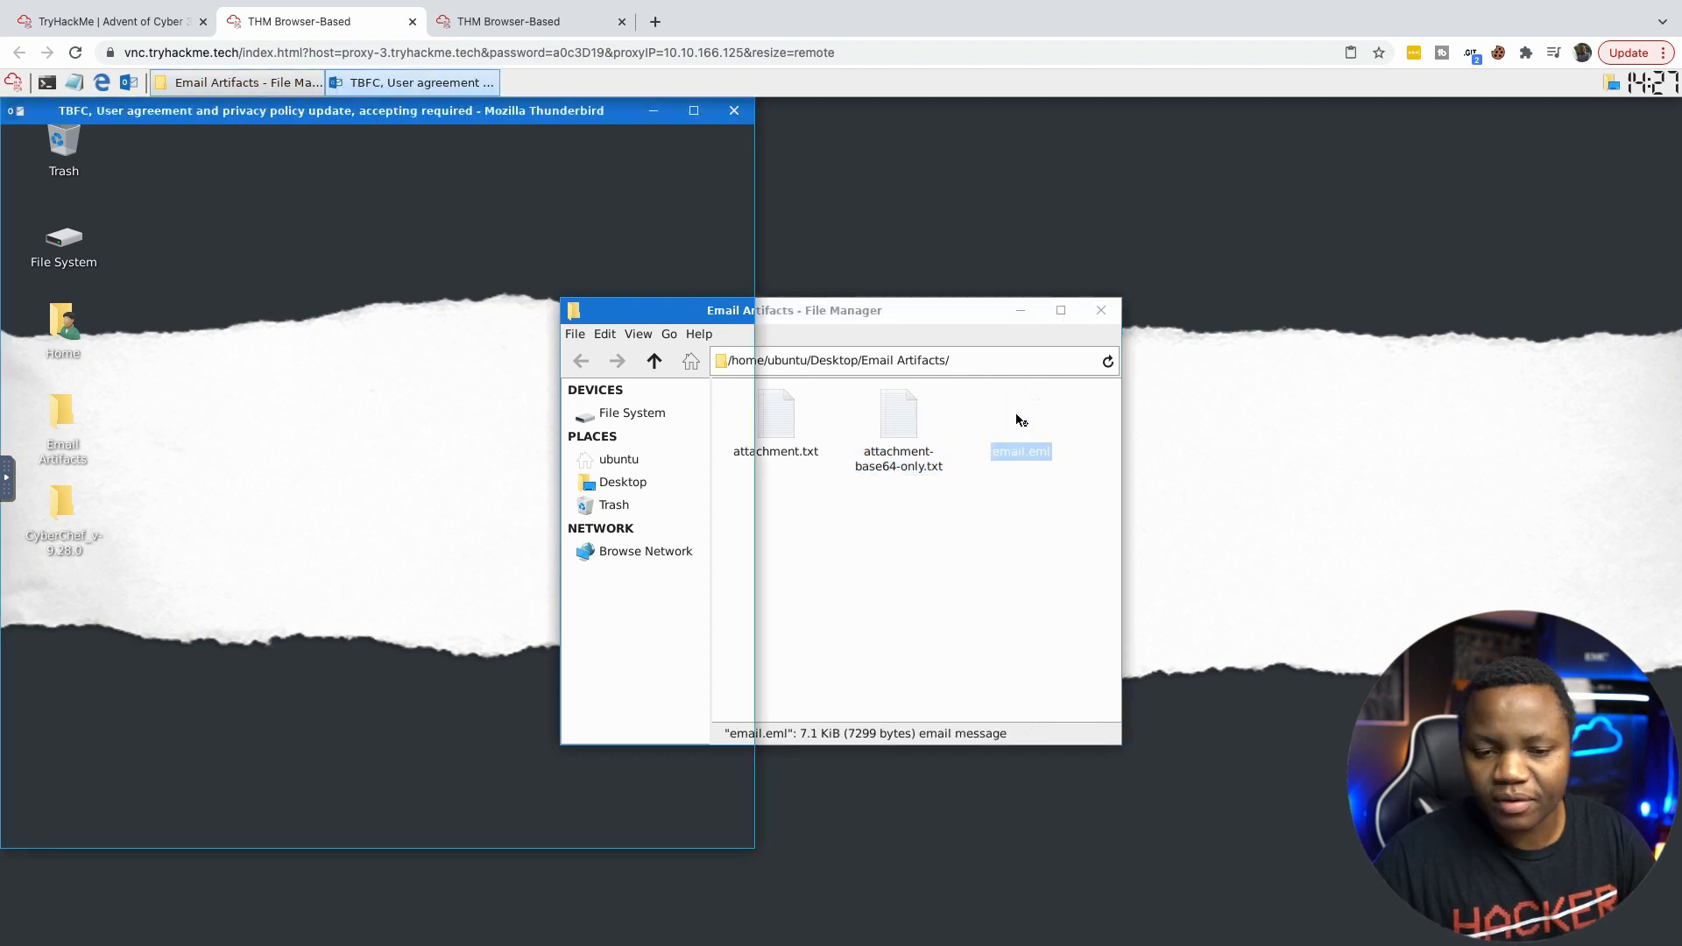
{"action": "left_click", "coordinate": [332, 109]}
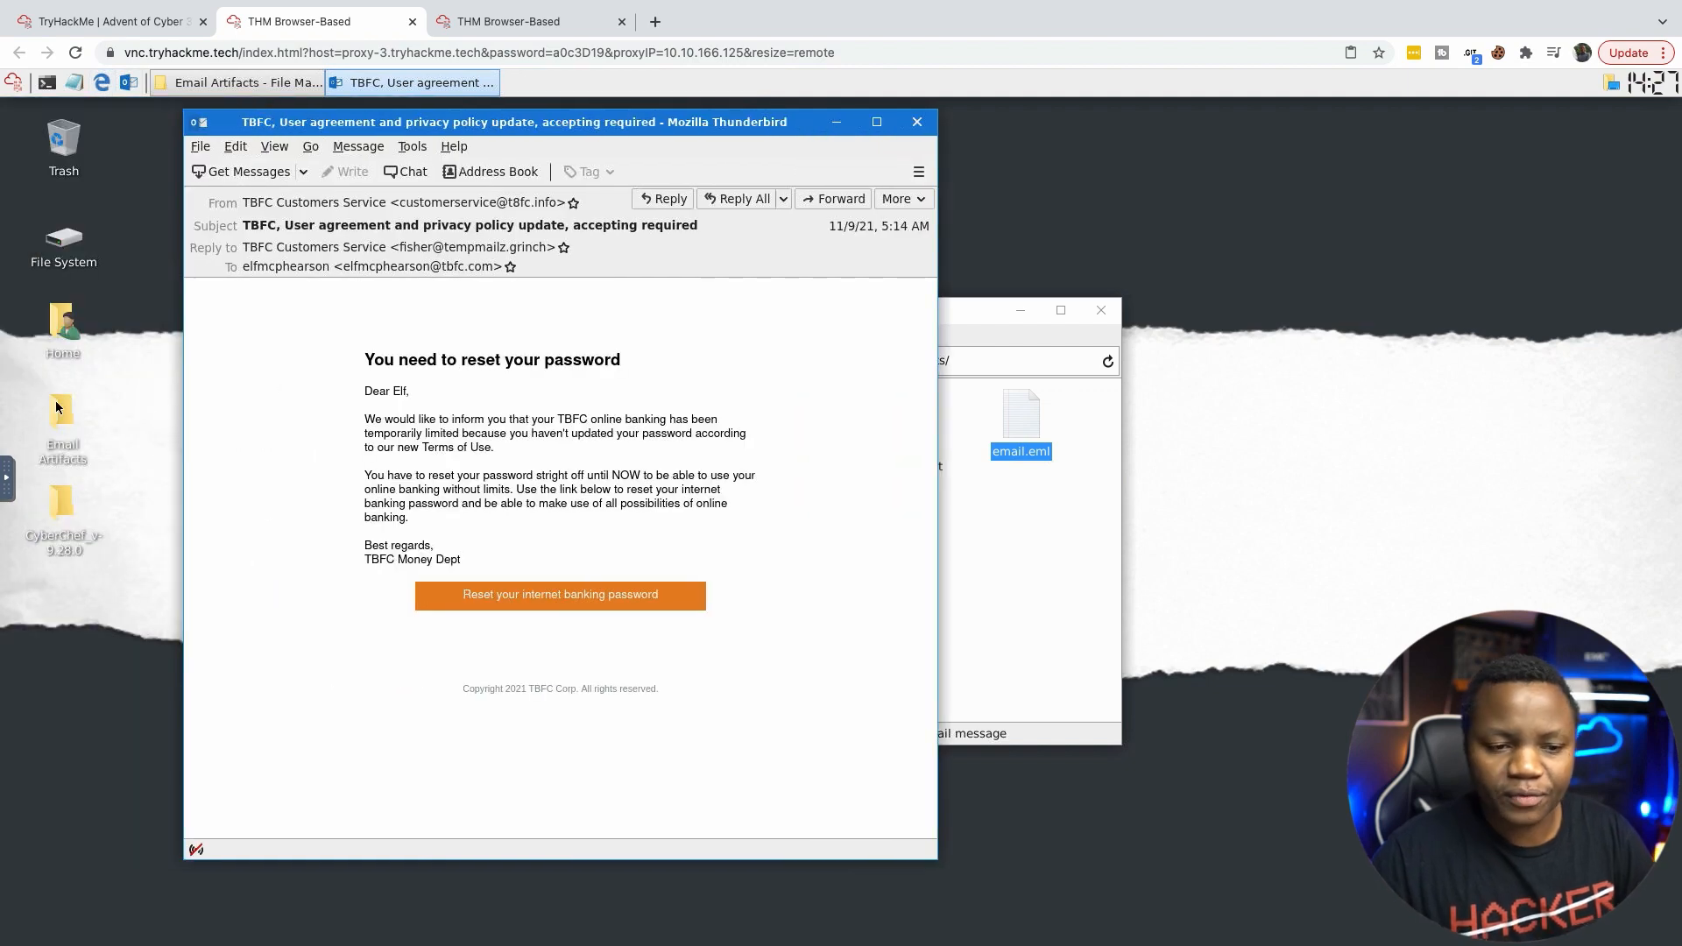
{"action": "left_click", "coordinate": [107, 21]}
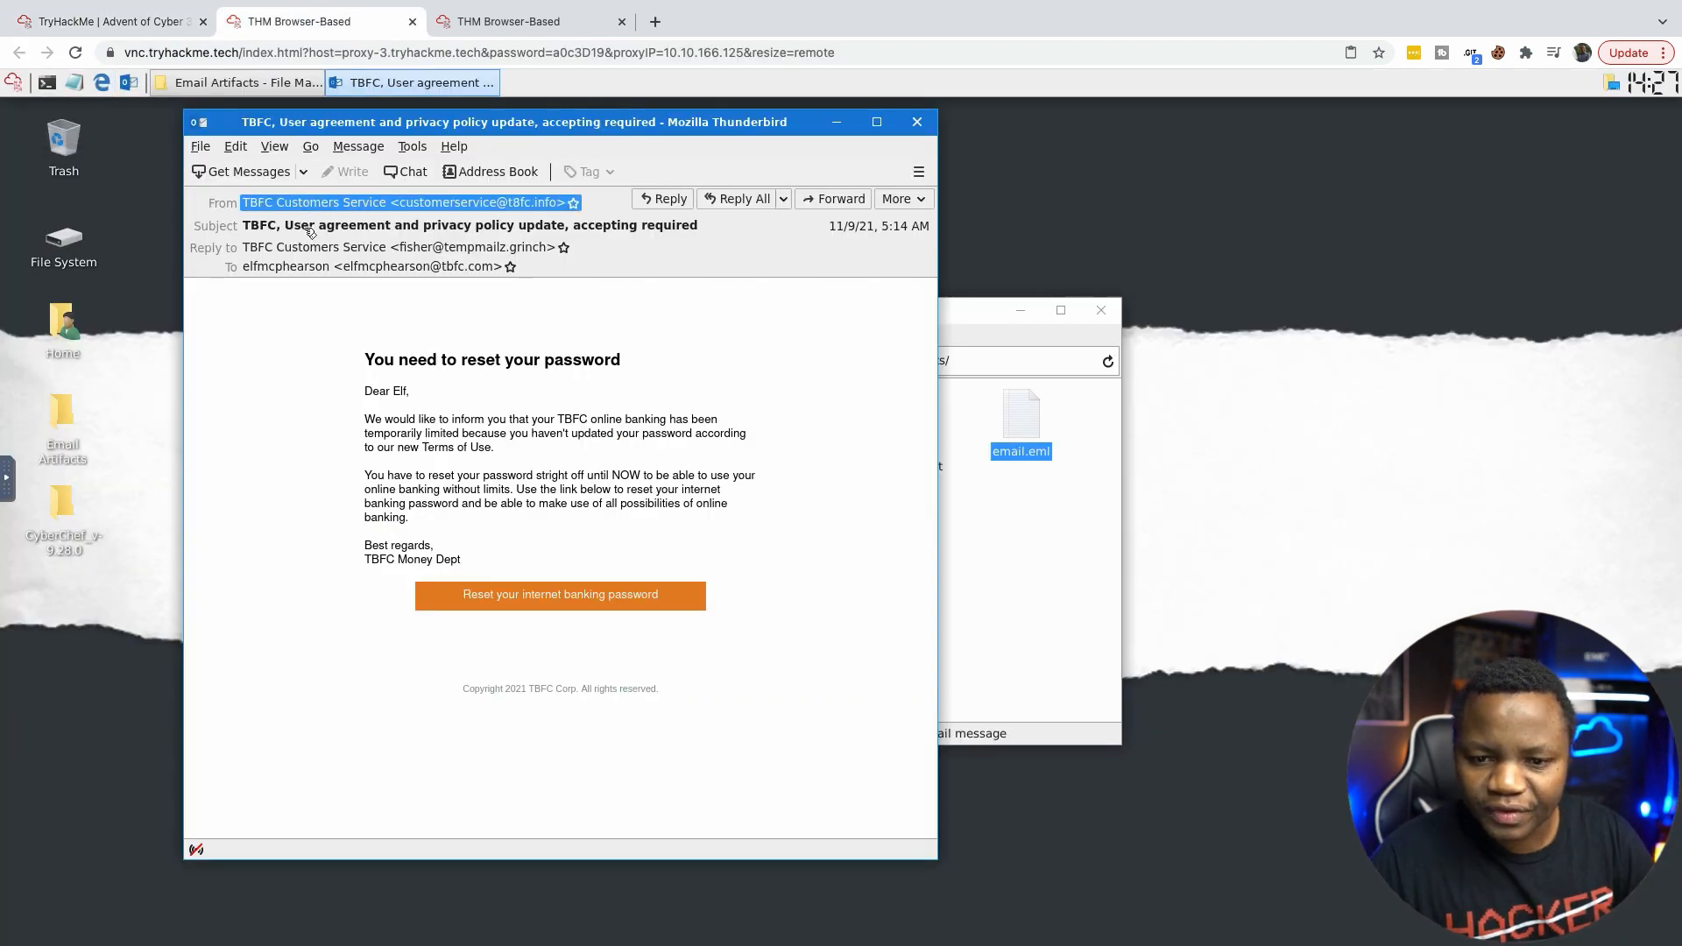
{"action": "left_click", "coordinate": [375, 266]}
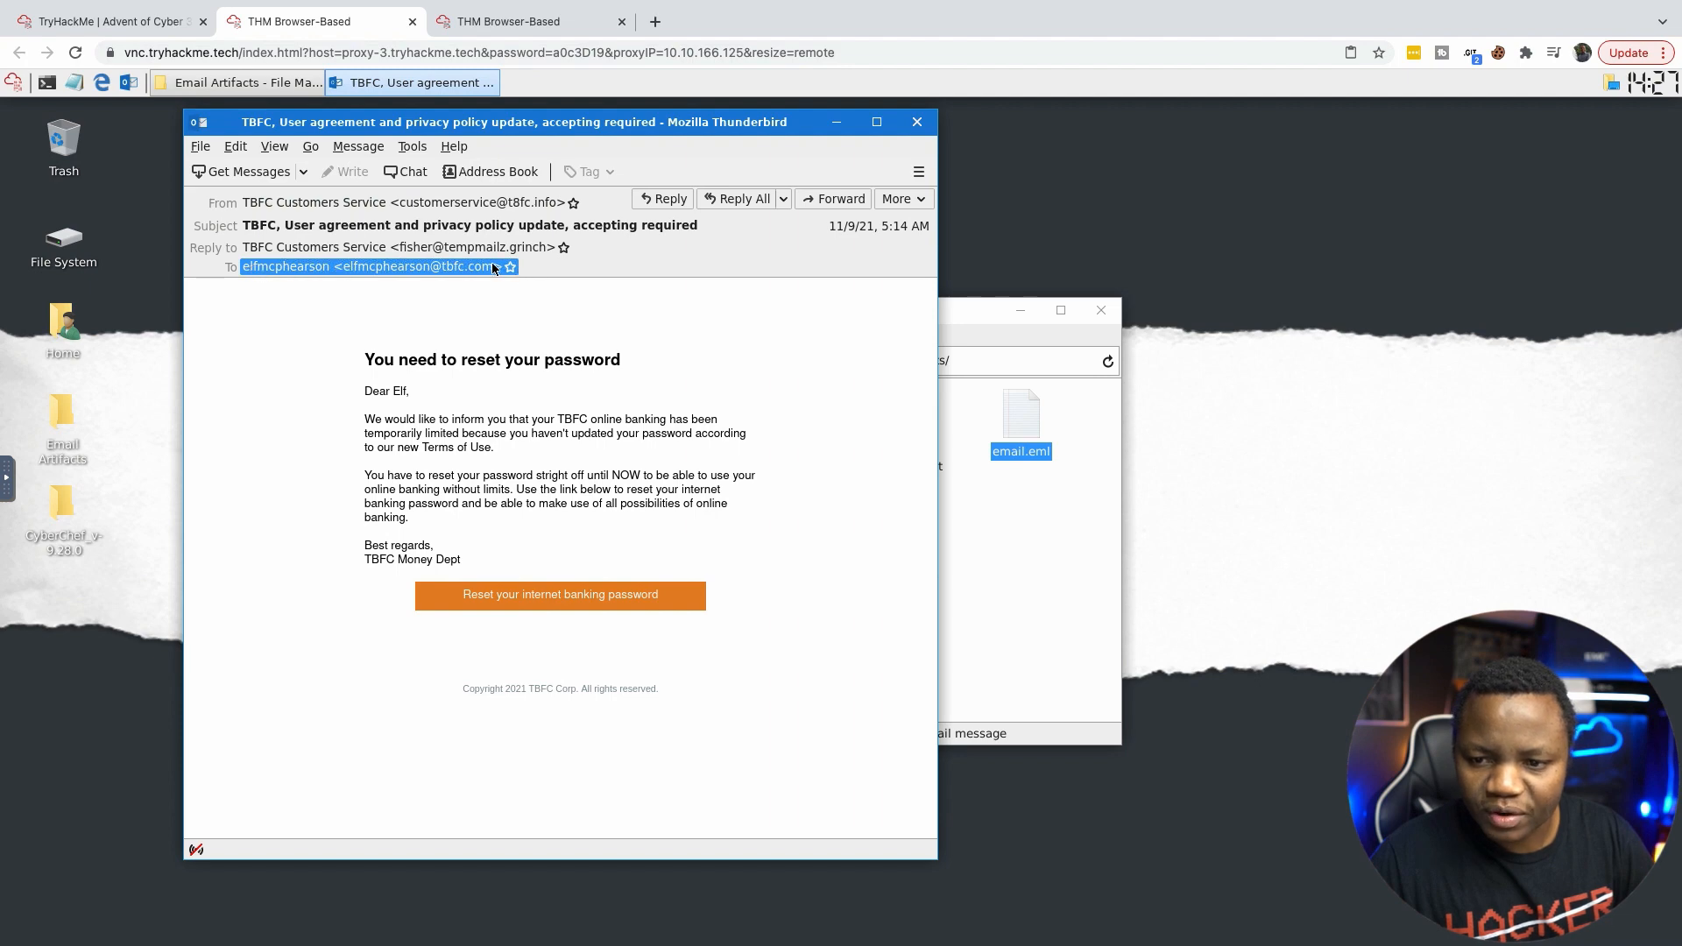
{"action": "left_click", "coordinate": [102, 21]}
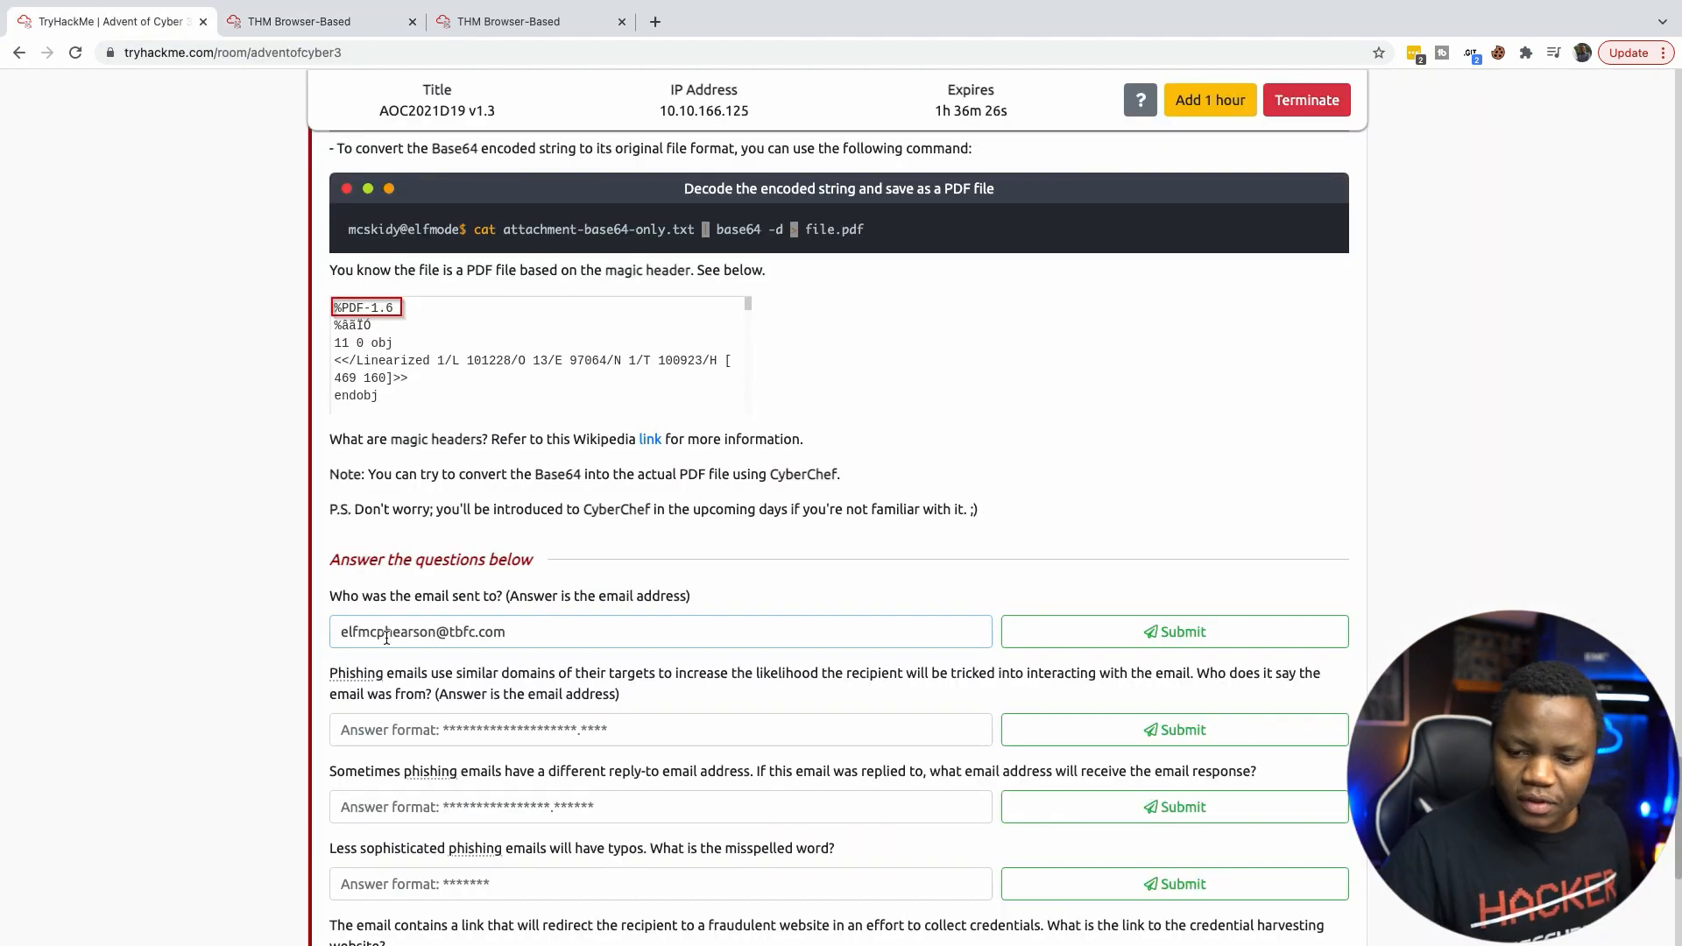
{"action": "left_click", "coordinate": [1174, 631]}
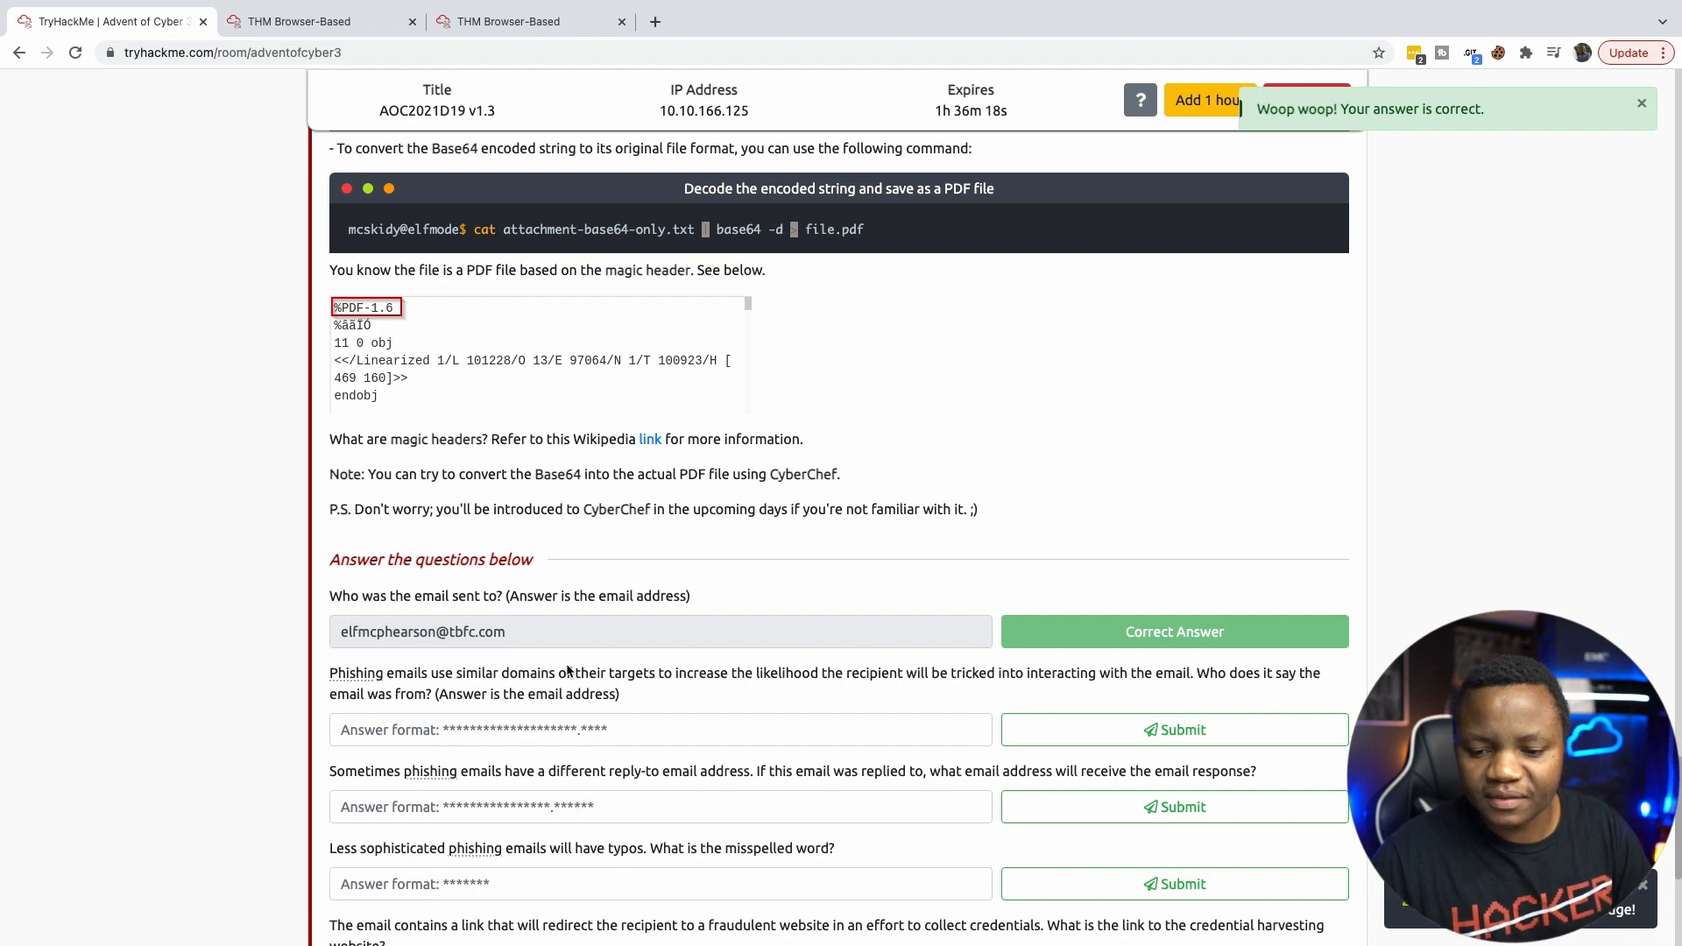
{"action": "scroll", "scroll_direction": "down", "scroll_amount": 3}
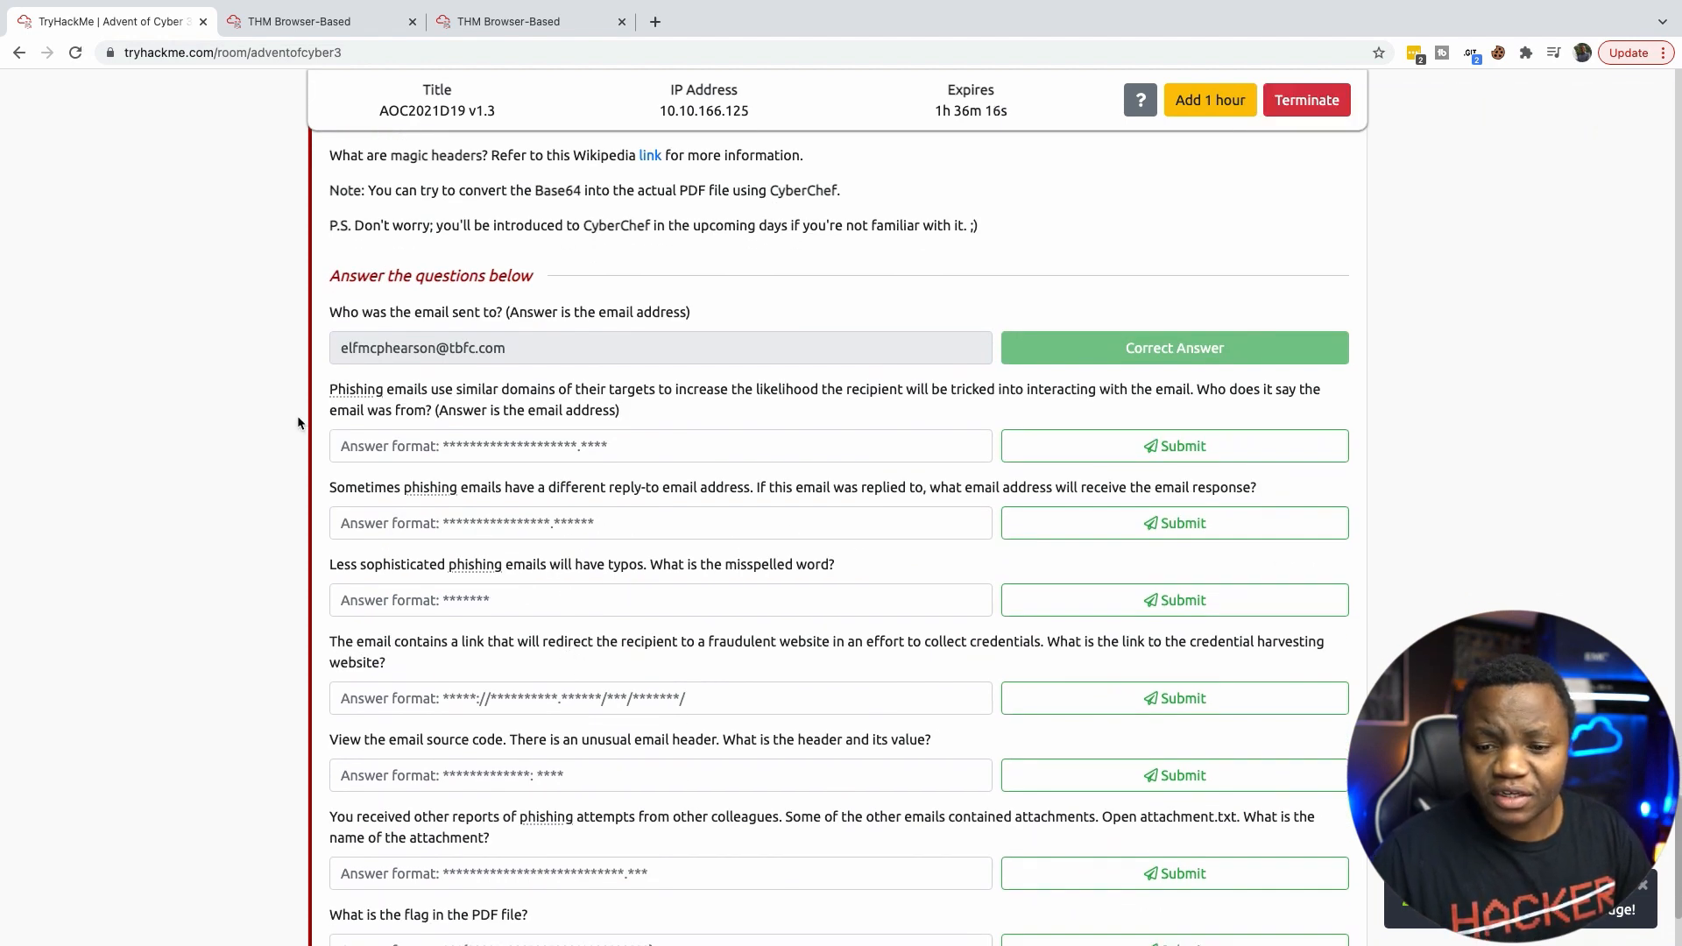
{"action": "left_click", "coordinate": [659, 445]}
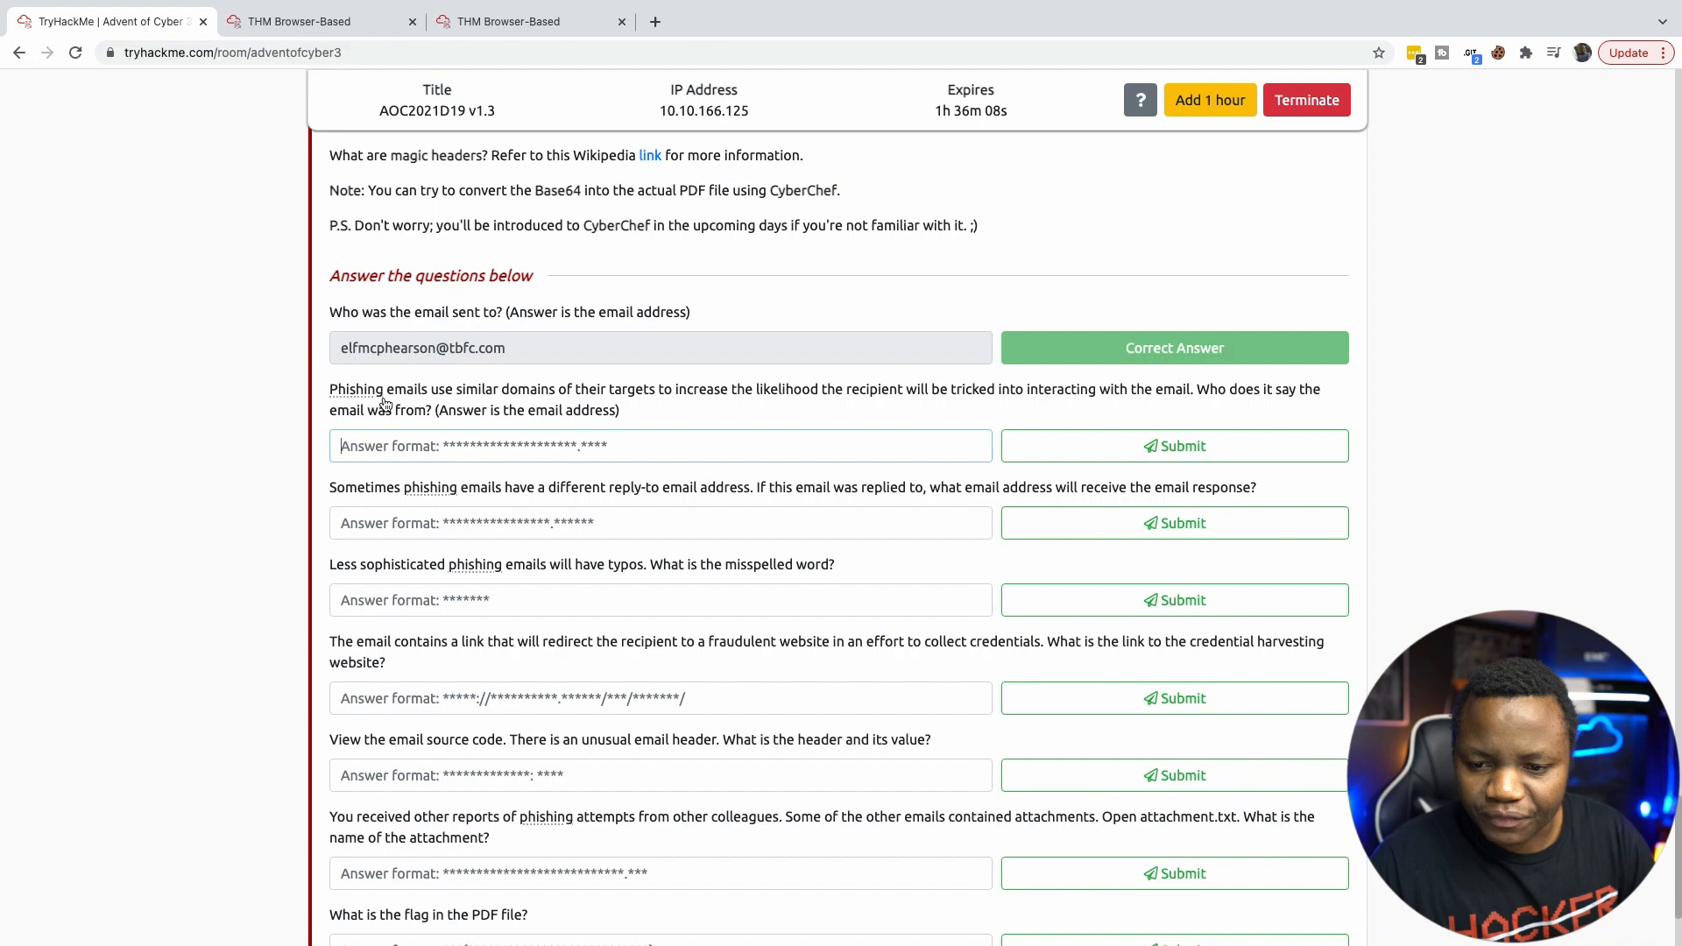
{"action": "mouse_move", "coordinate": [612, 405]}
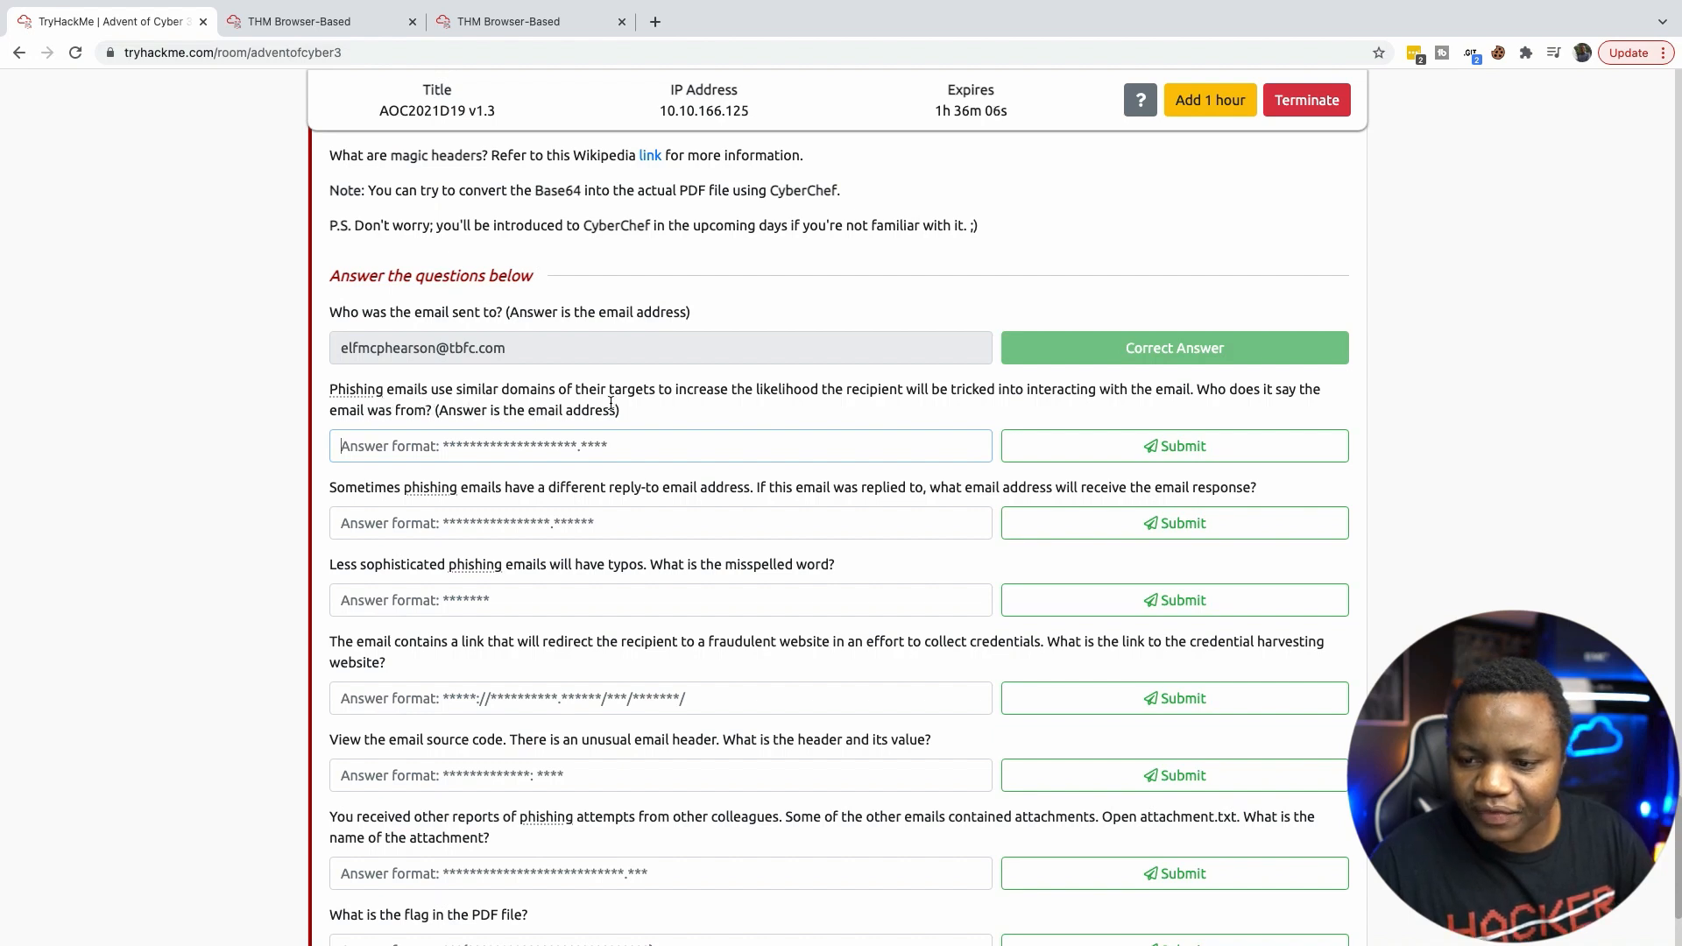
{"action": "mouse_move", "coordinate": [878, 403]}
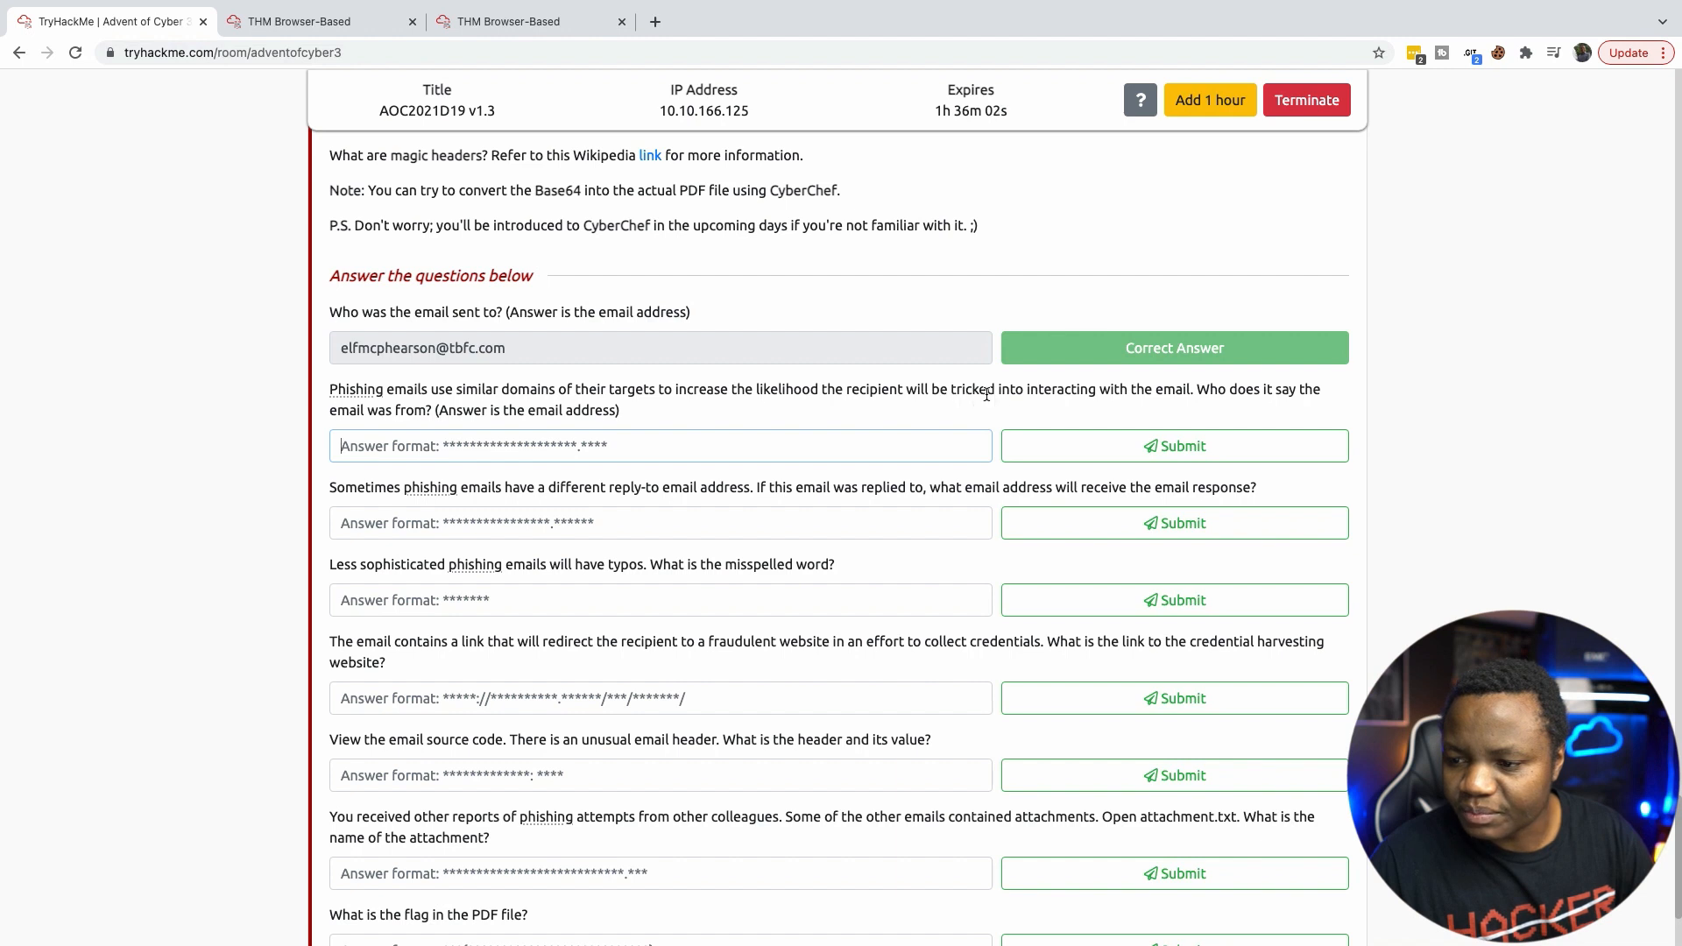
{"action": "mouse_move", "coordinate": [1218, 405]}
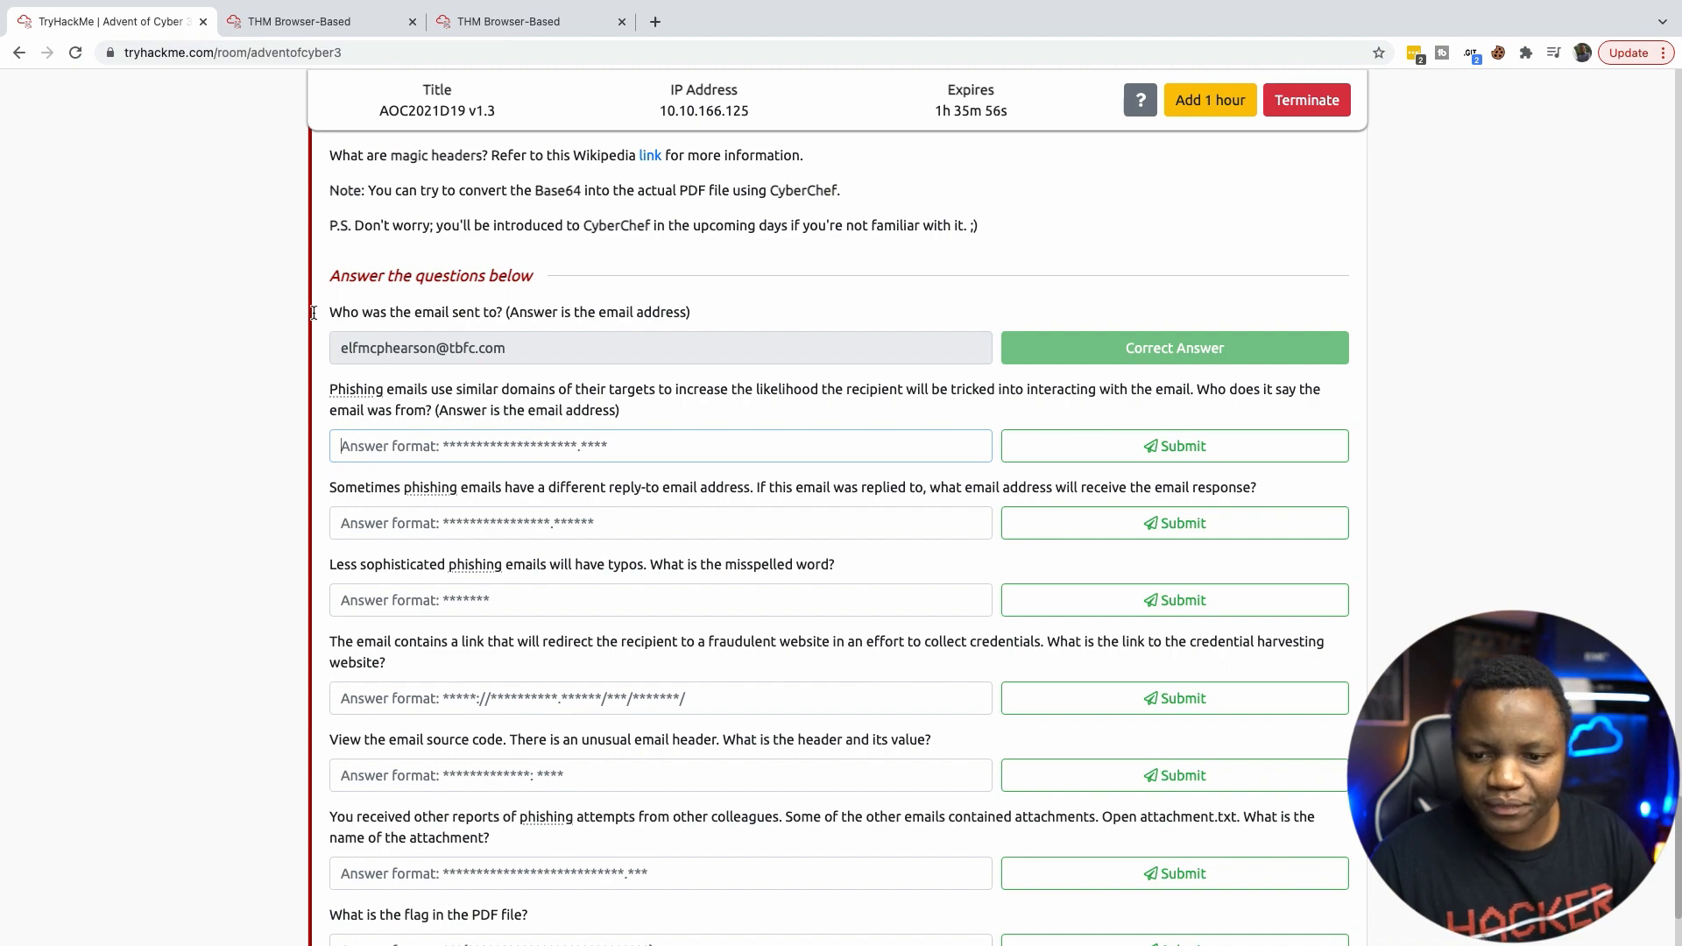
{"action": "left_click", "coordinate": [311, 21]}
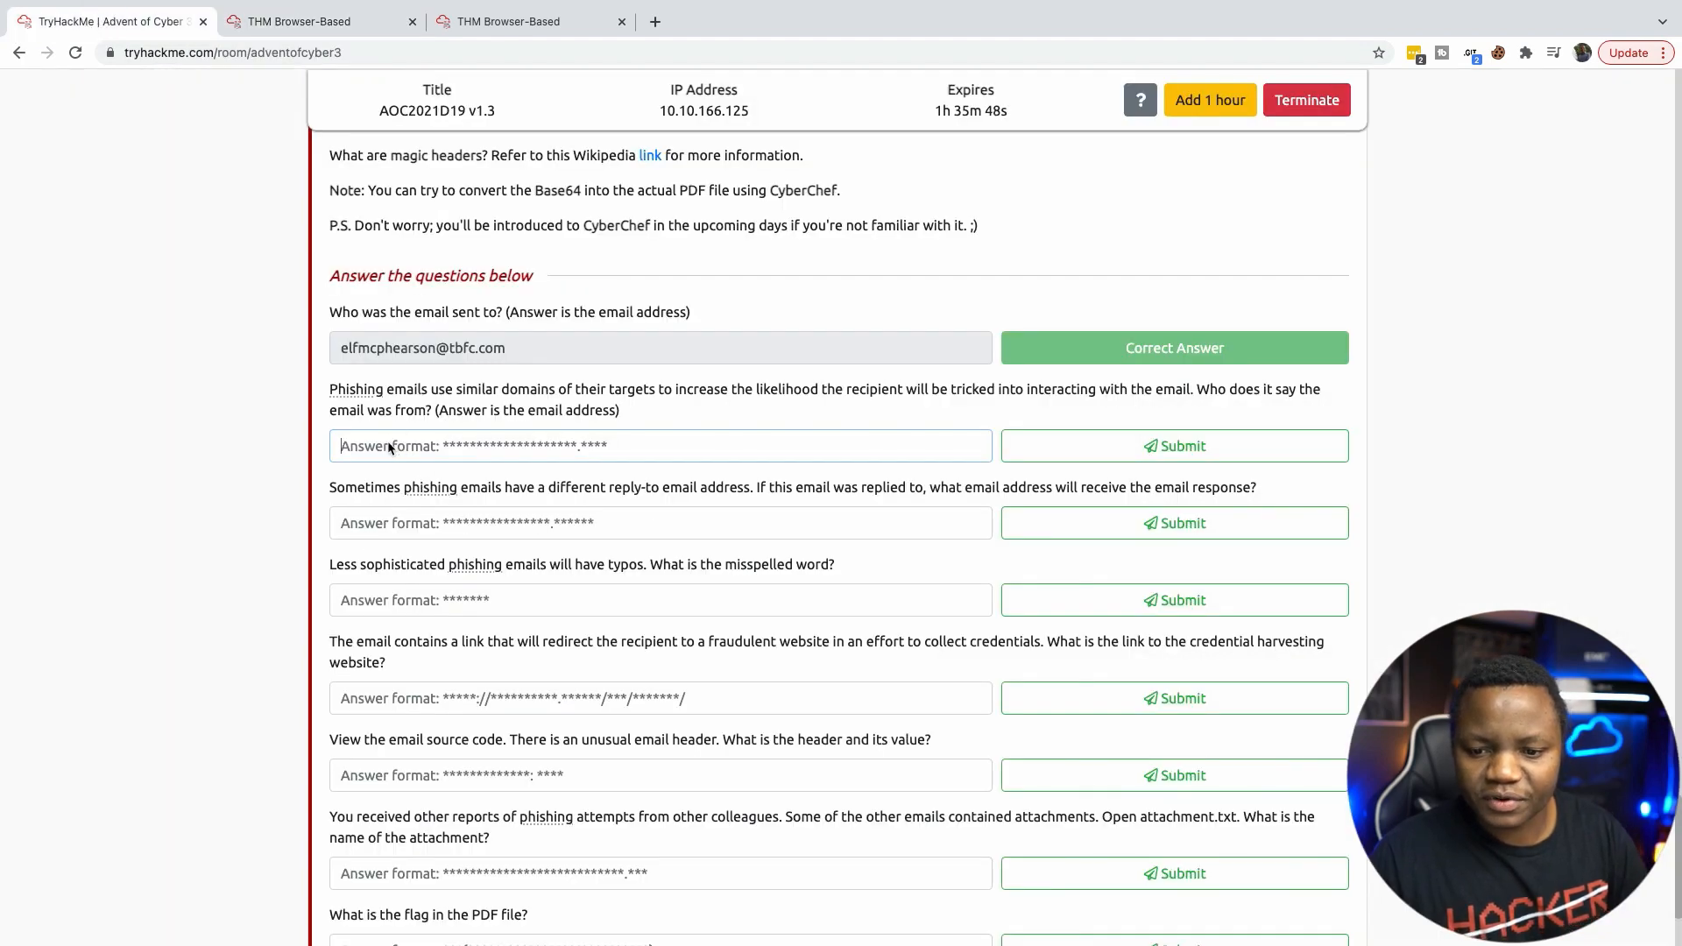
{"action": "left_click", "coordinate": [1174, 445]}
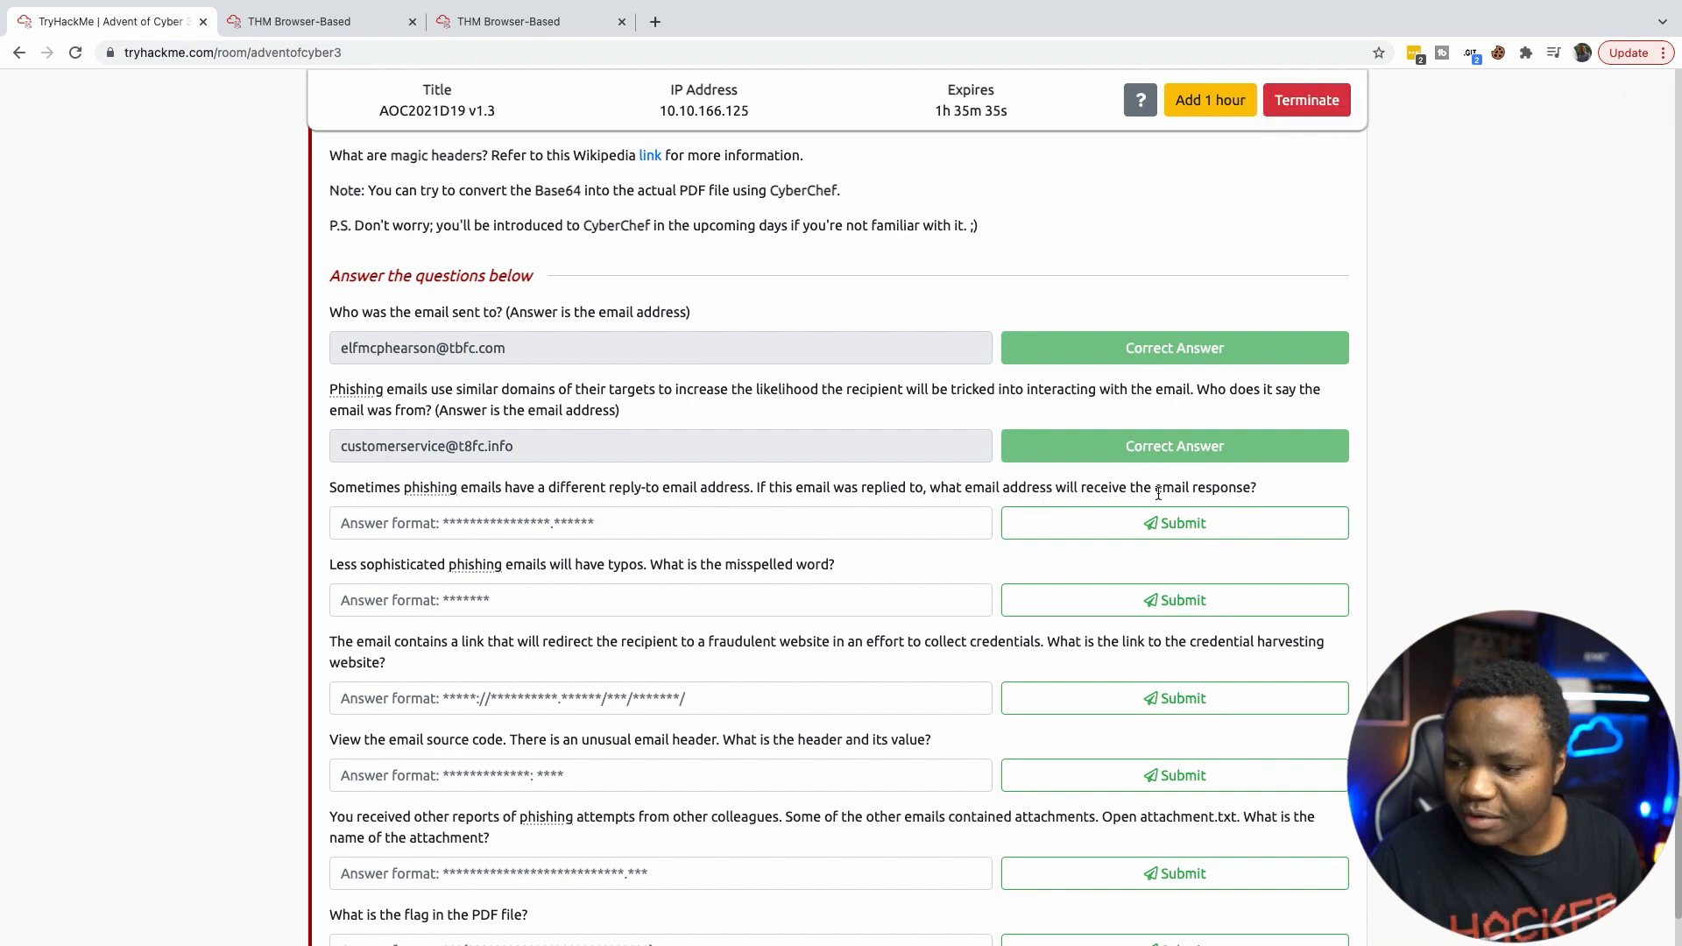
{"action": "left_click", "coordinate": [319, 21]}
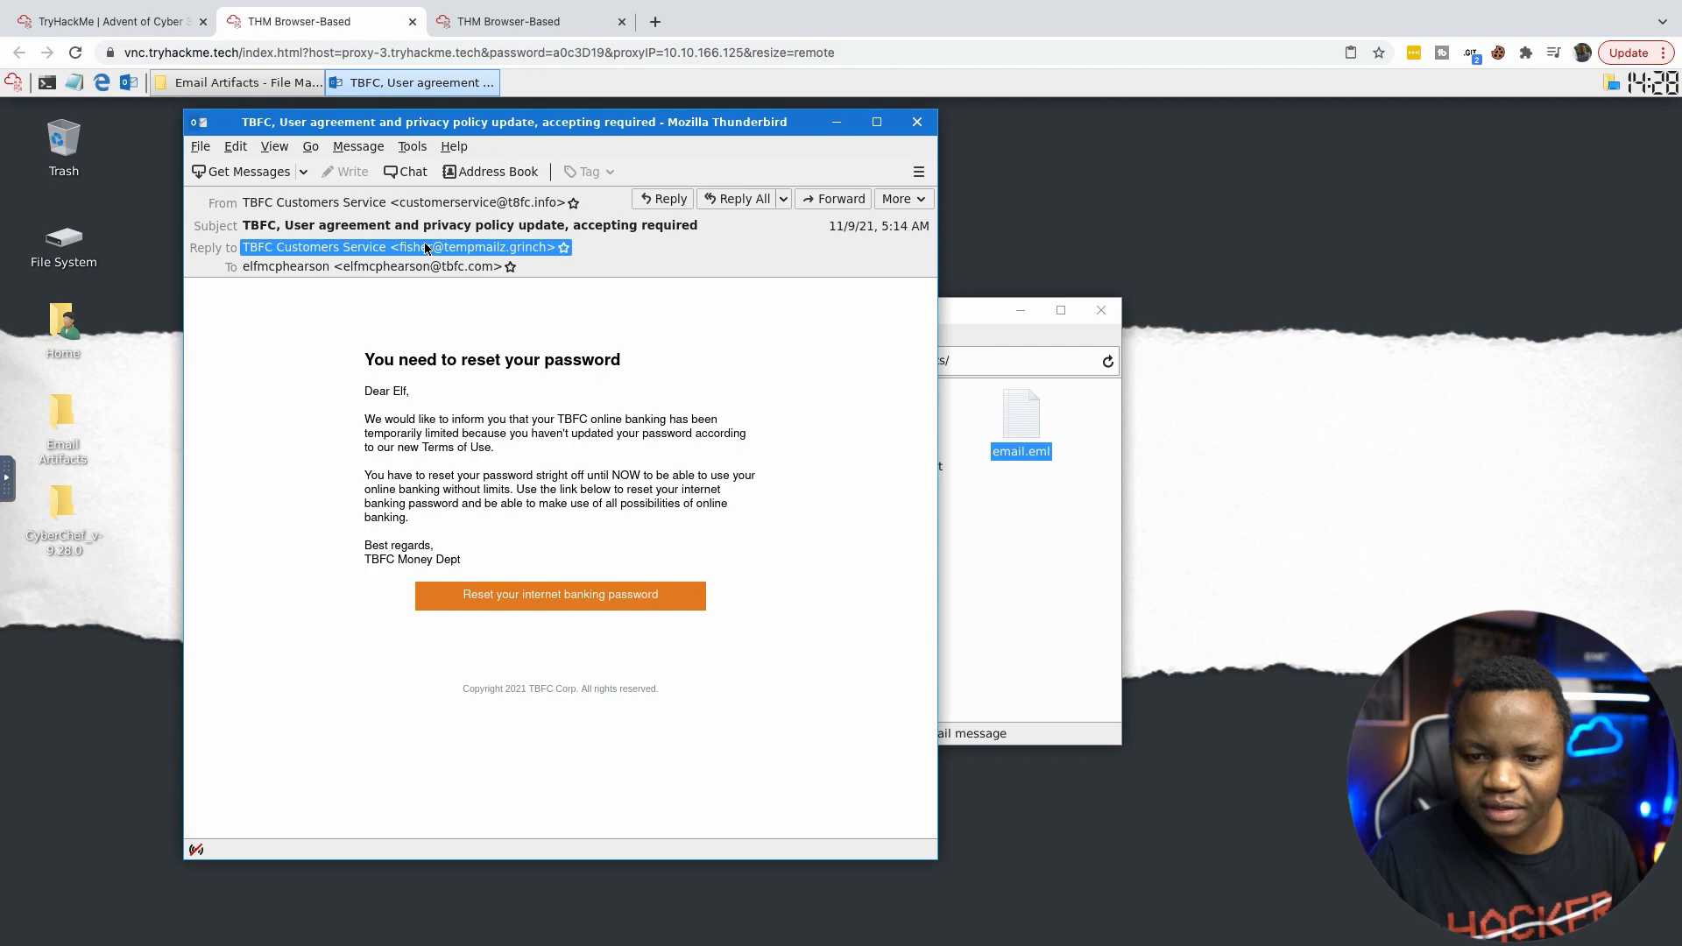
{"action": "right_click", "coordinate": [403, 247]}
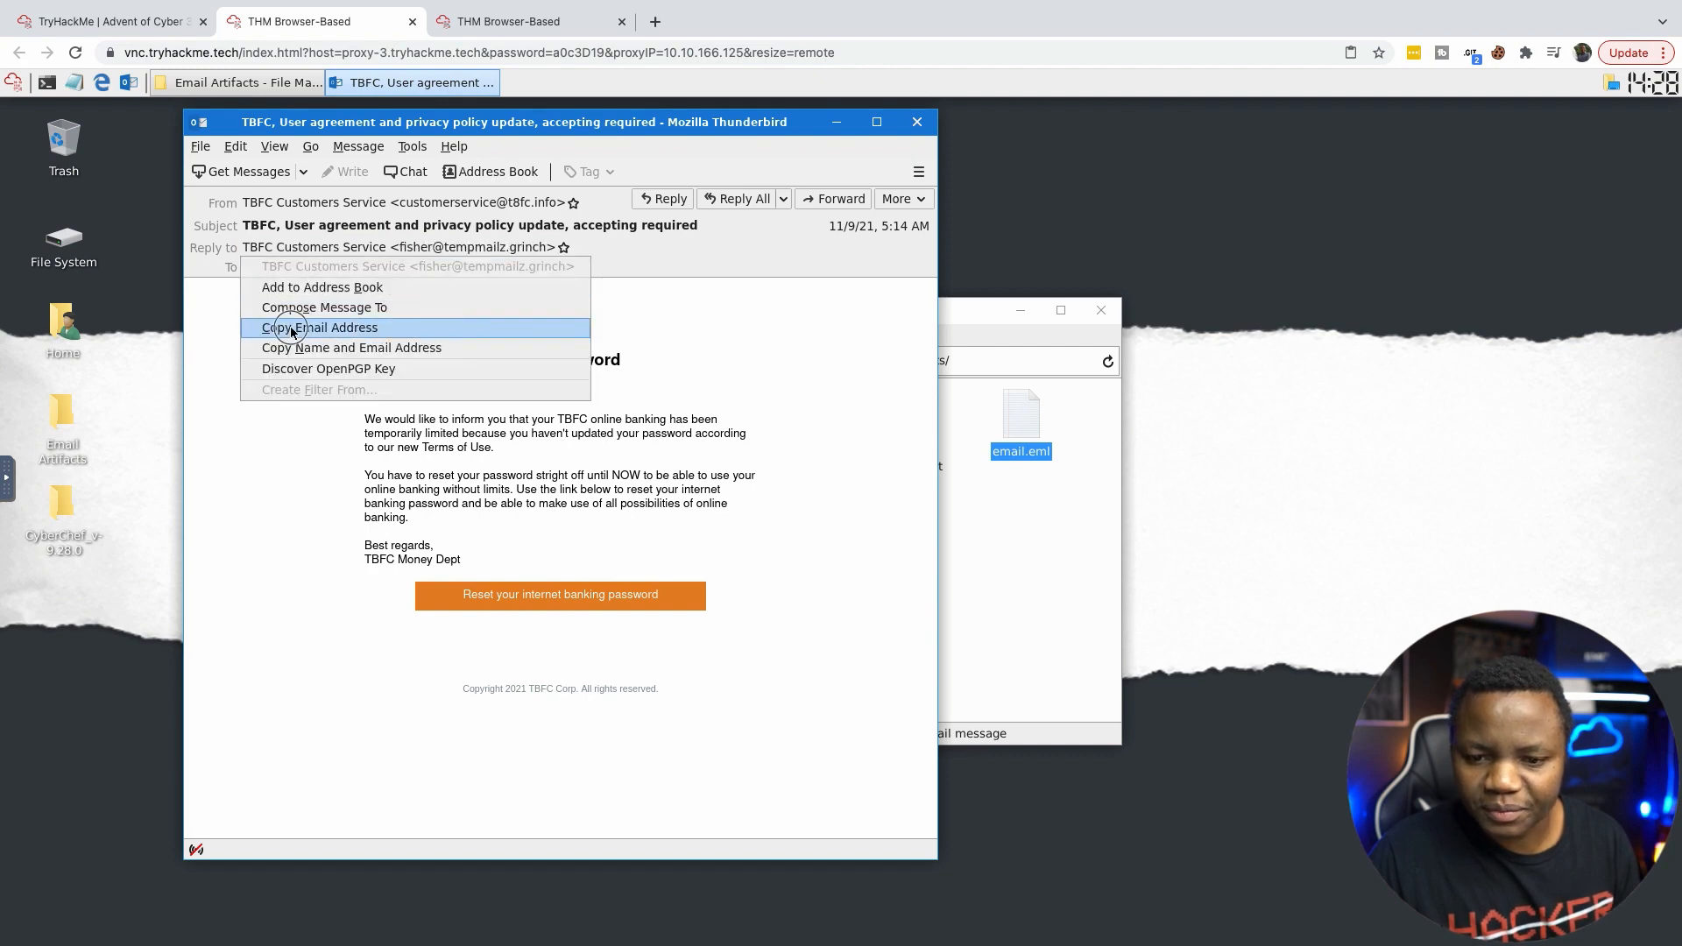
{"action": "left_click", "coordinate": [106, 21]}
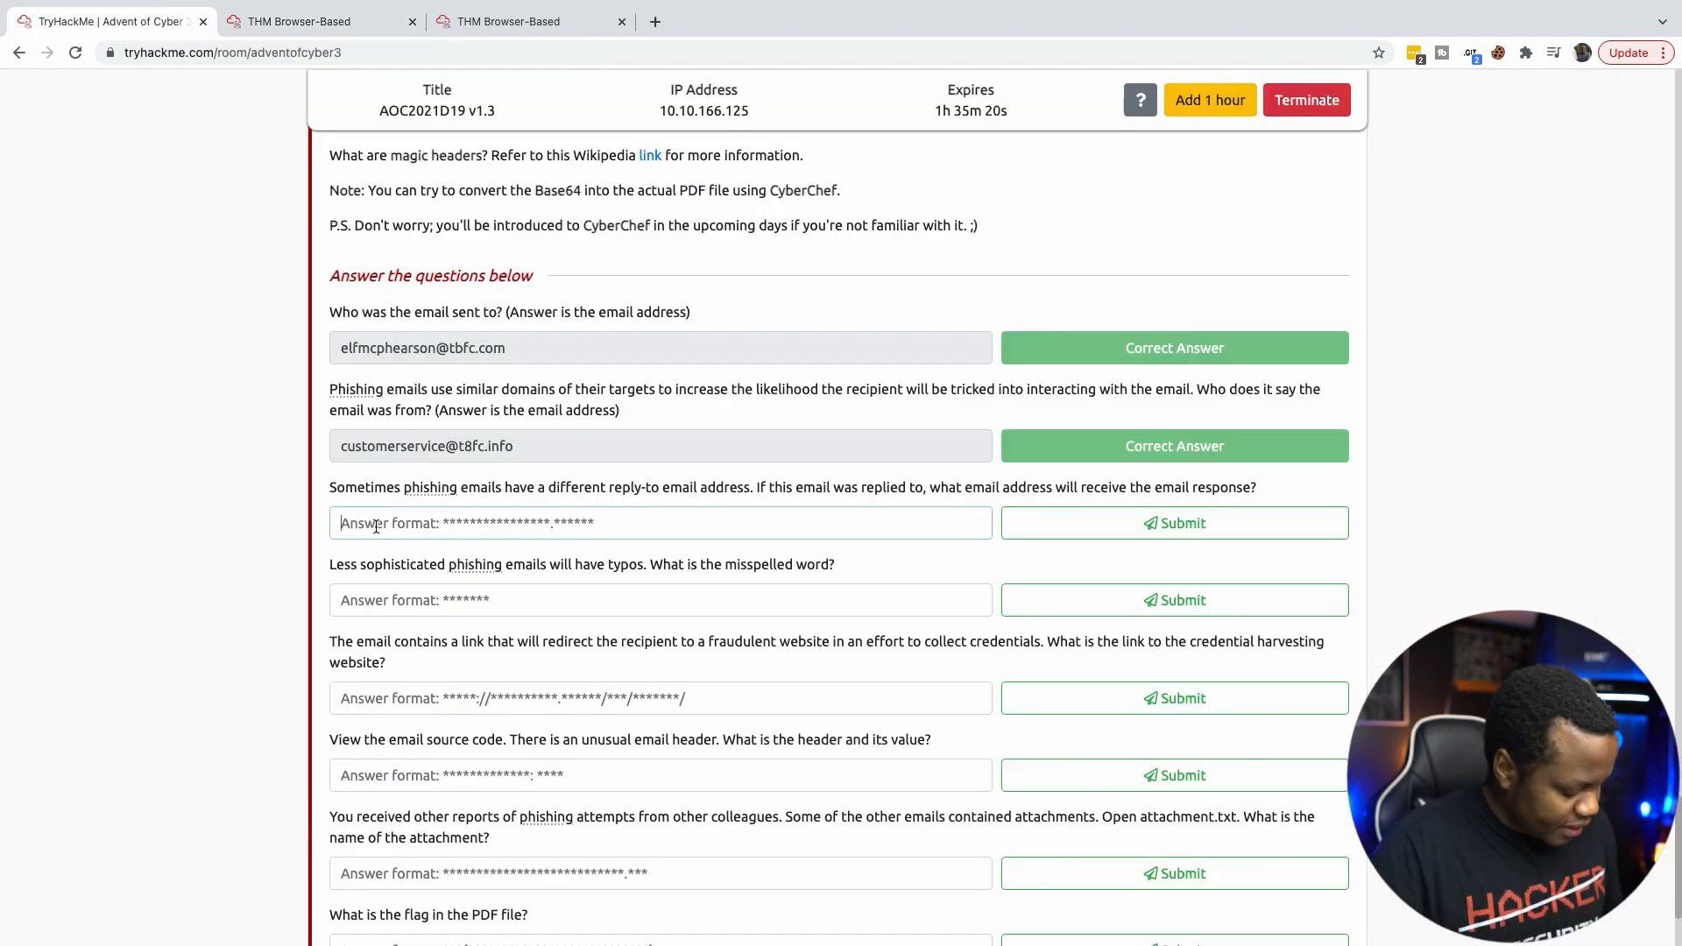
{"action": "type", "text": "fisher@tempmailz.grinch"}
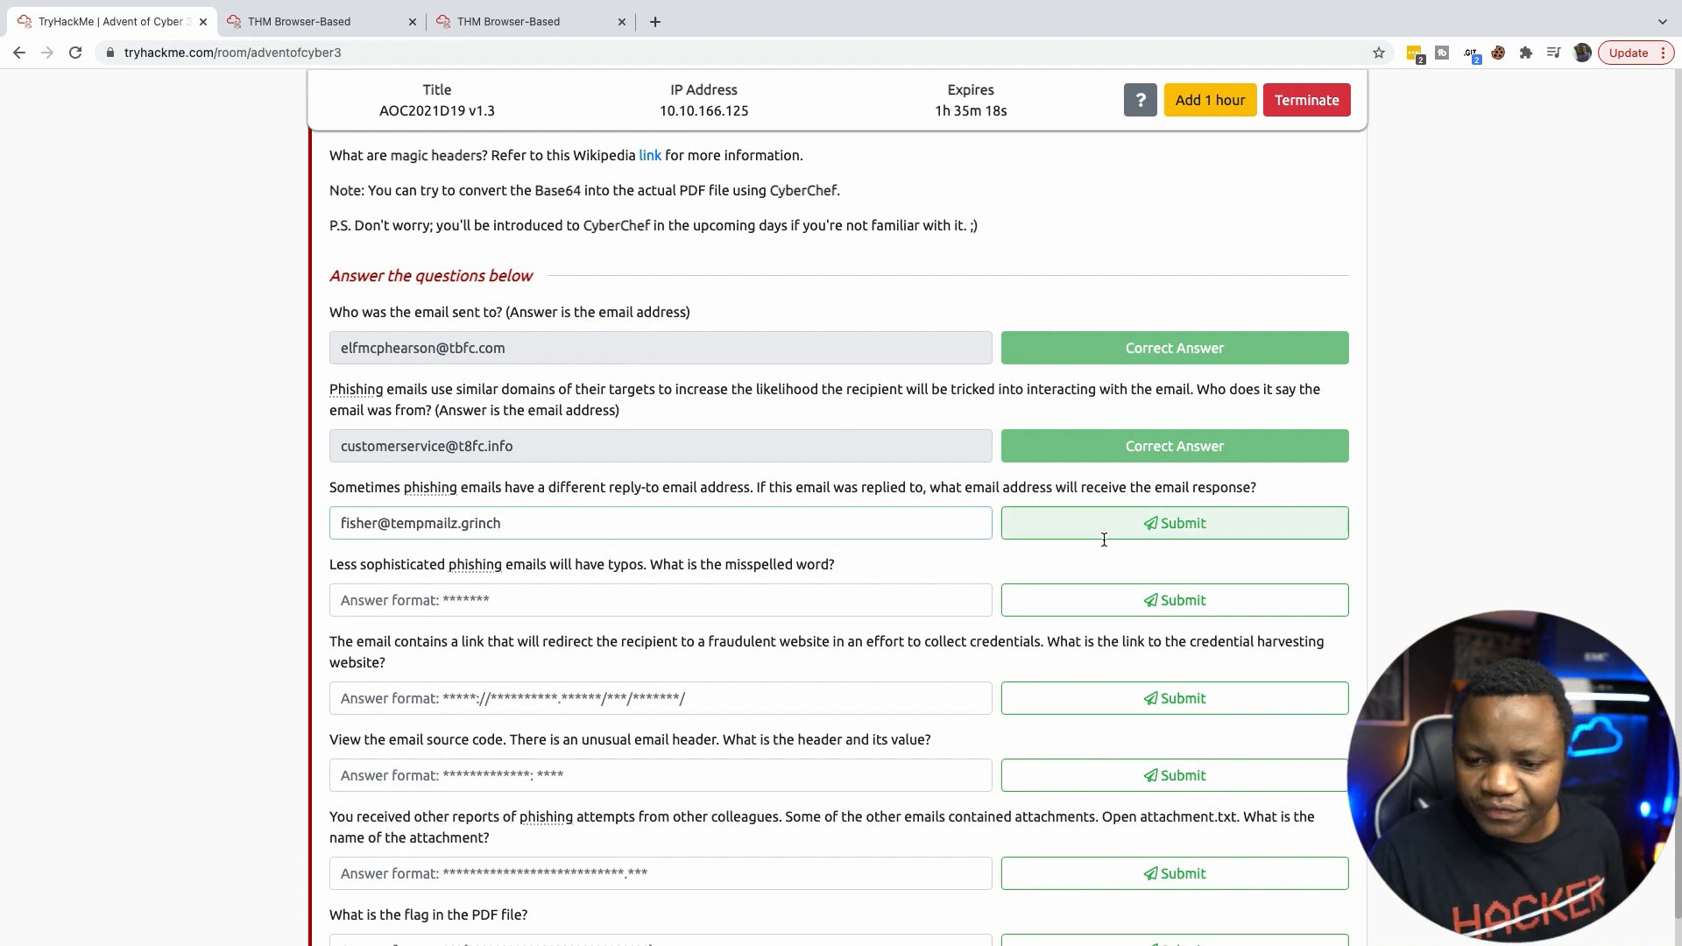
{"action": "left_click", "coordinate": [1174, 523]}
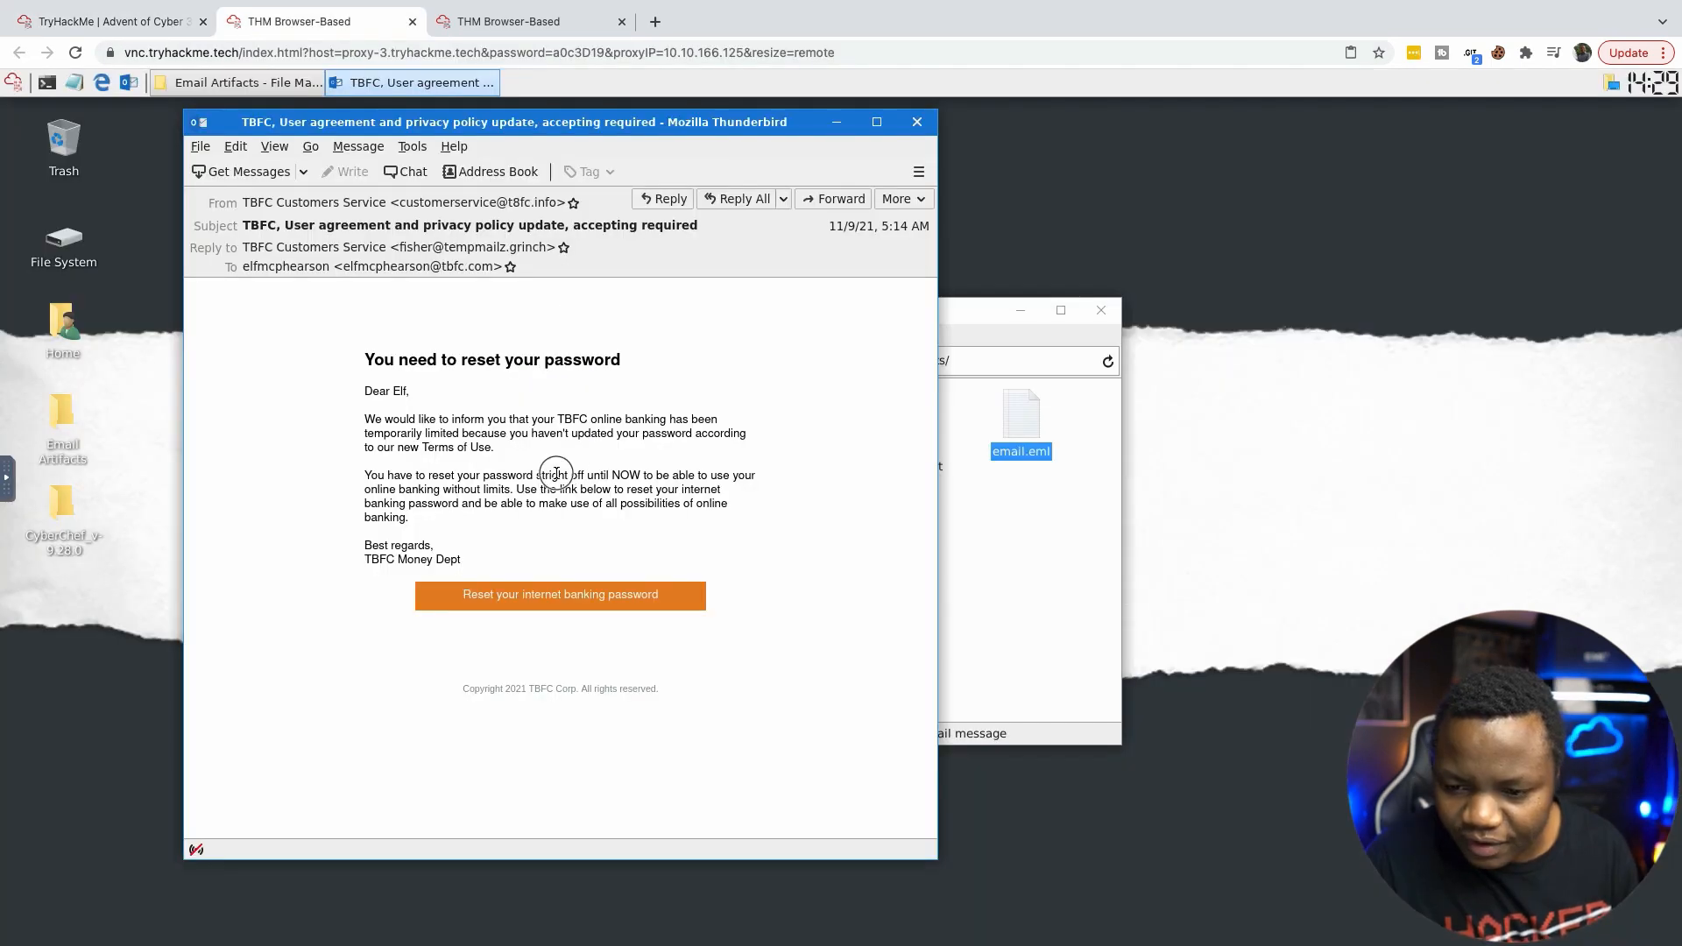
Step: Copy the misspelled word 'stright' from the email body and submit it as the answer
{"action": "double_click", "coordinate": [550, 475]}
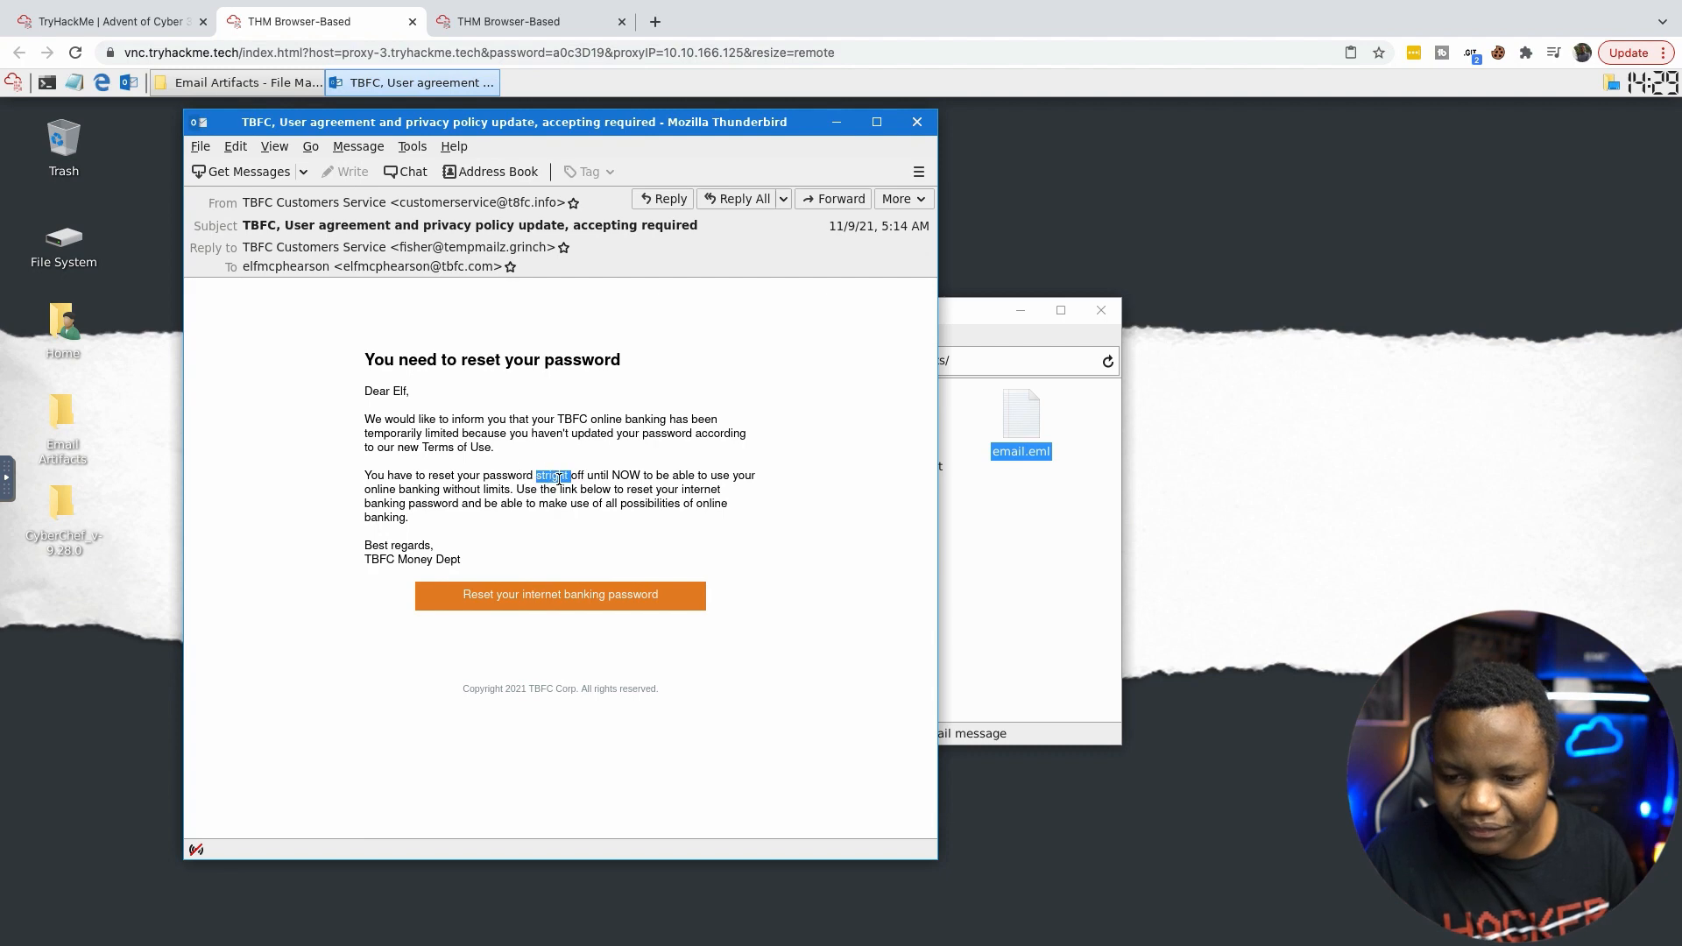
{"action": "right_click", "coordinate": [550, 475]}
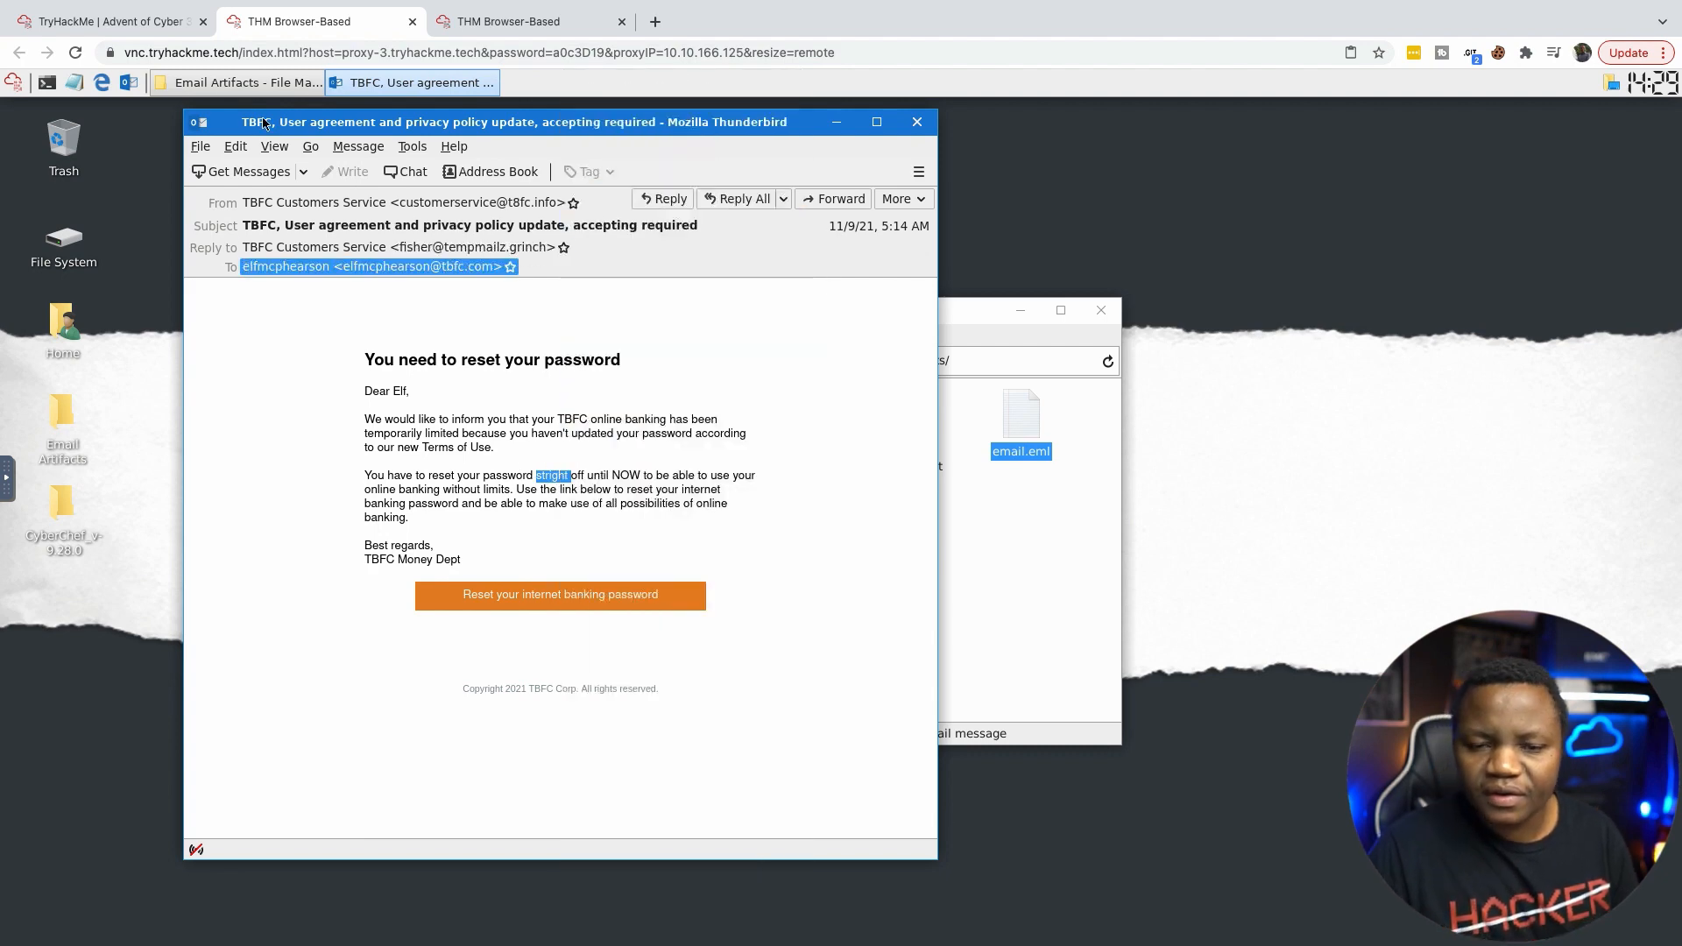
{"action": "left_click", "coordinate": [107, 21]}
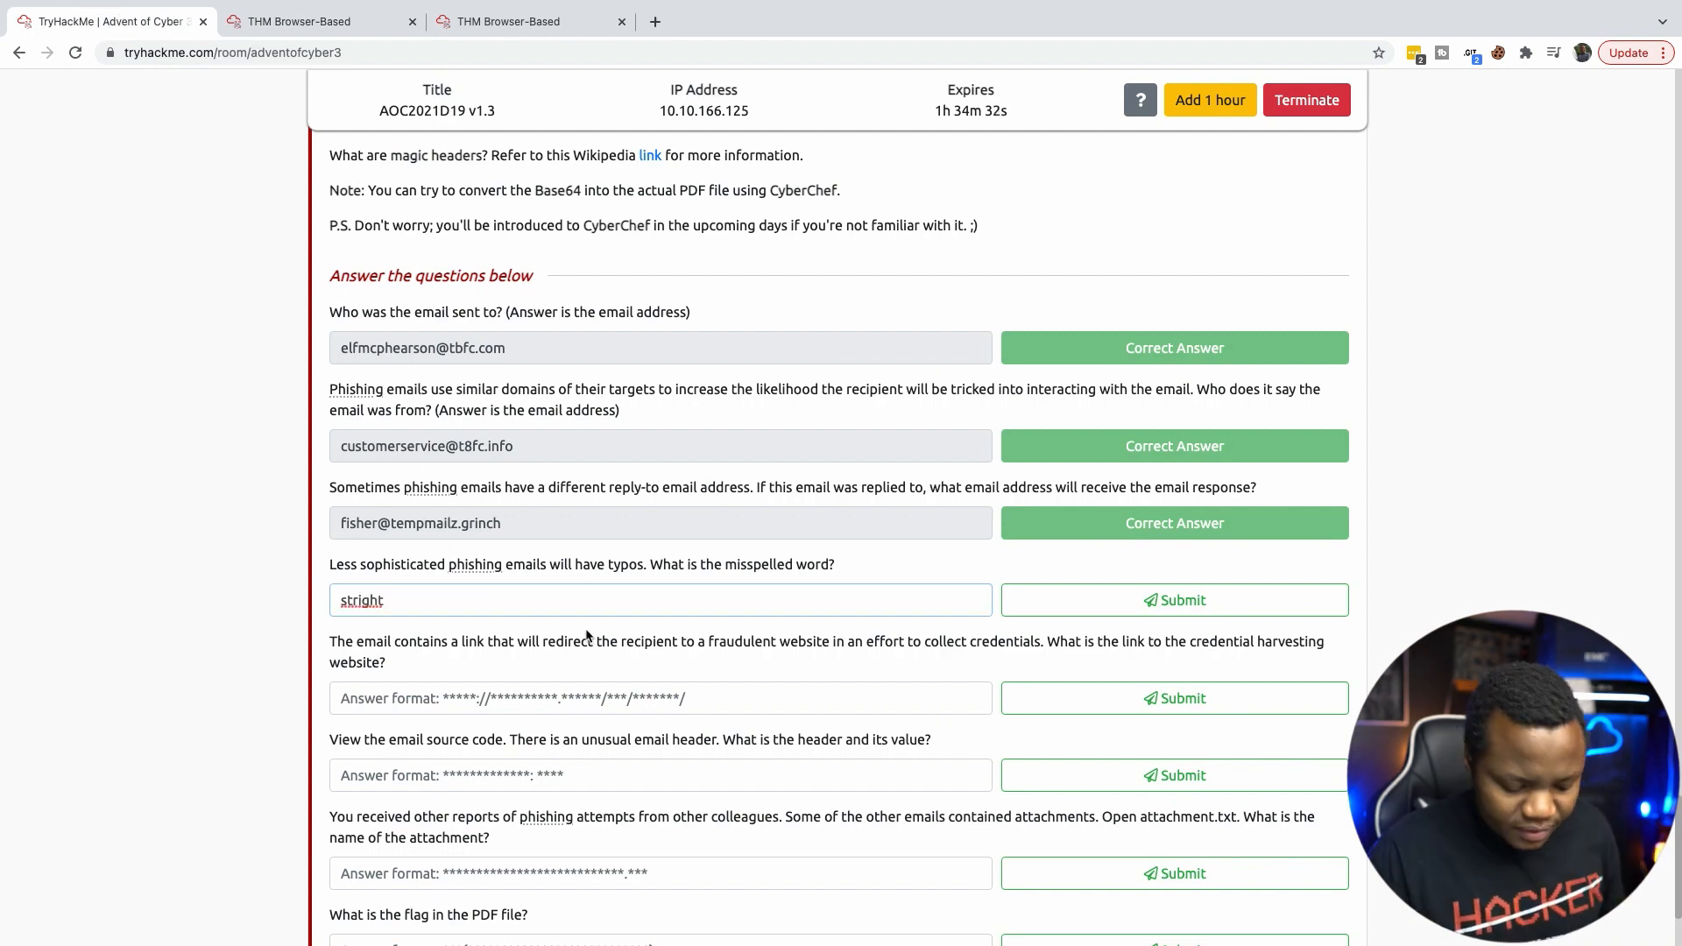
{"action": "left_click", "coordinate": [1174, 600]}
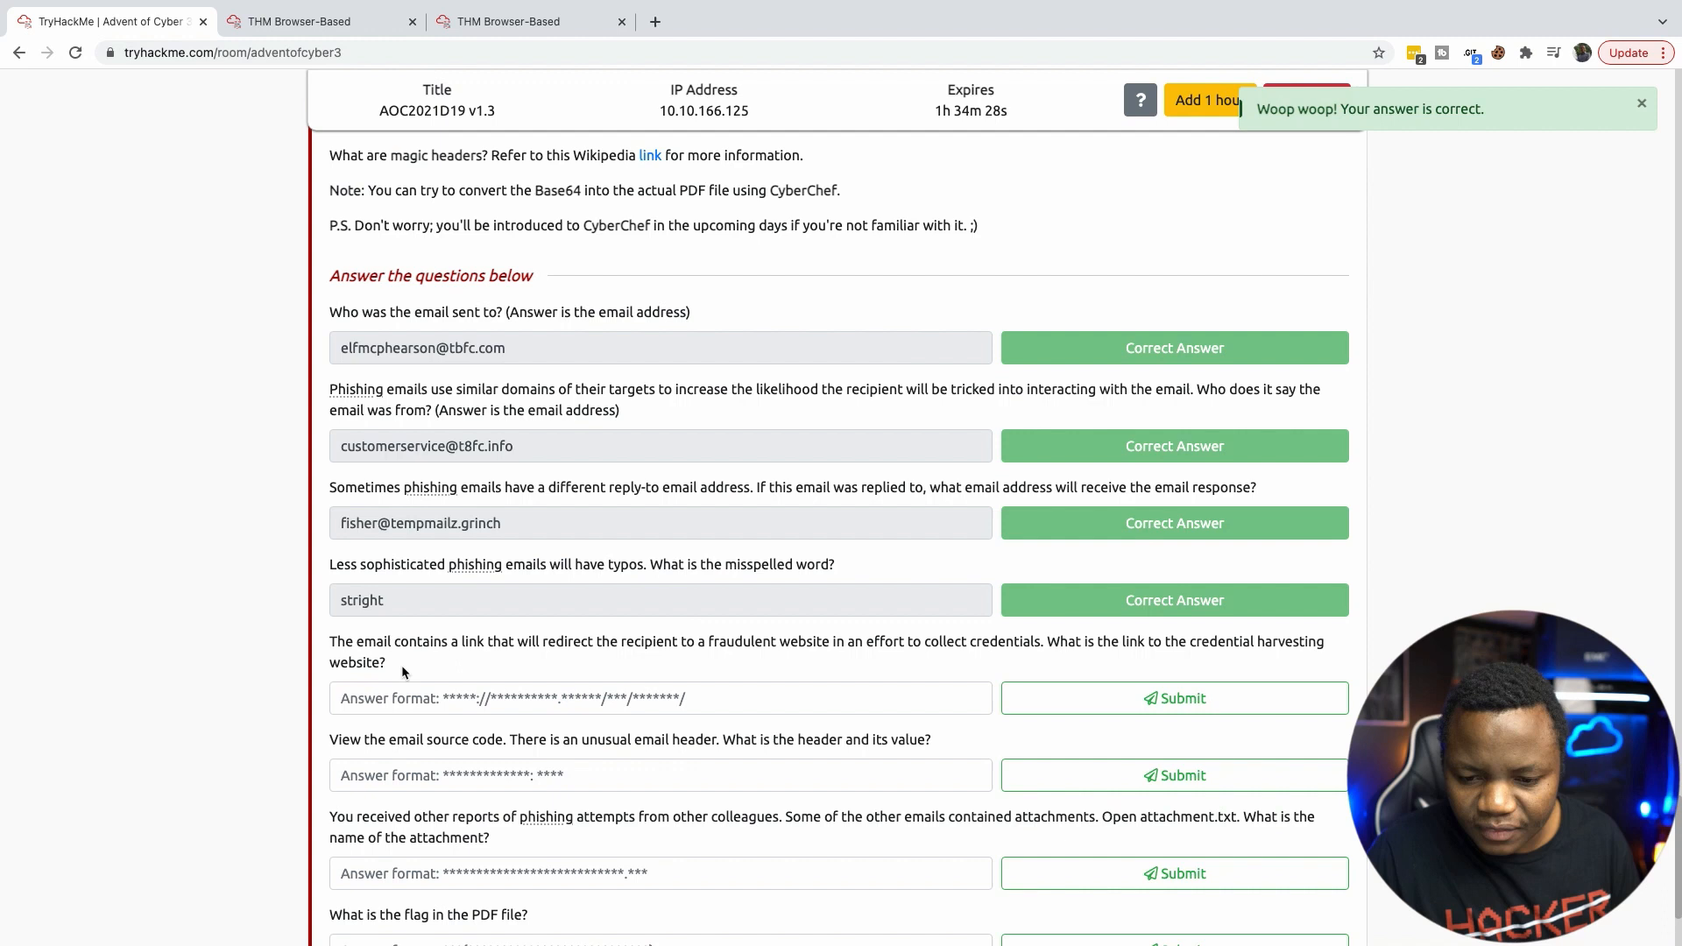
{"action": "scroll", "scroll_direction": "down", "scroll_amount": 3}
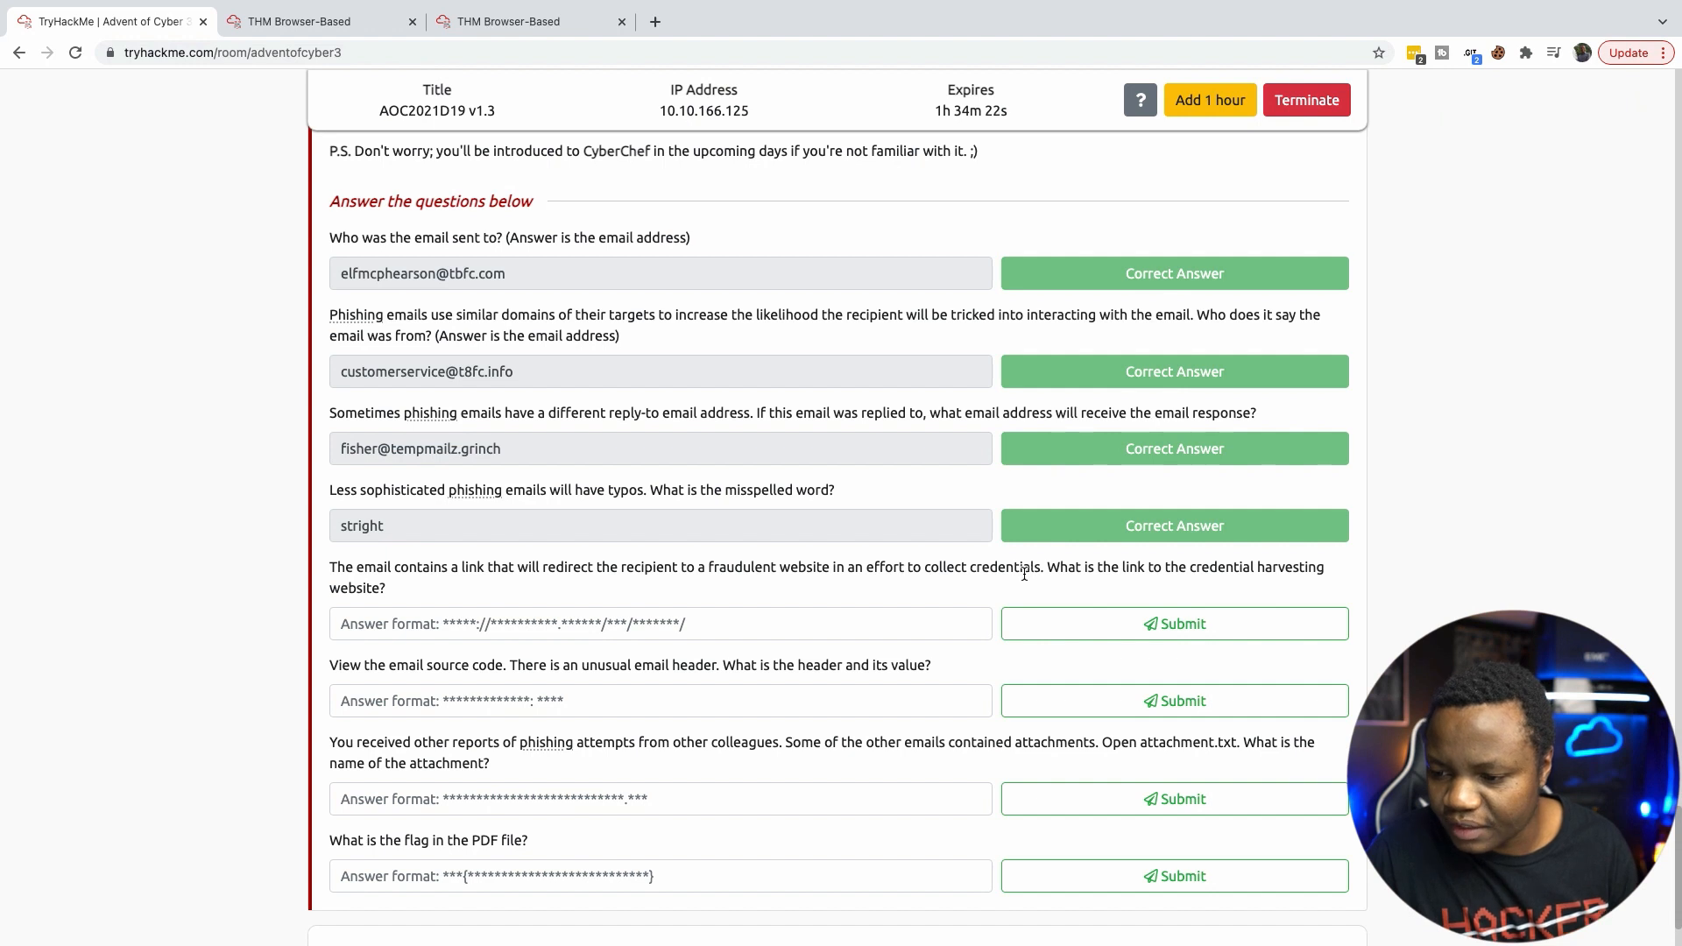
{"action": "mouse_move", "coordinate": [1263, 581]}
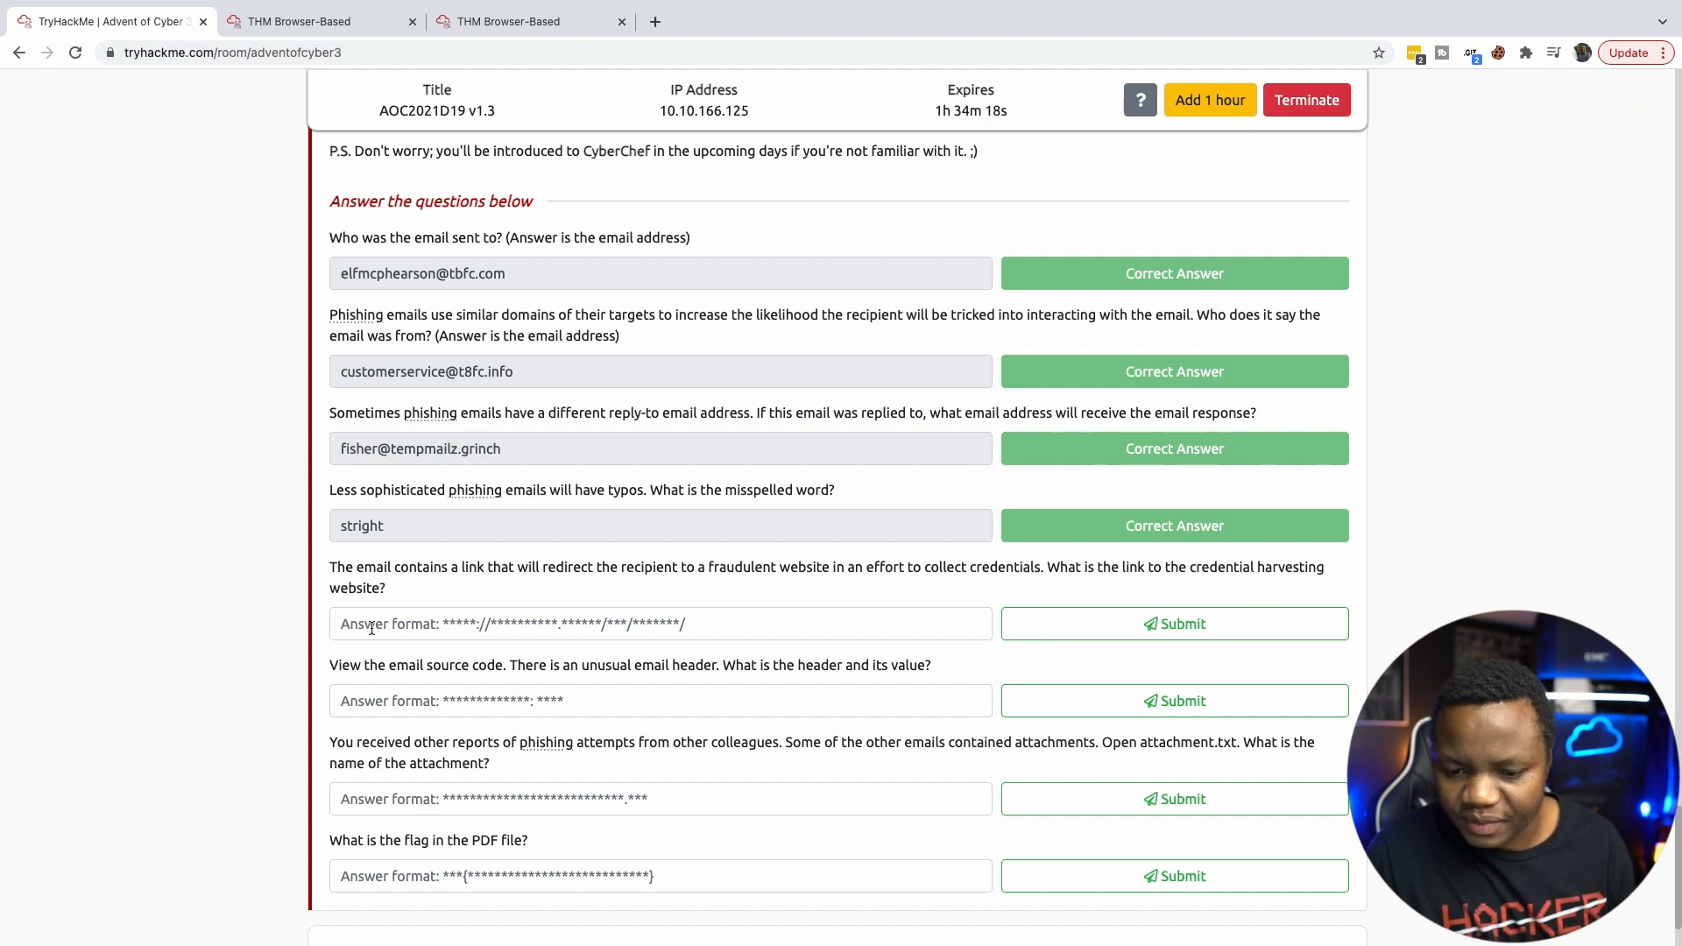
{"action": "left_click", "coordinate": [317, 21]}
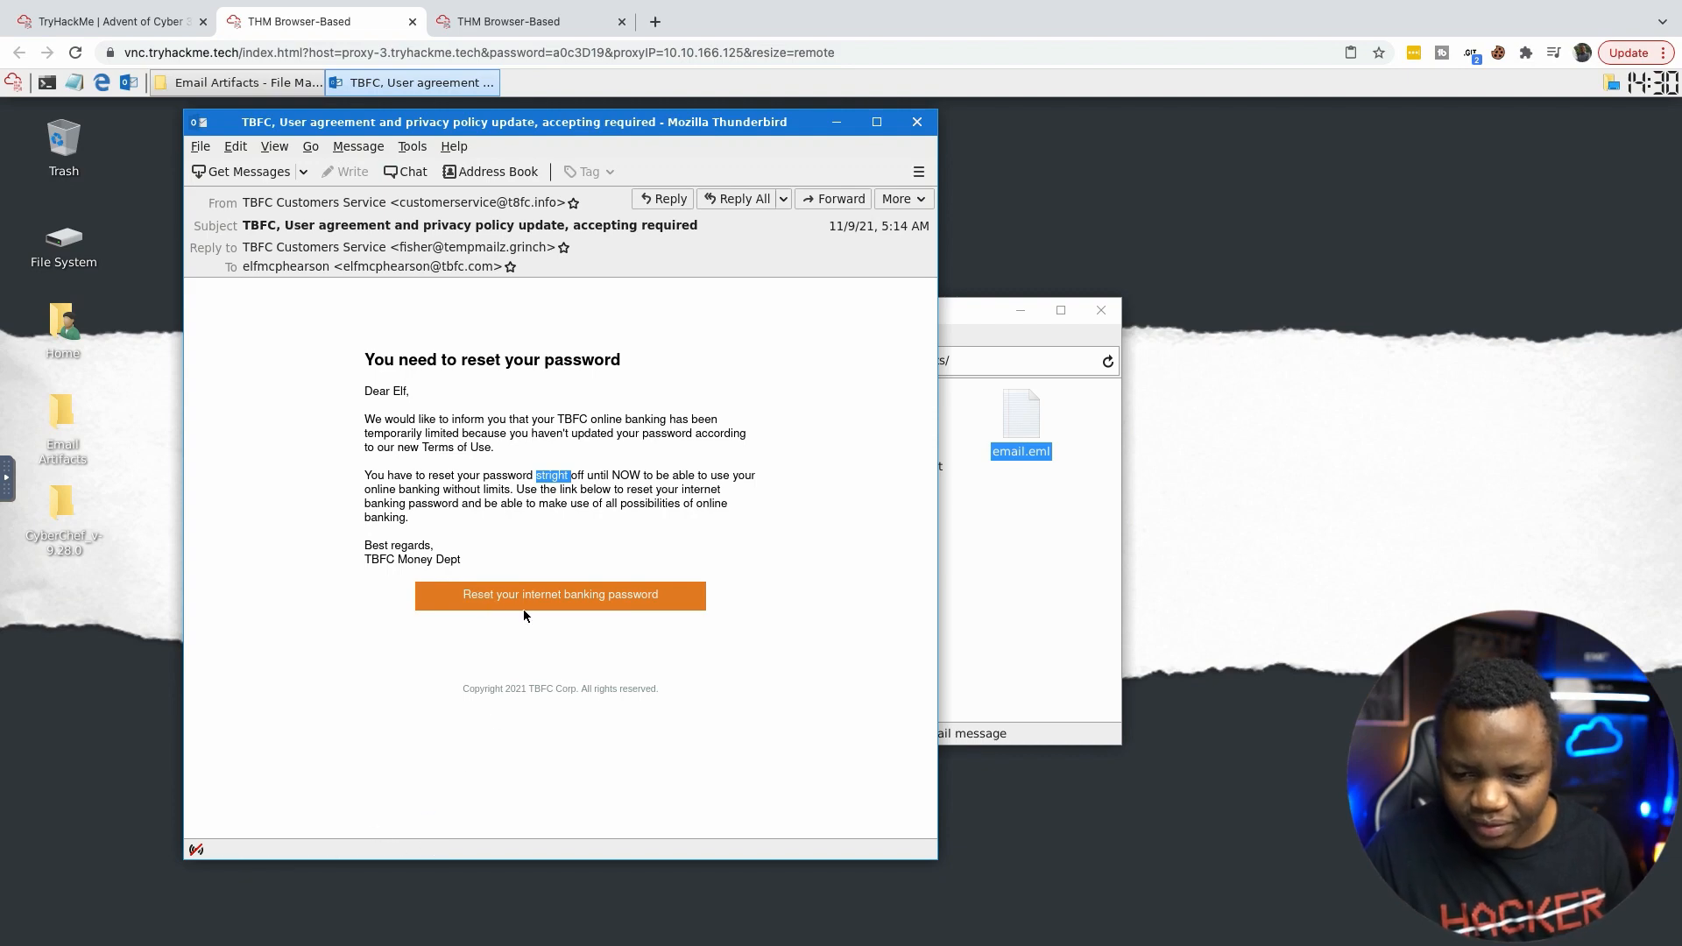
{"action": "left_click", "coordinate": [561, 593]}
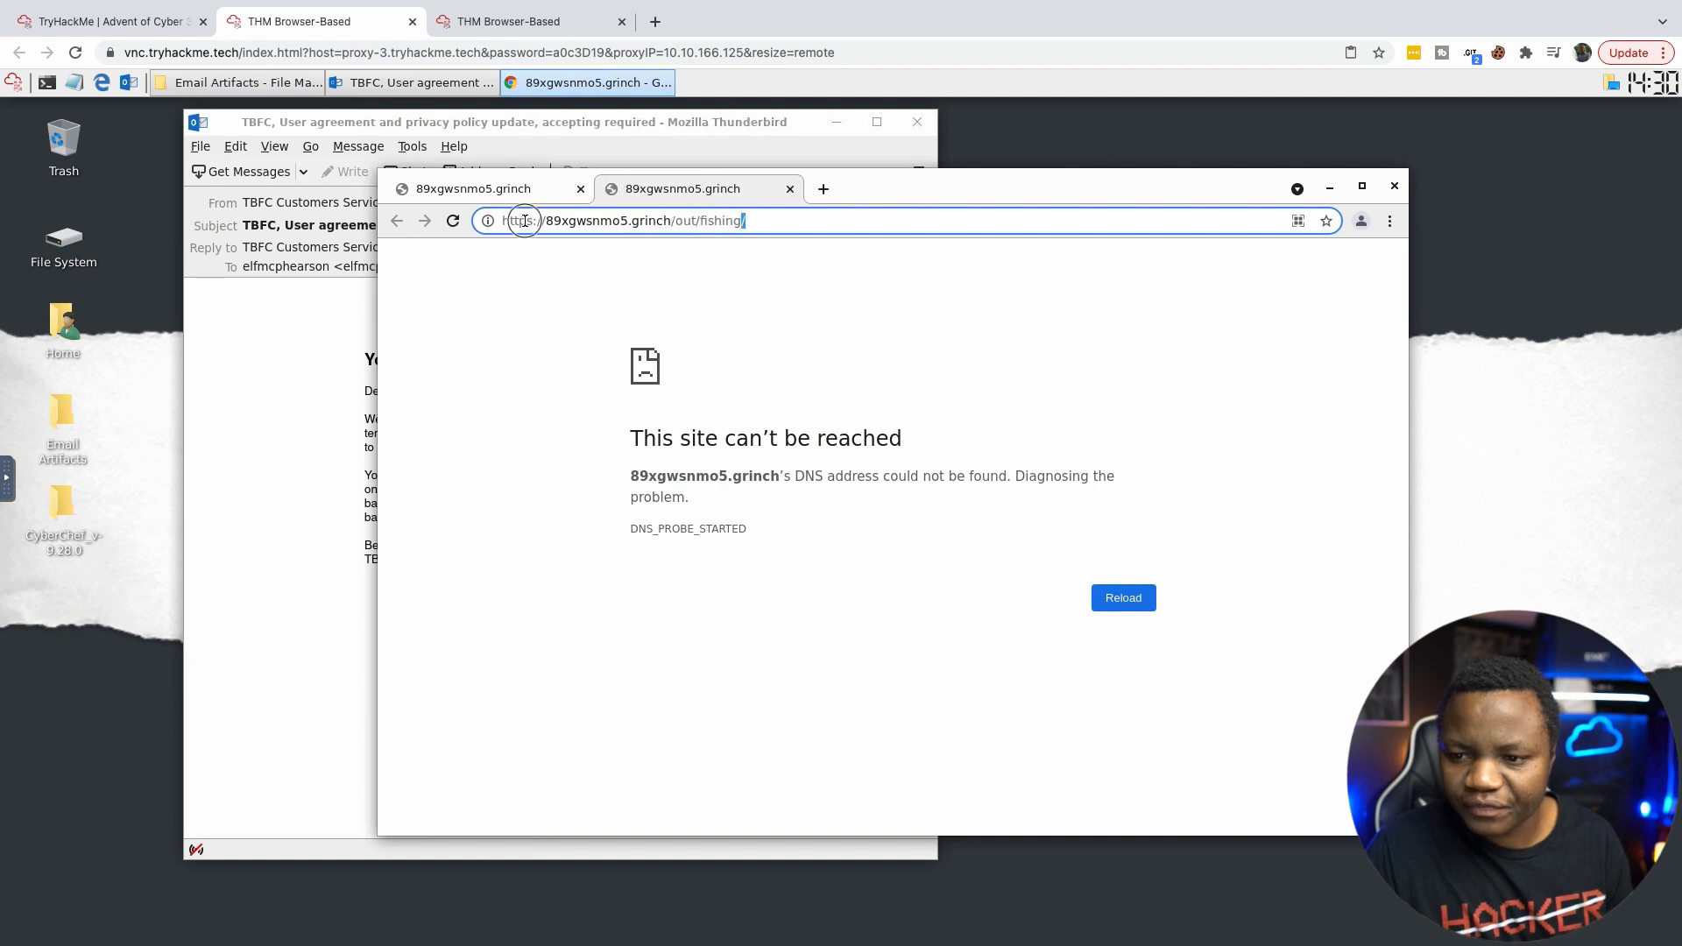
{"action": "left_click", "coordinate": [107, 21]}
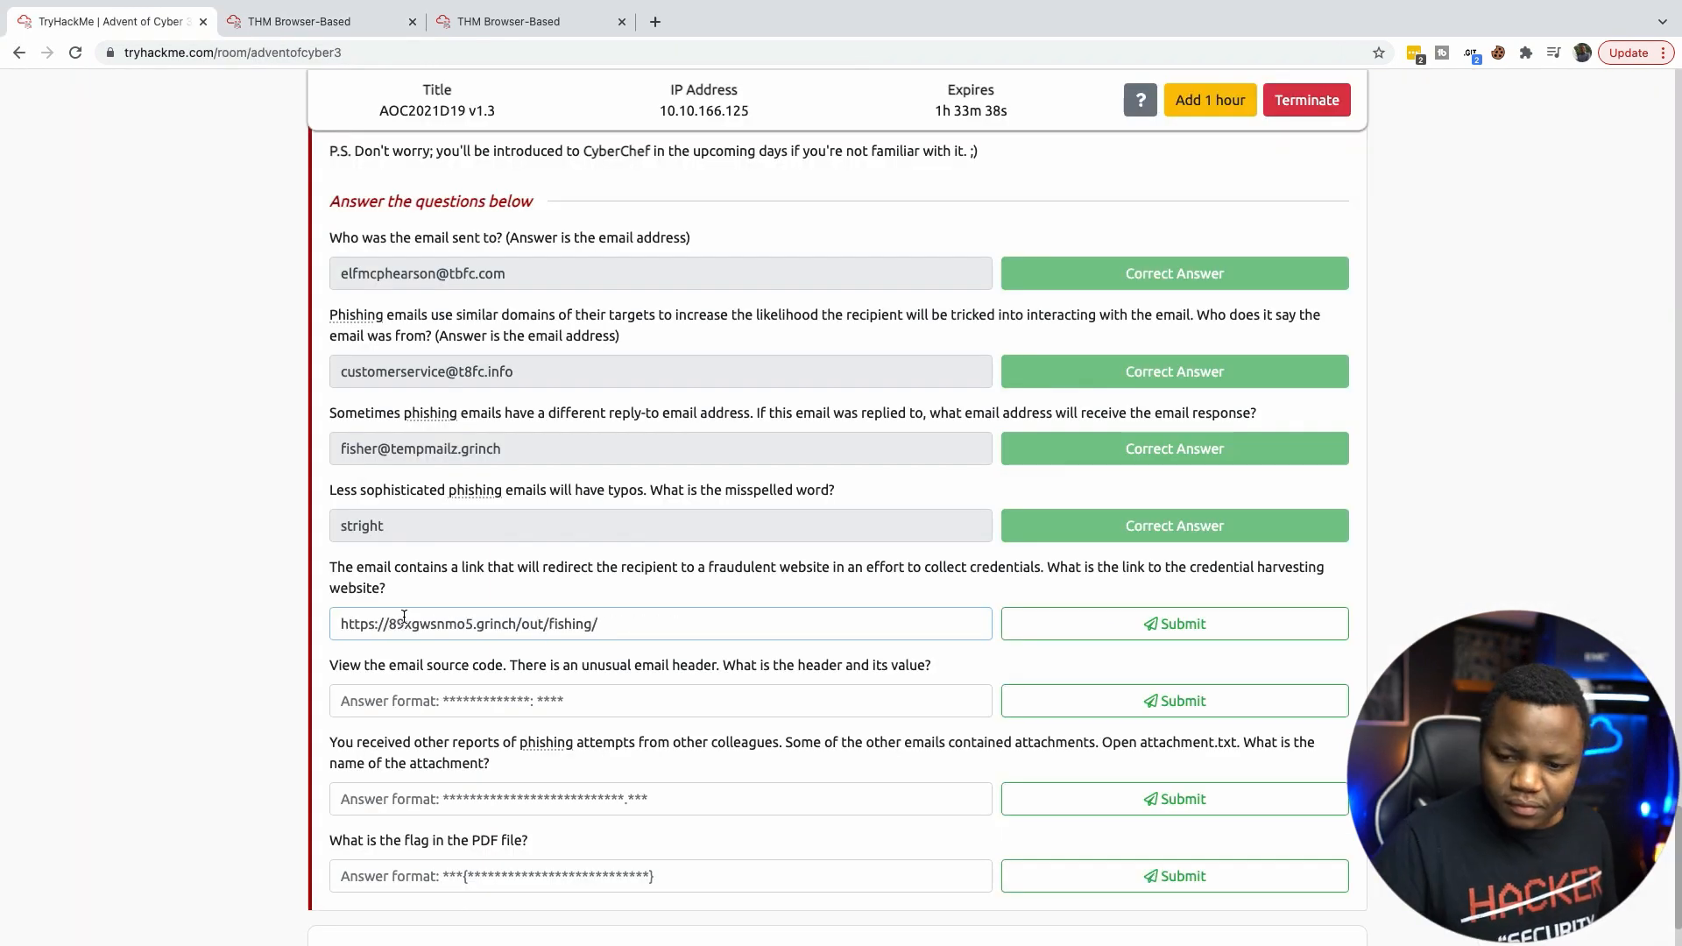
{"action": "left_click", "coordinate": [1174, 623]}
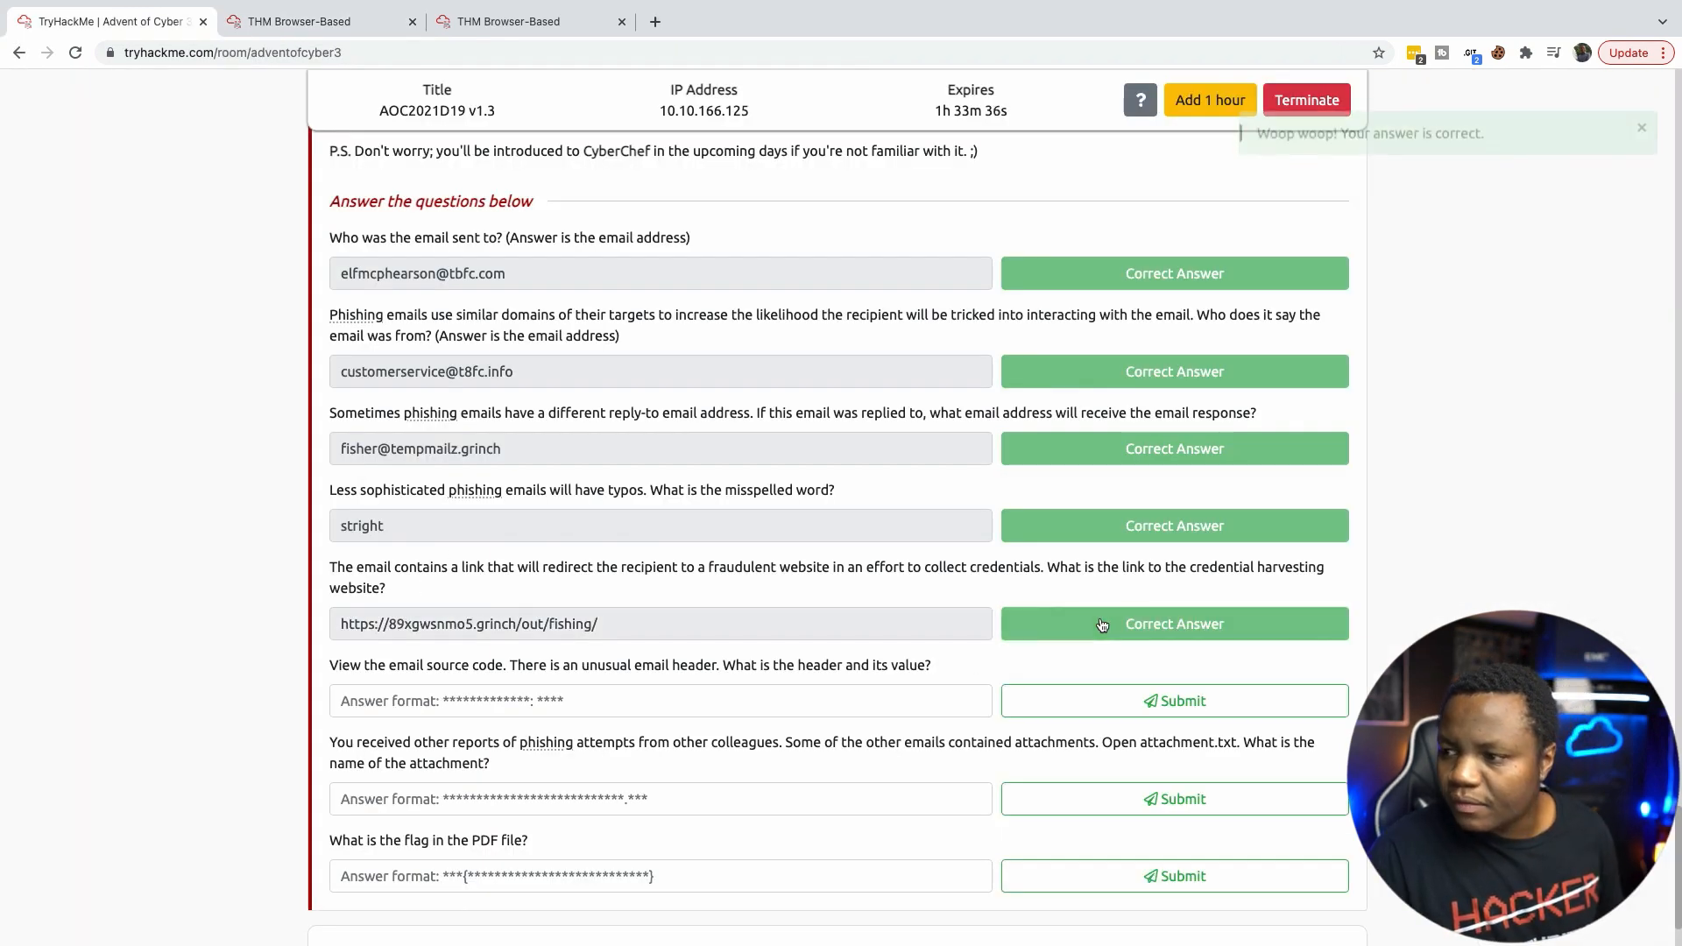
{"action": "scroll", "scroll_direction": "down", "scroll_amount": 3}
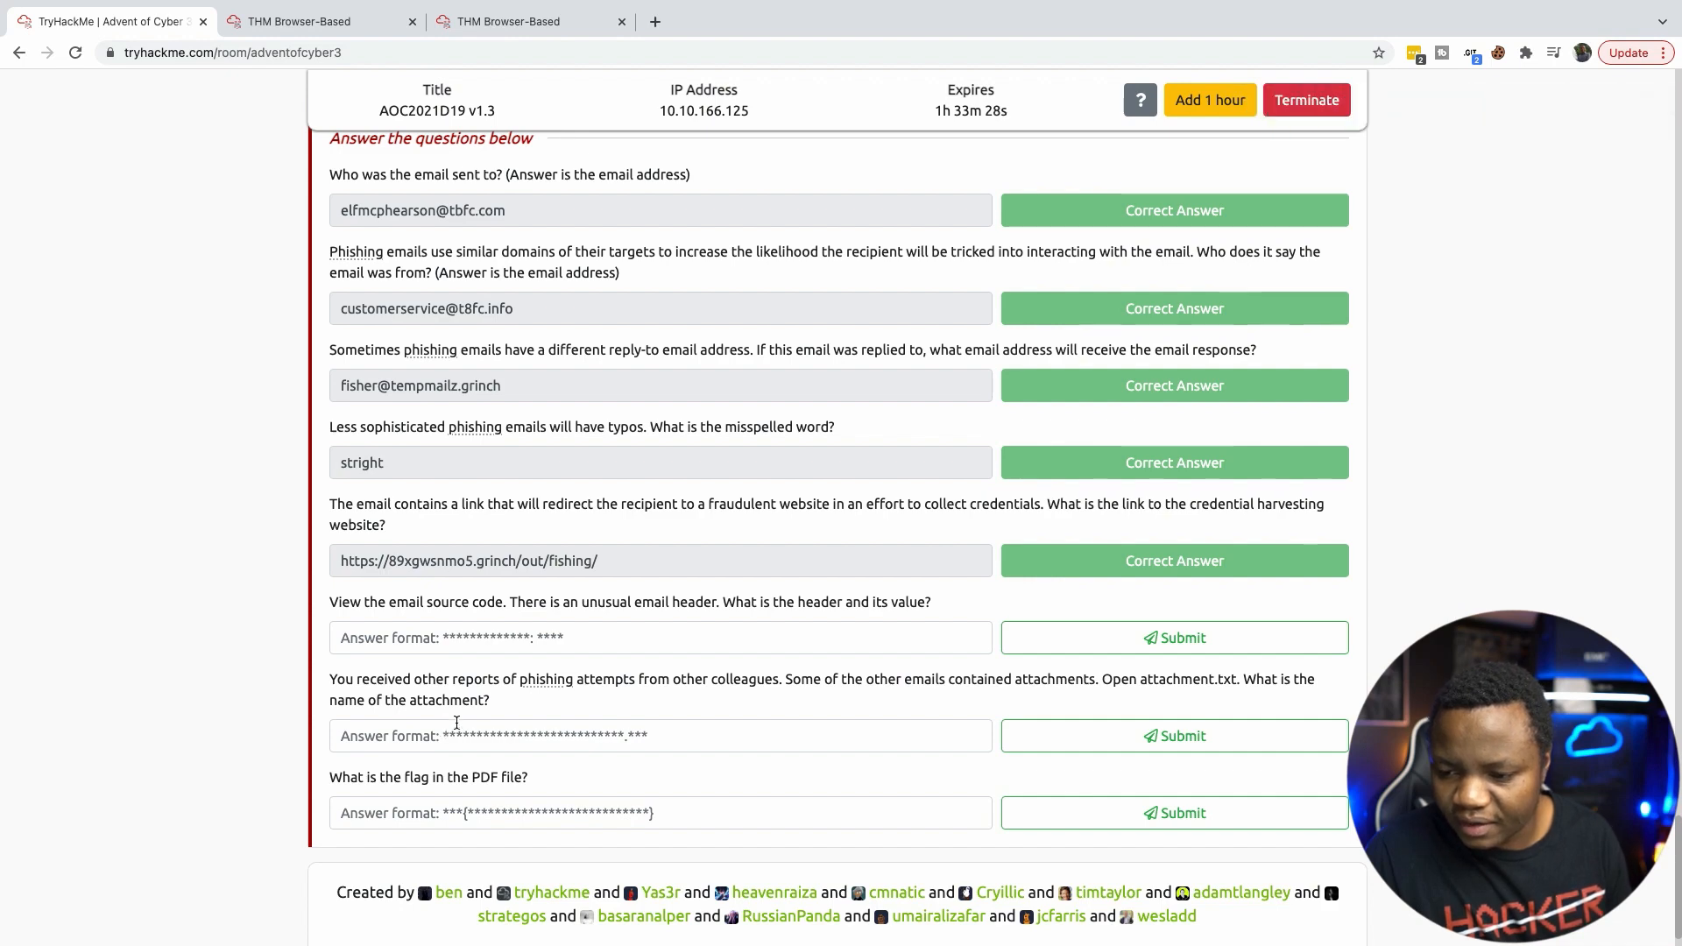
Step: View the email's raw source in Thunderbird and locate the header lines
{"action": "left_click", "coordinate": [660, 638]}
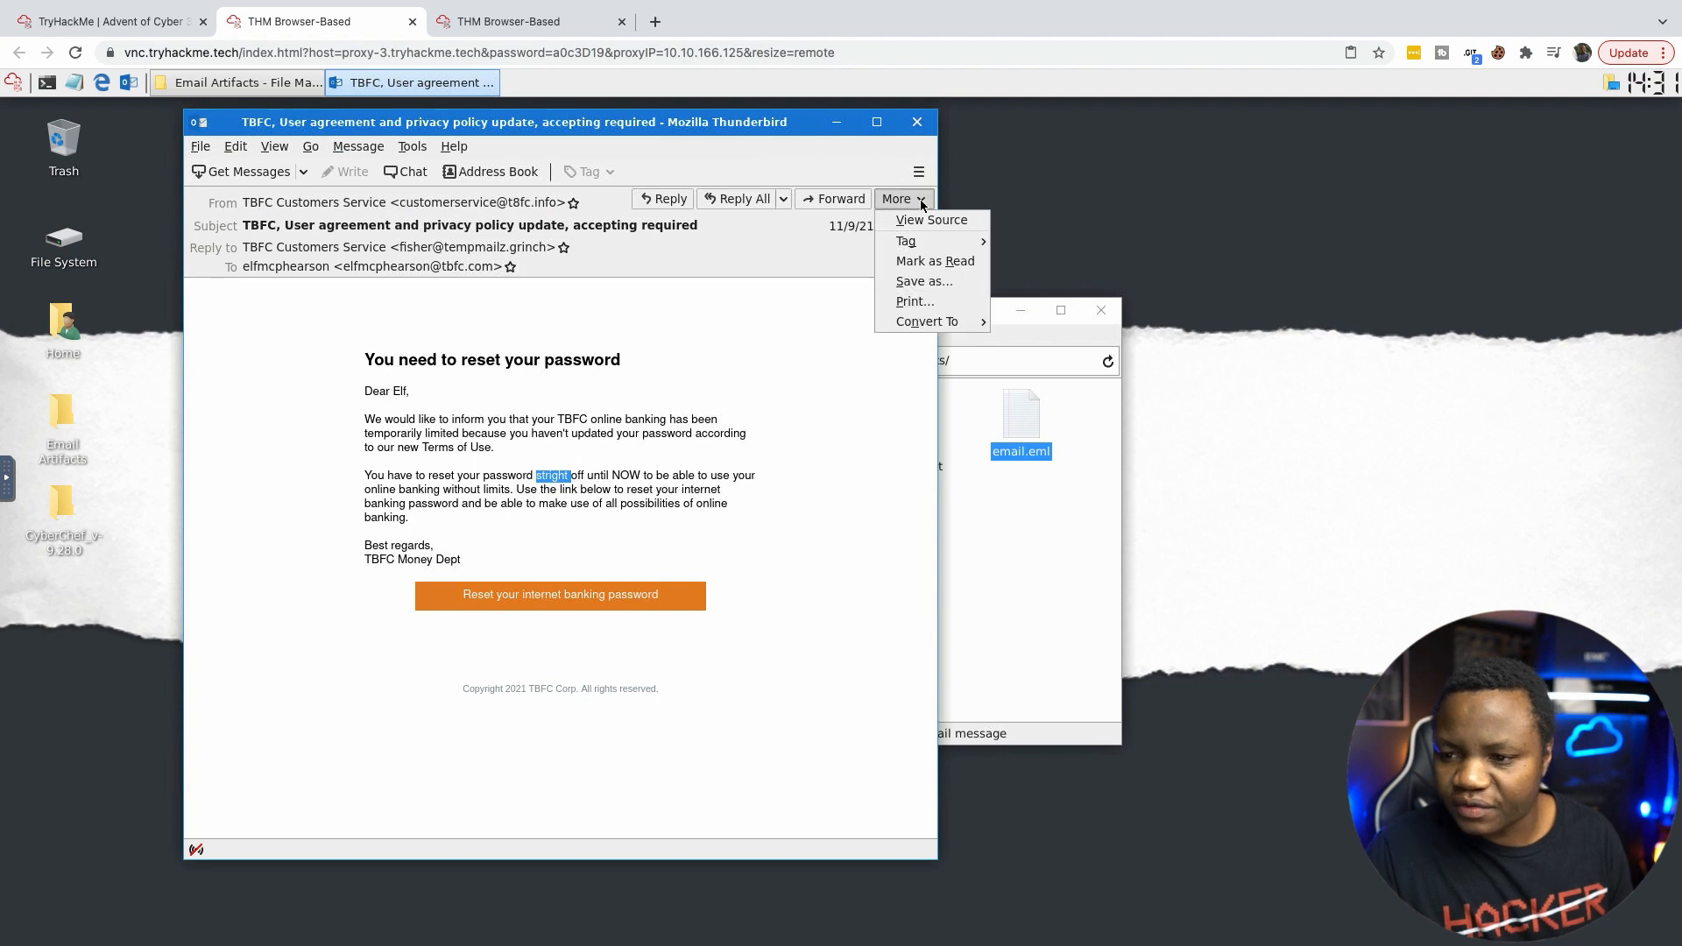
{"action": "mouse_move", "coordinate": [931, 221]}
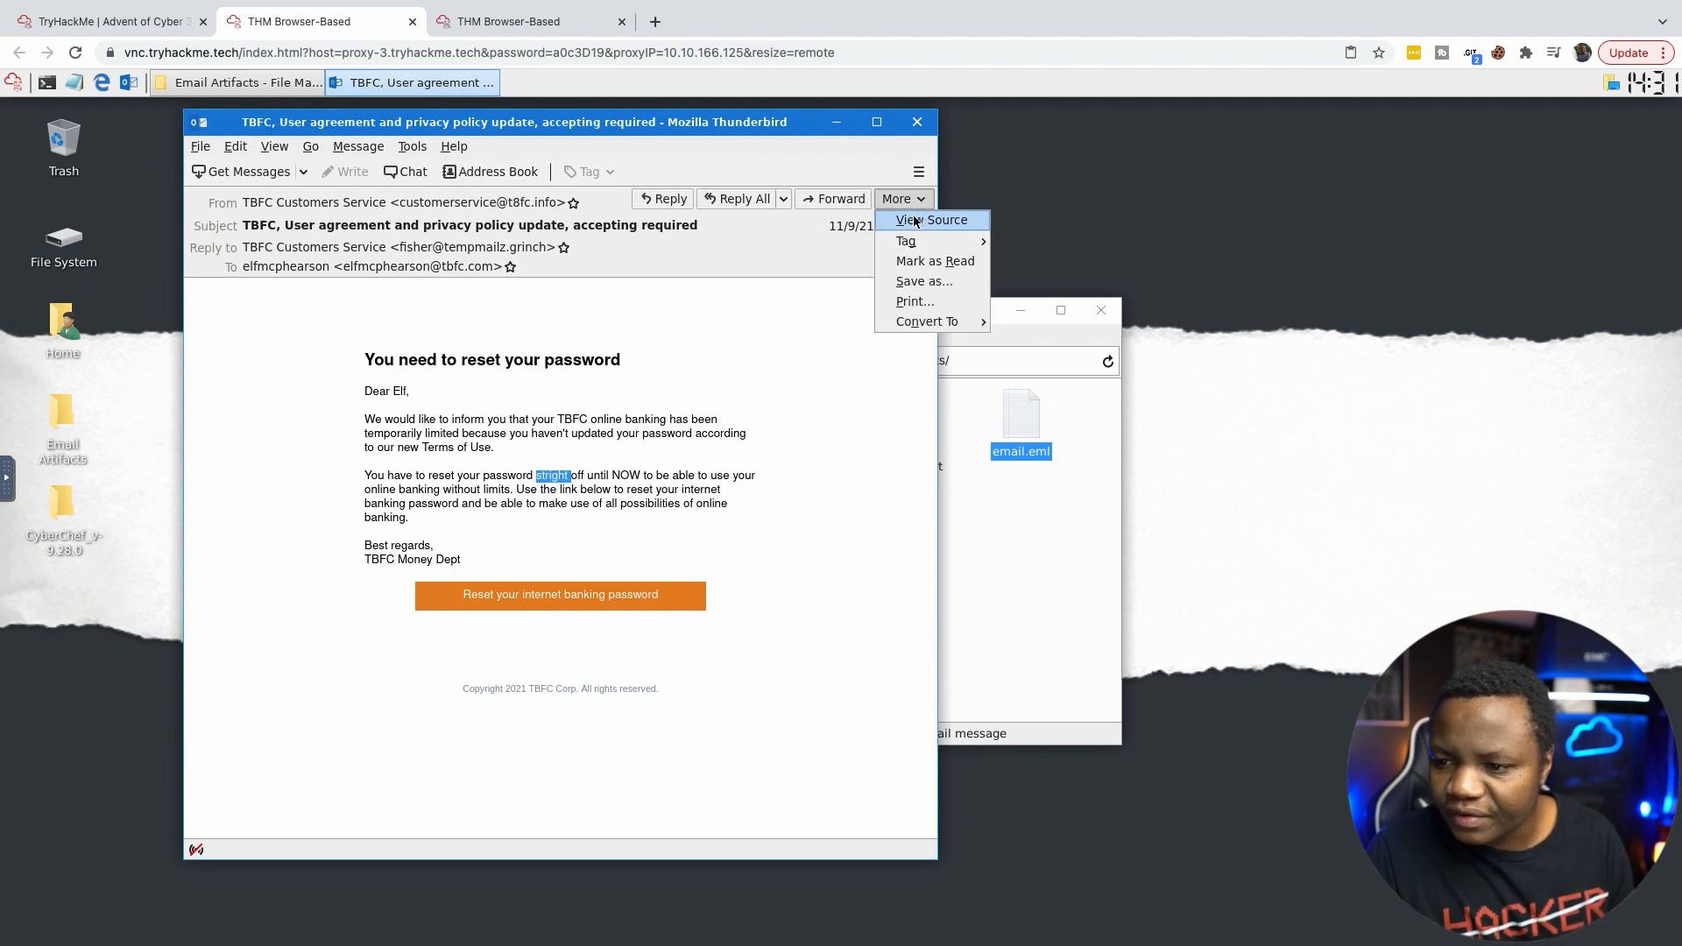
{"action": "left_click", "coordinate": [934, 220]}
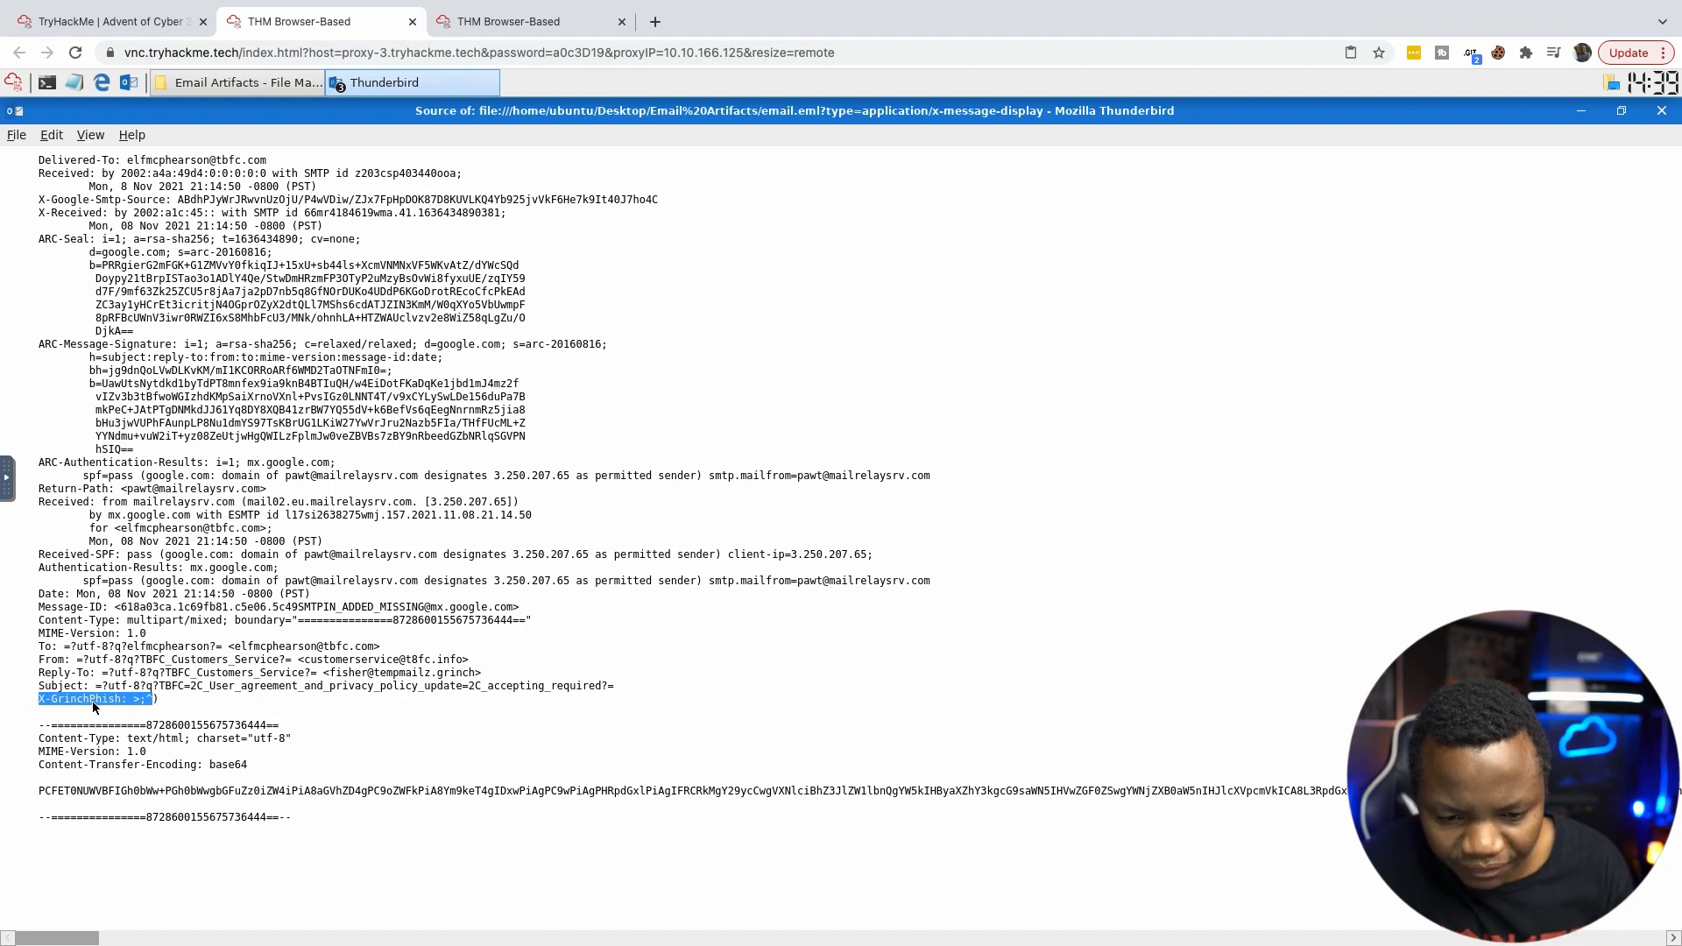
{"action": "mouse_move", "coordinate": [173, 695]}
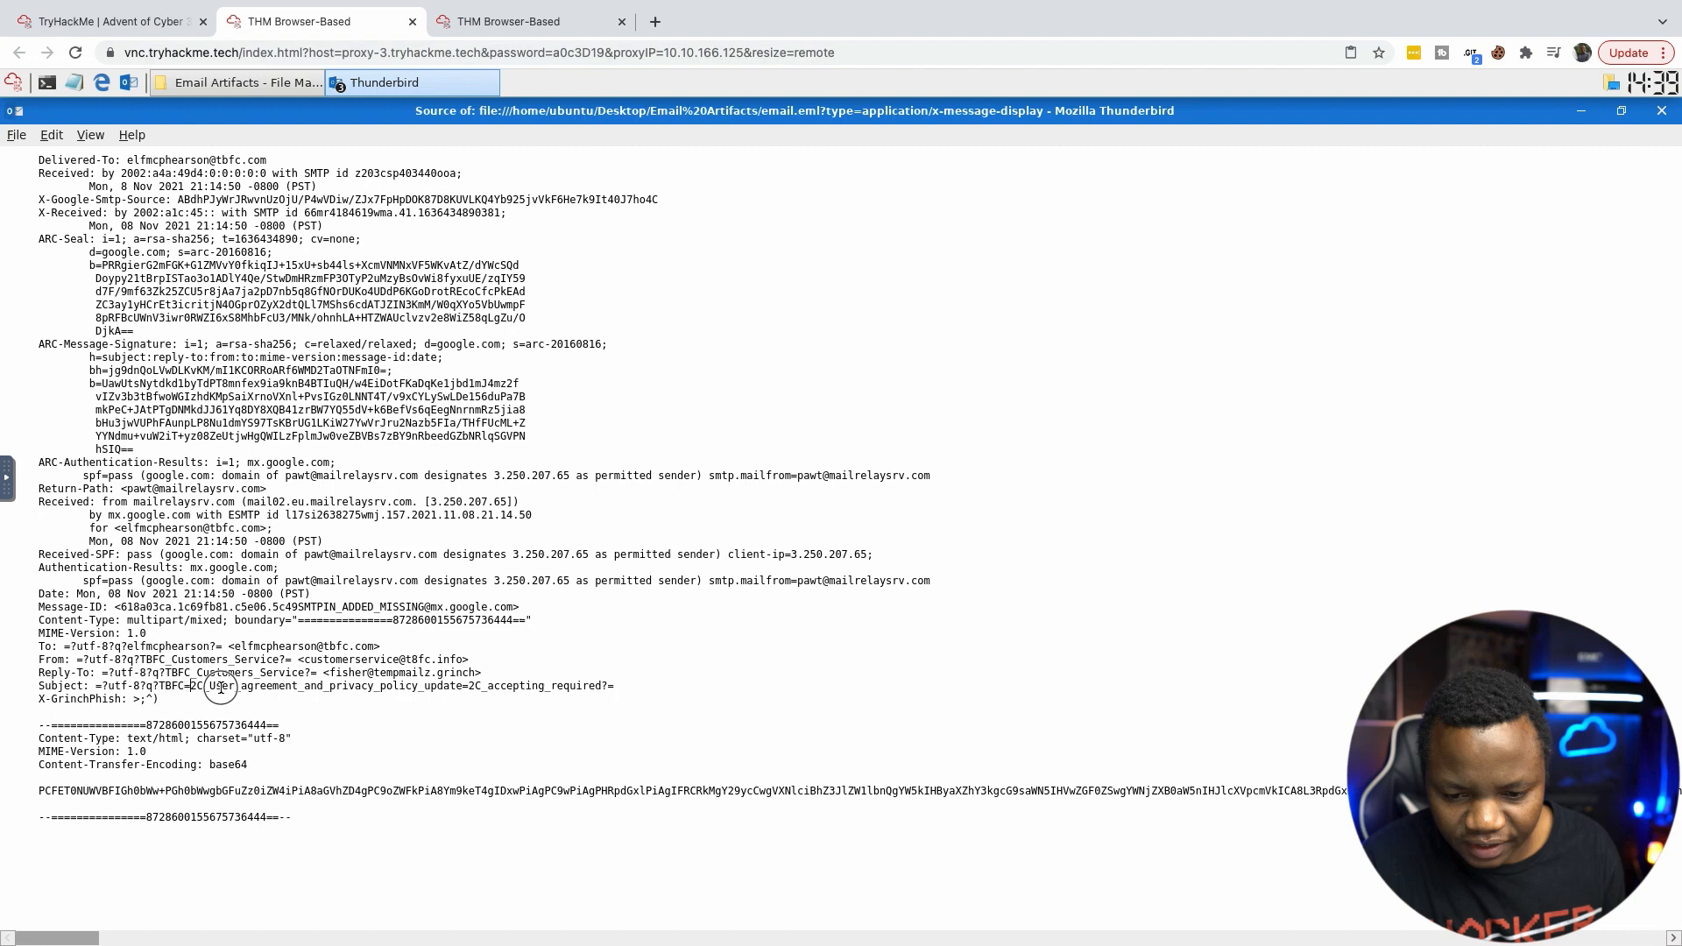
{"action": "left_click_drag", "start_coordinate": [193, 685], "coordinate": [450, 685]}
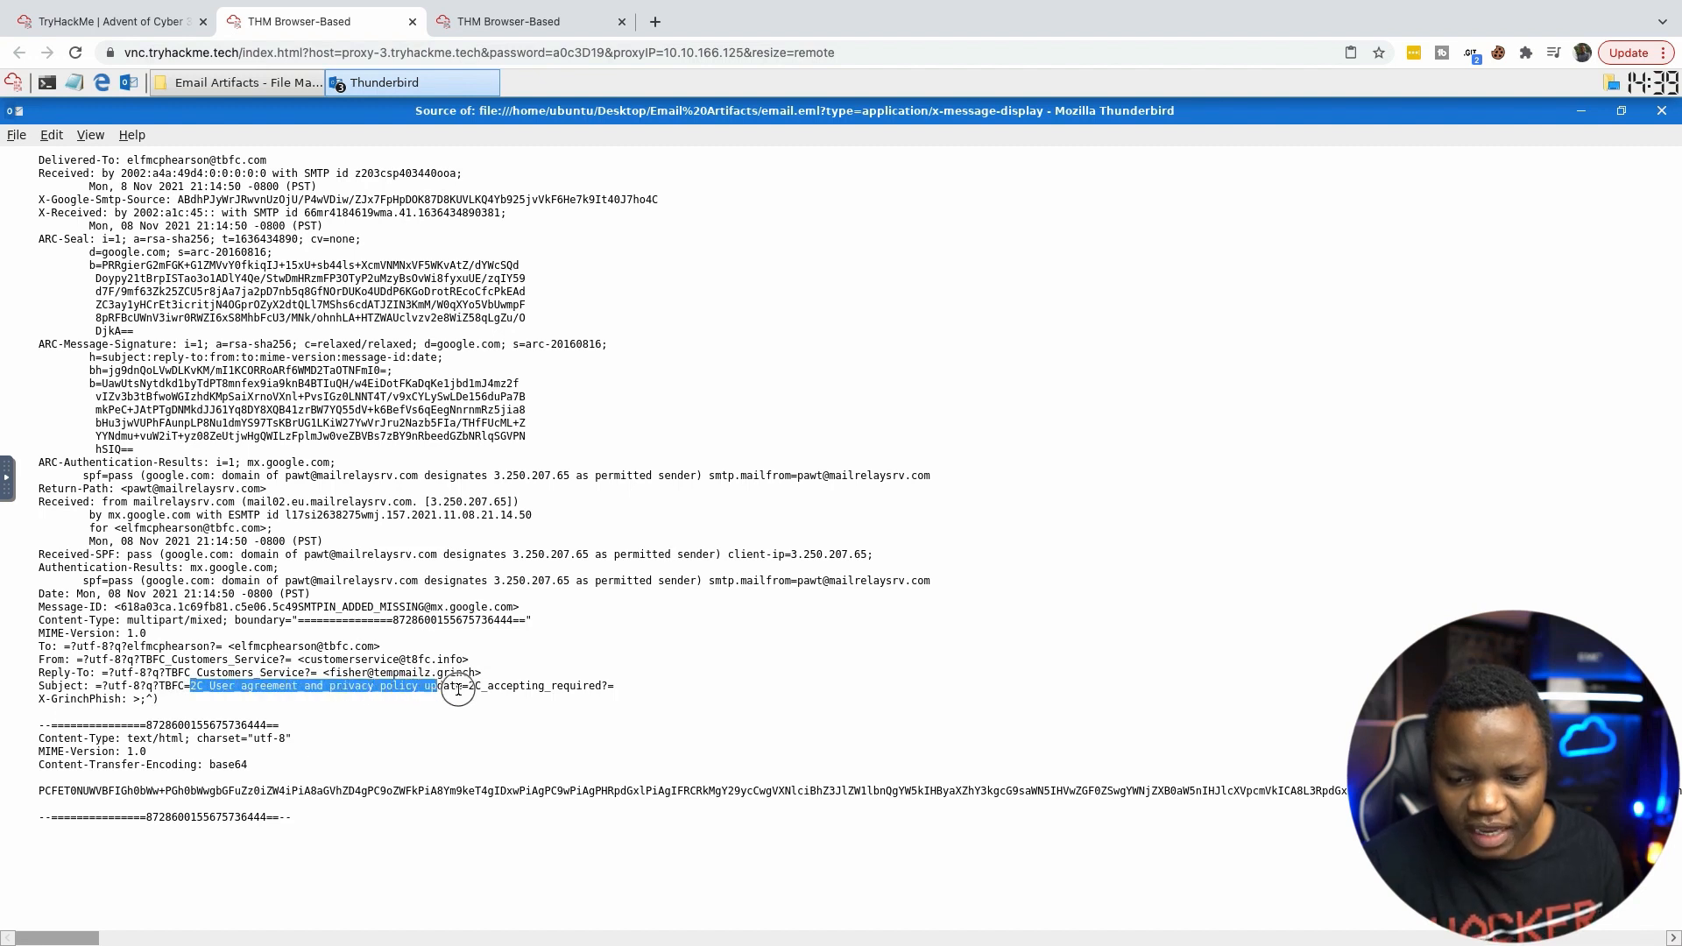
{"action": "left_click_drag", "start_coordinate": [450, 685], "coordinate": [601, 685]}
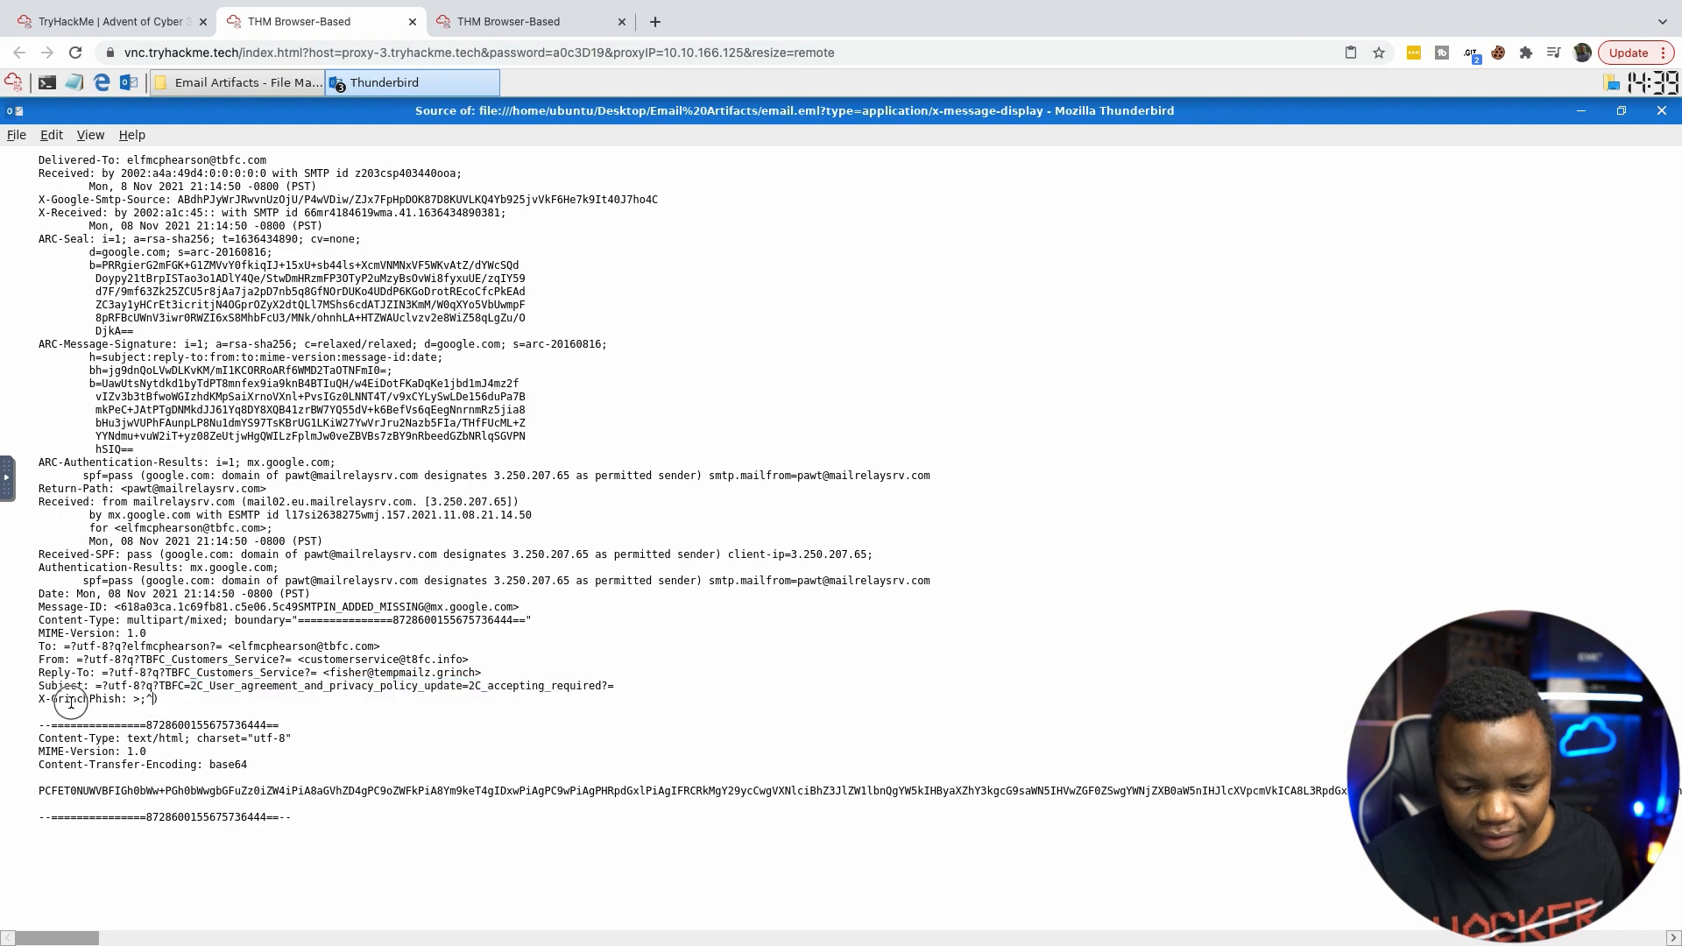
Step: Copy the X-GrinchPhish: >;^ header line and submit it on TryHackMe
{"action": "double_click", "coordinate": [91, 699]}
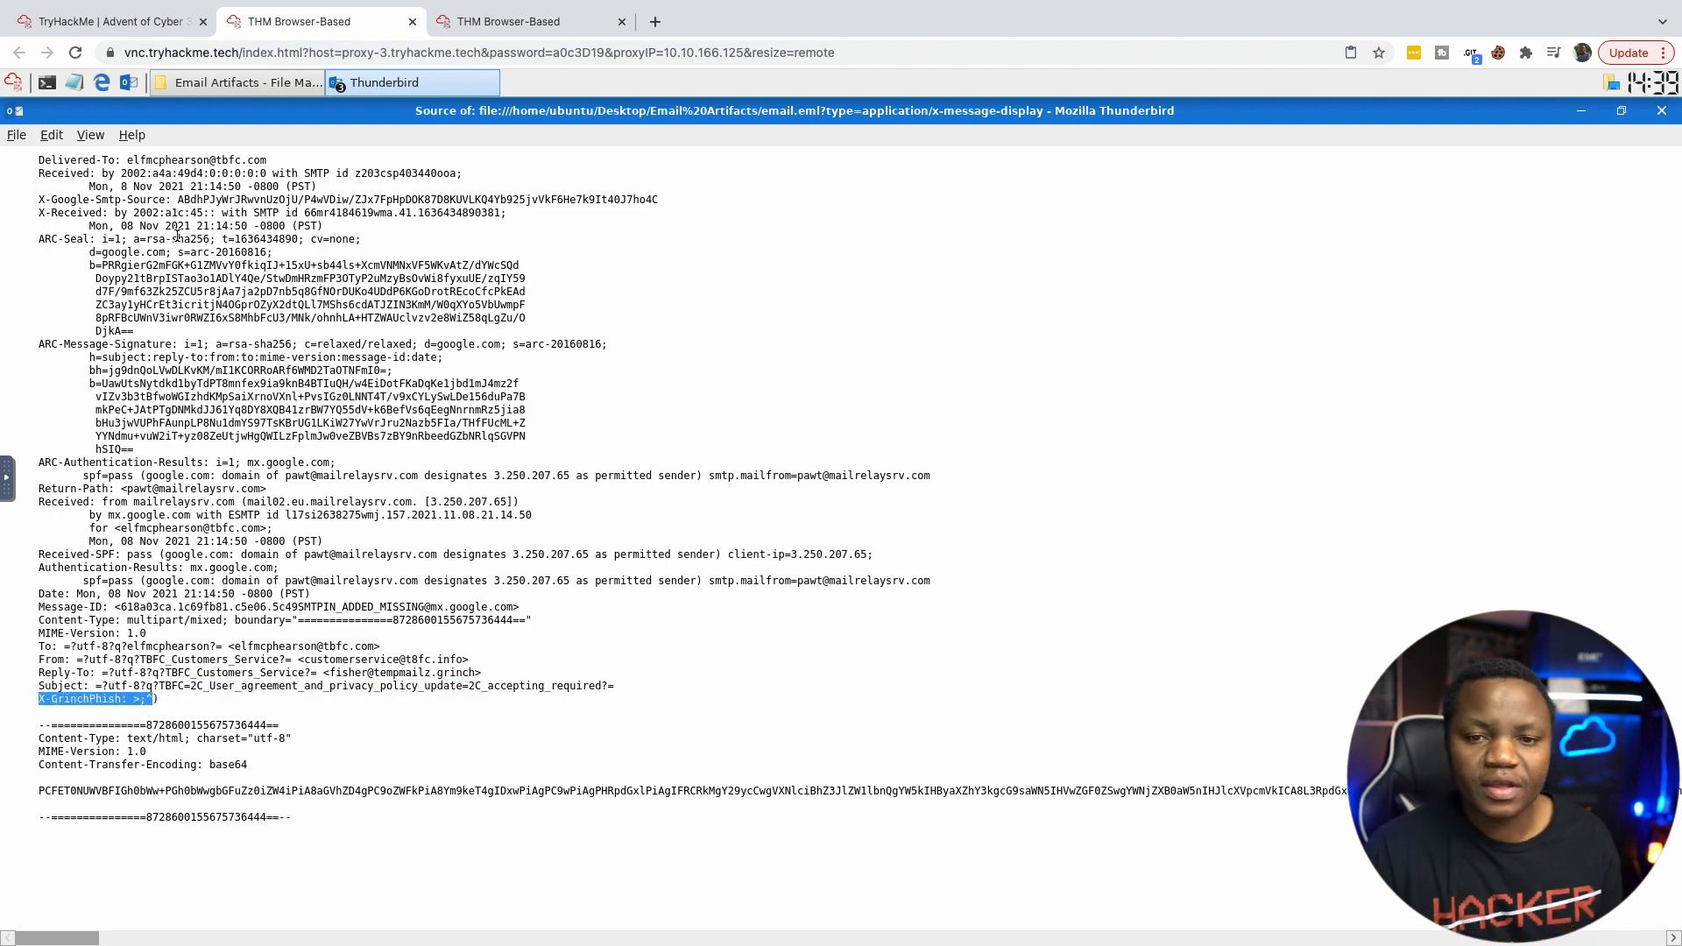
{"action": "left_click", "coordinate": [102, 21]}
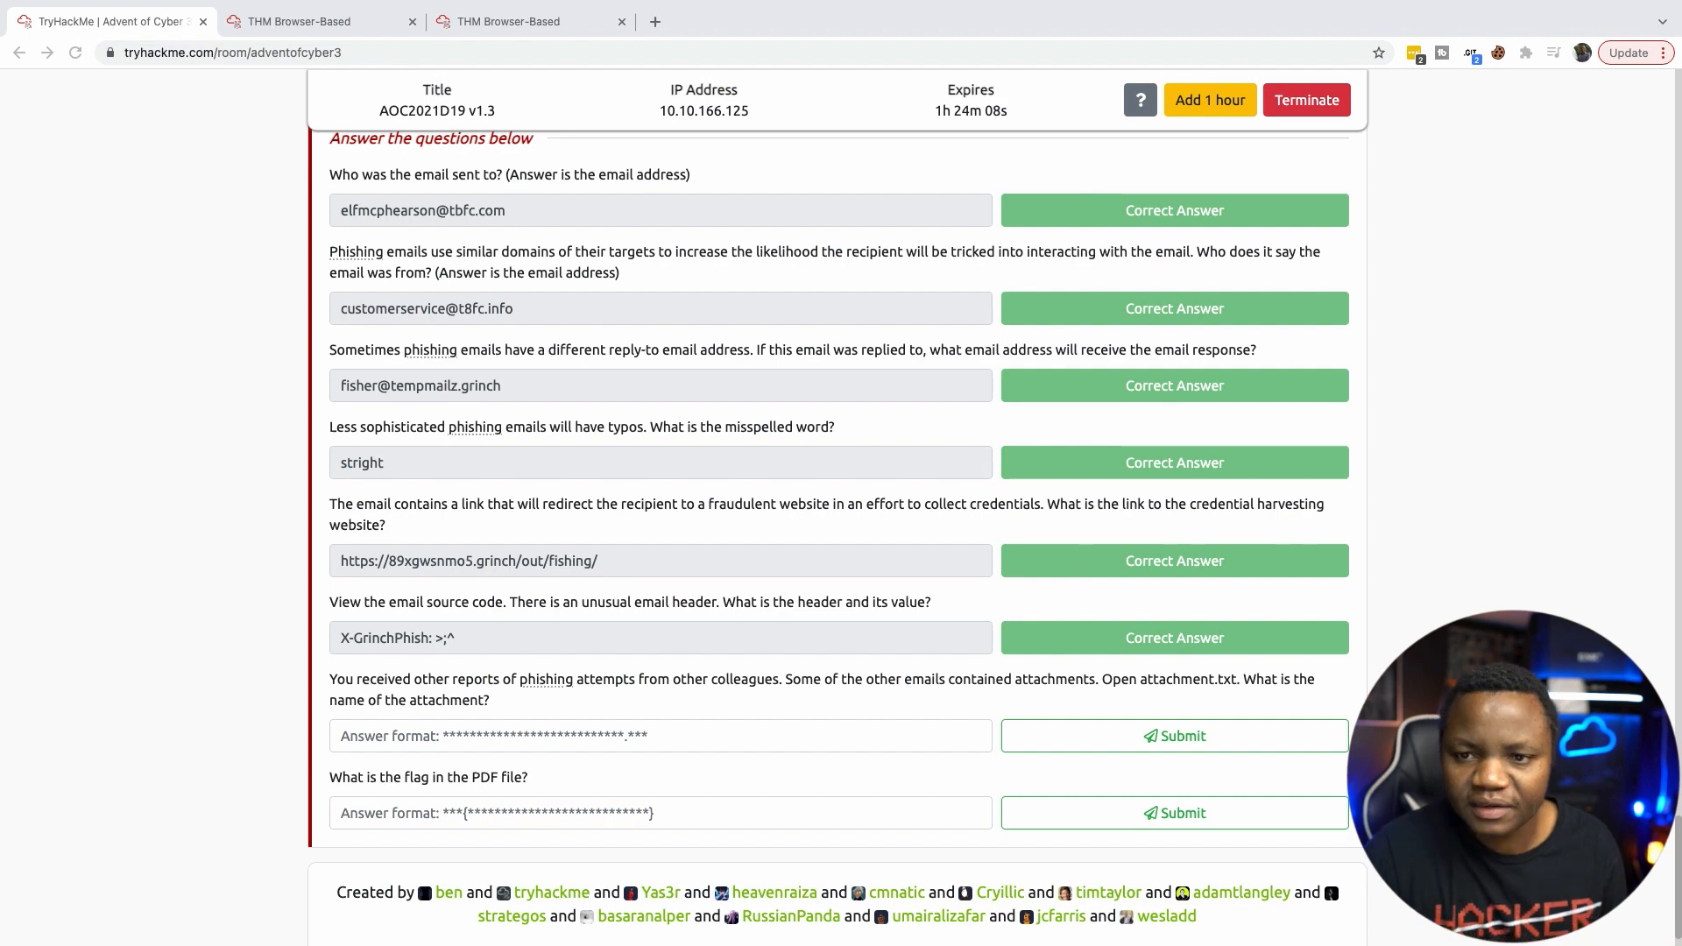
{"action": "left_click", "coordinate": [312, 21]}
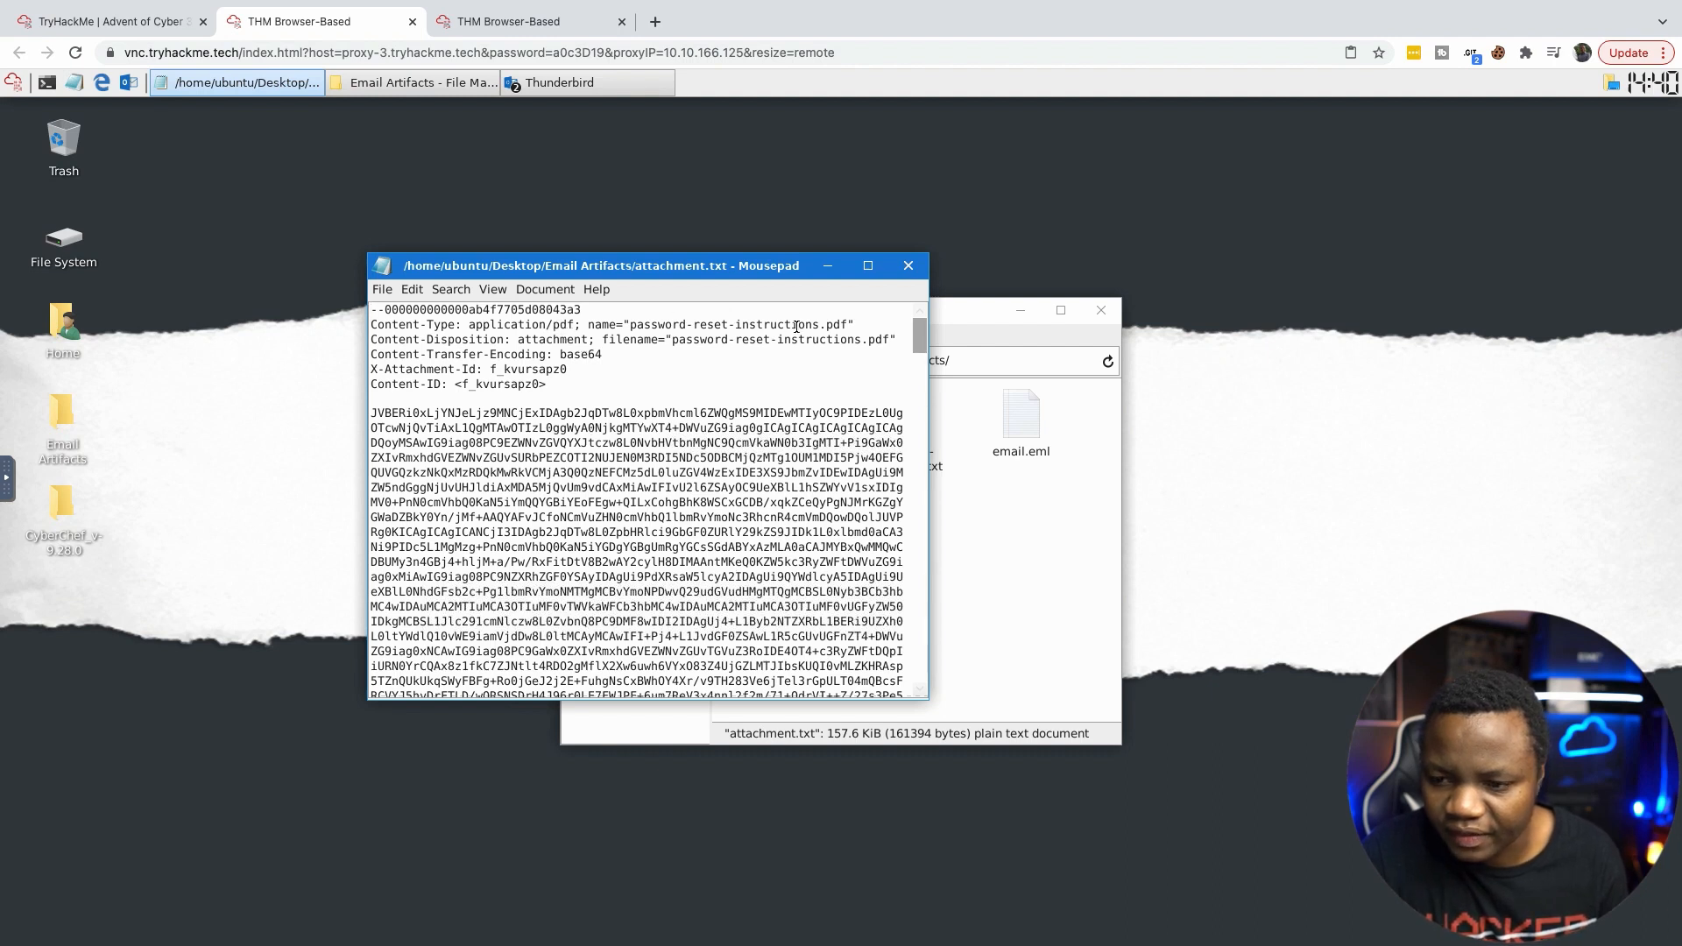
Step: Copy password-reset-instructions.pdf from attachment.txt and submit it as the attachment name
{"action": "double_click", "coordinate": [820, 325]}
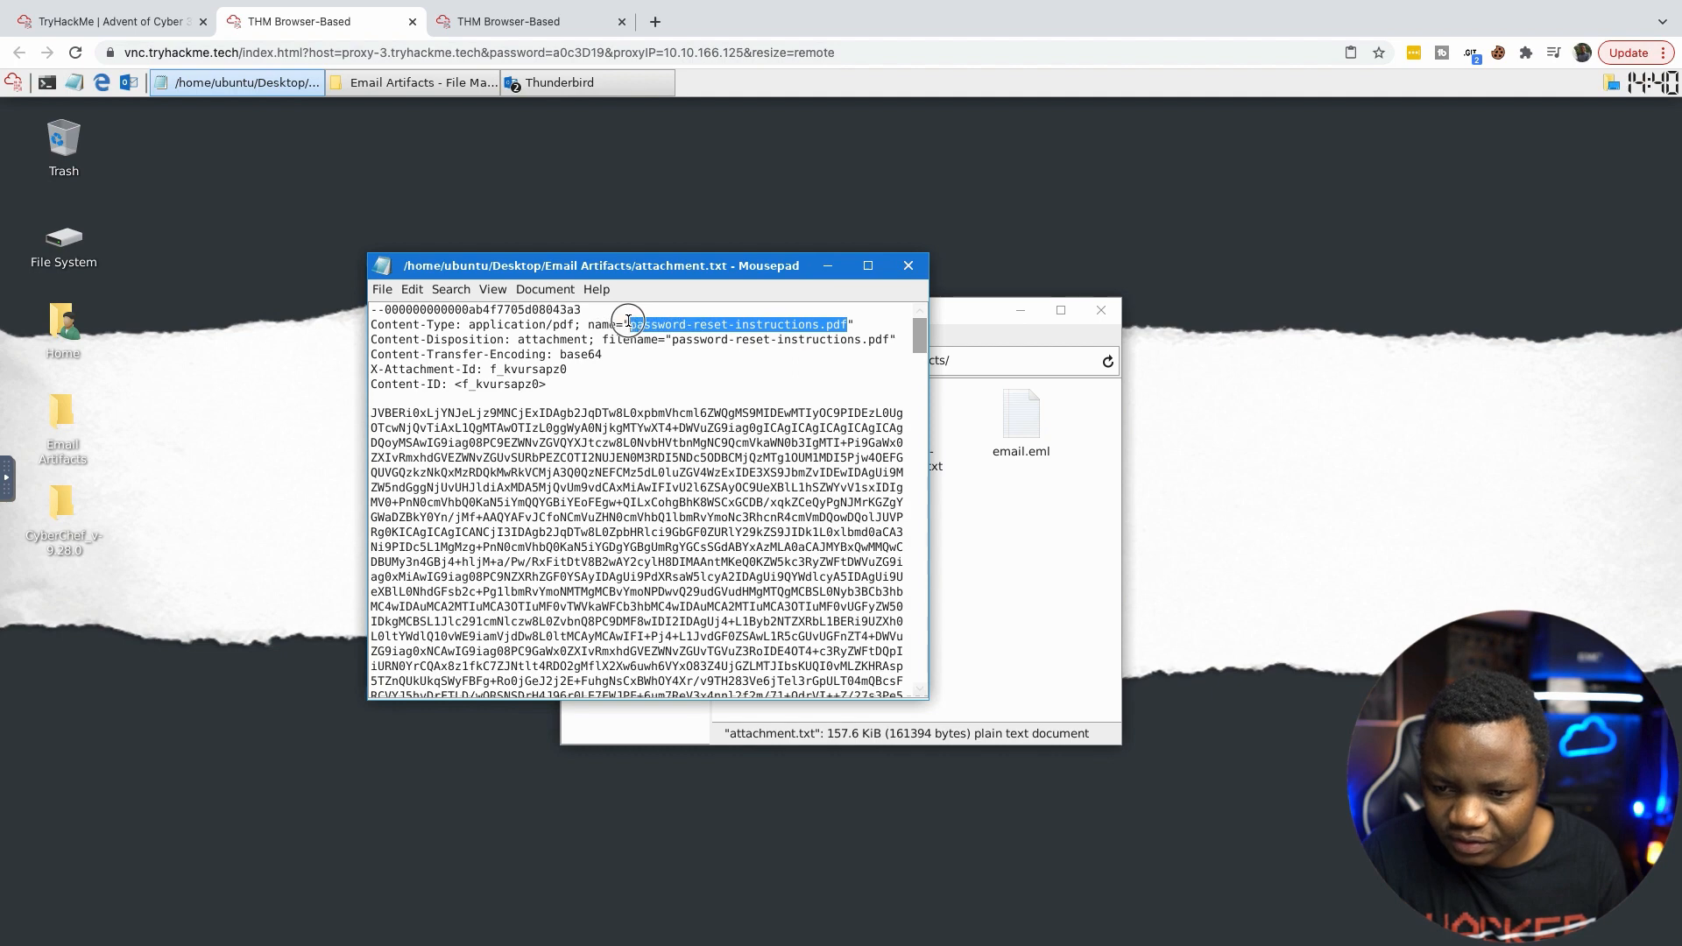
{"action": "left_click", "coordinate": [107, 22]}
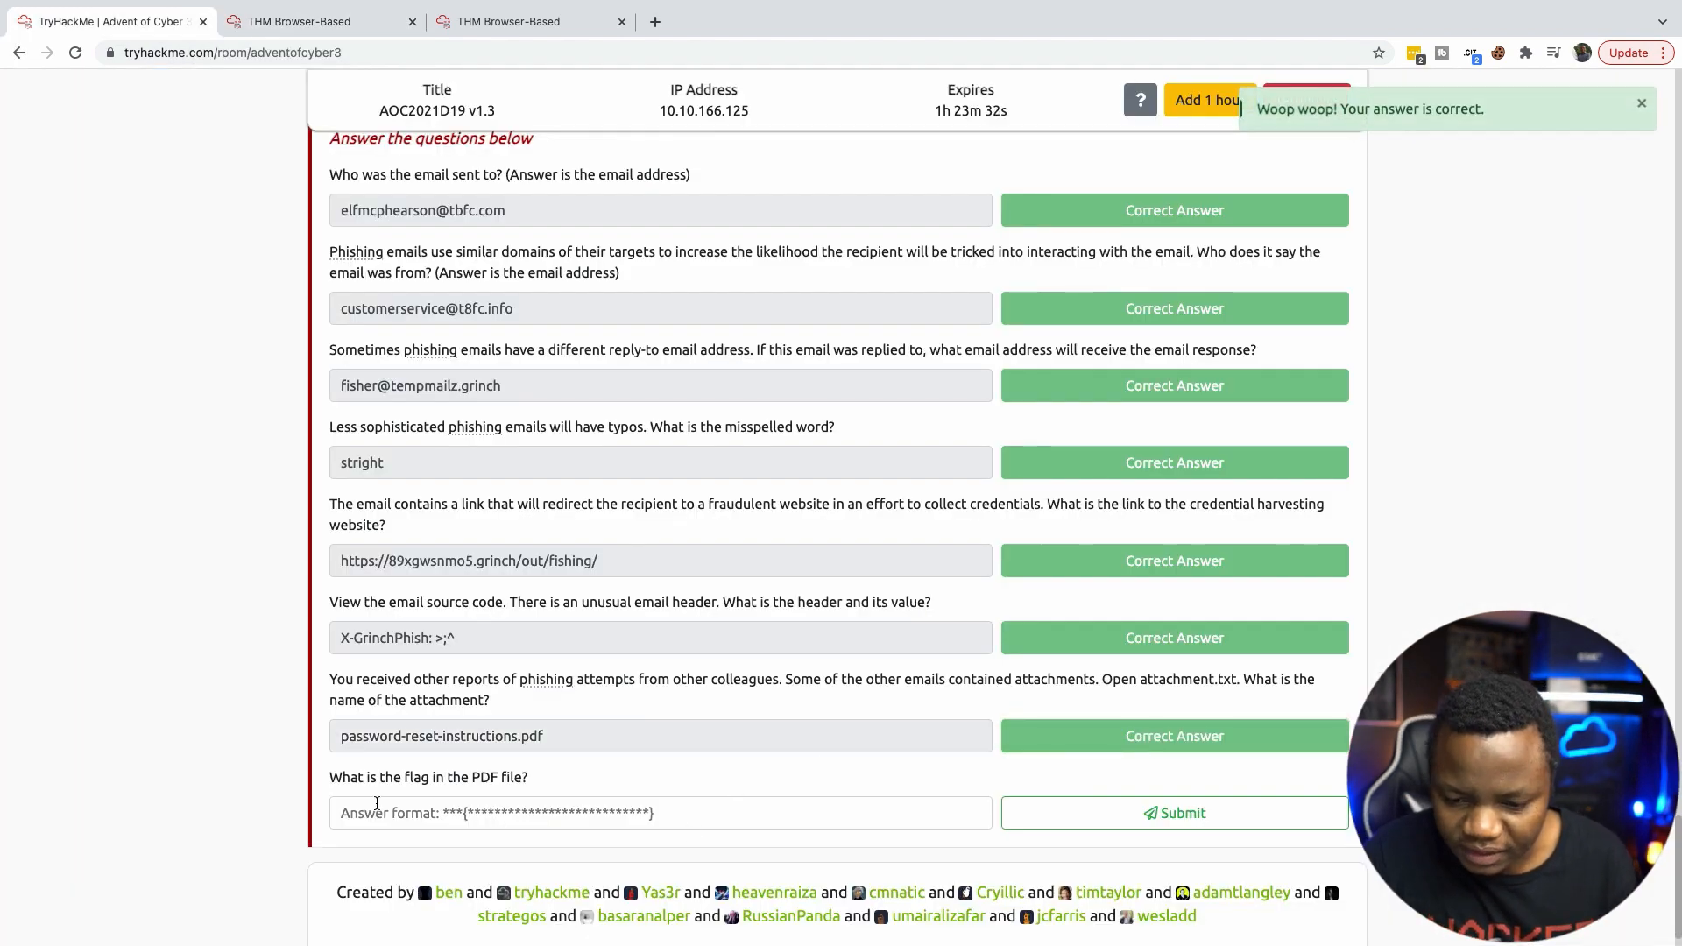
{"action": "mouse_move", "coordinate": [461, 581]}
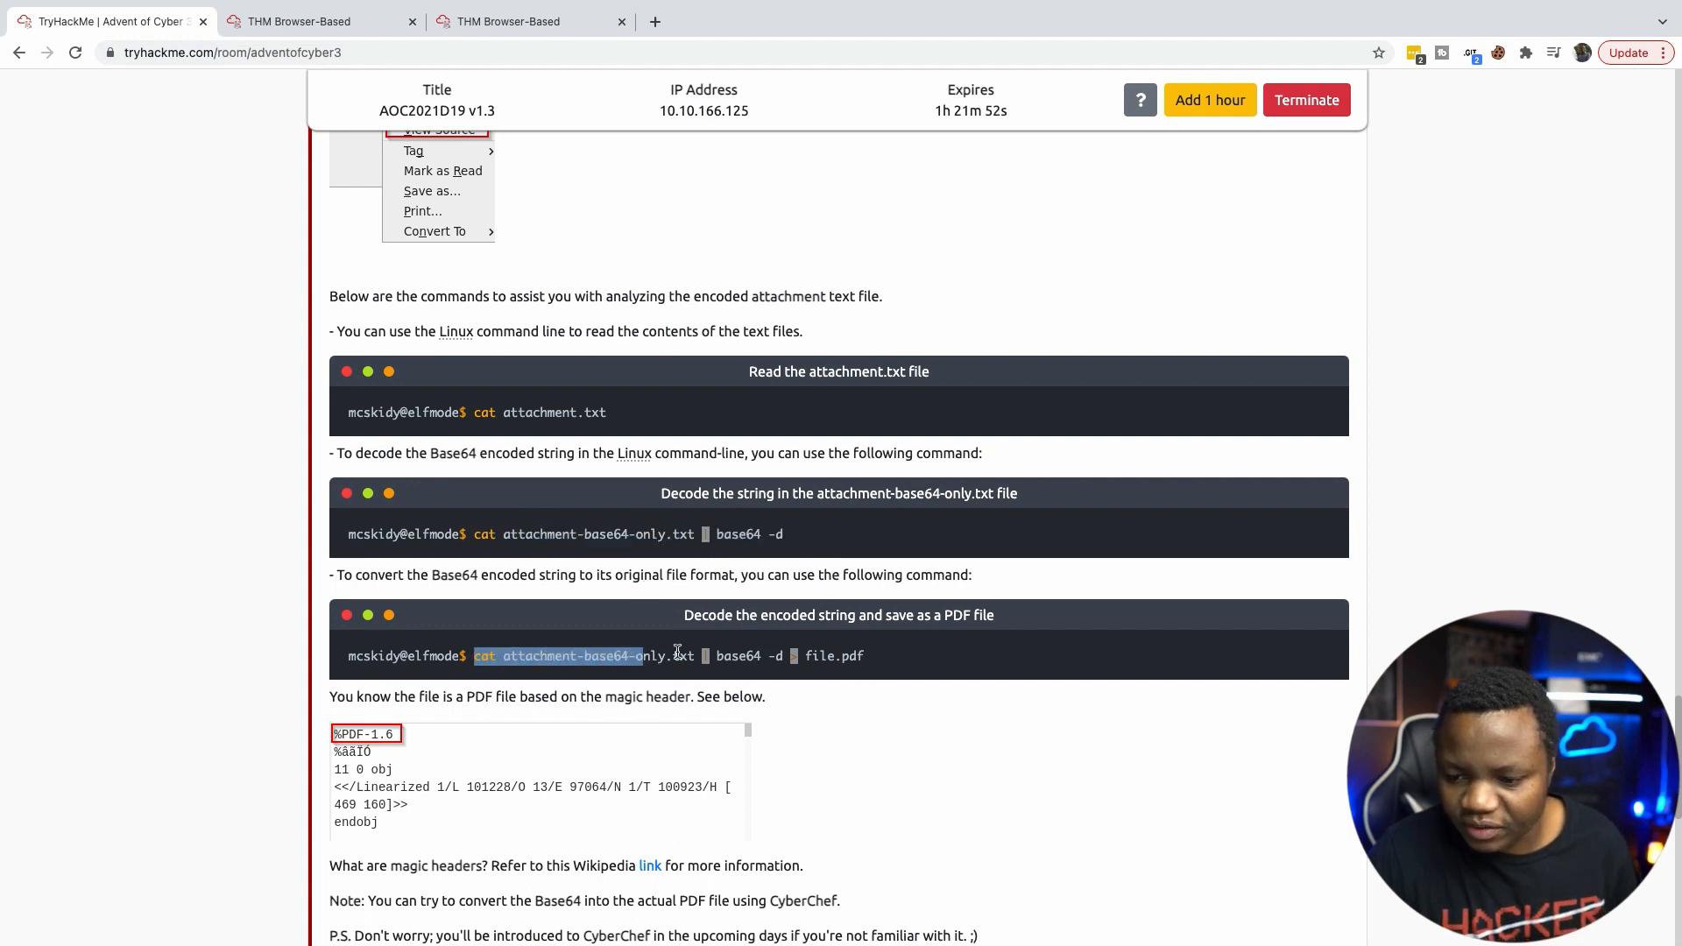
Step: In a terminal inside Email Artifacts, run cat attachment-base64-only.txt | base64 -d > file.pdf
{"action": "left_click", "coordinate": [526, 21]}
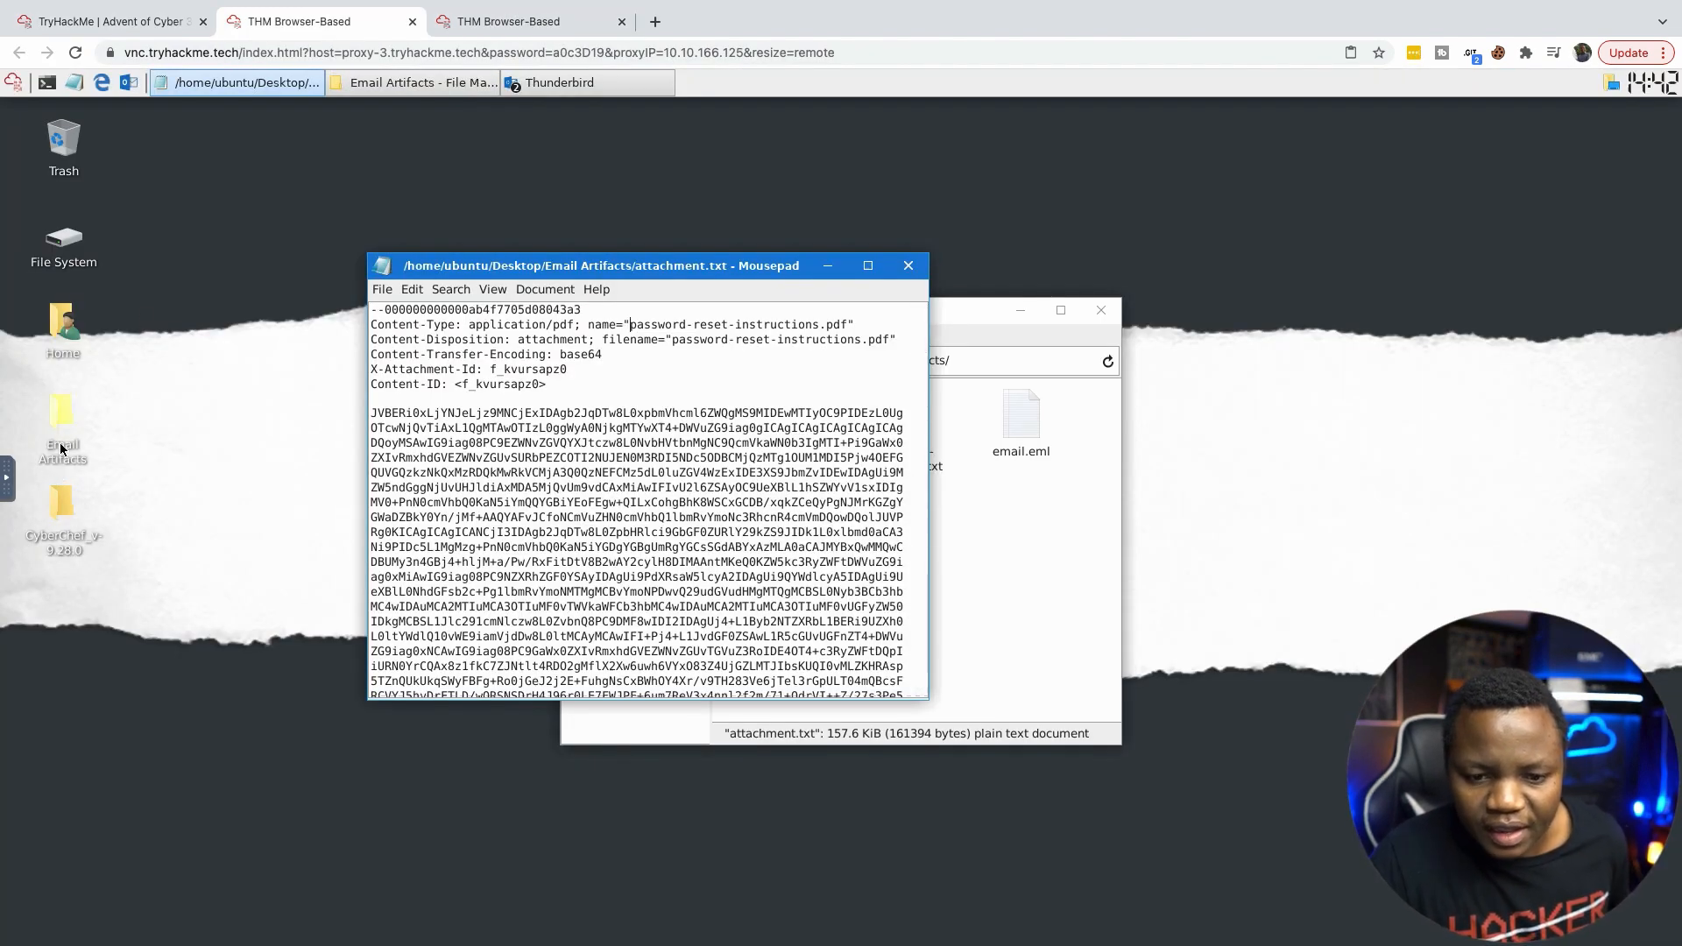
{"action": "mouse_move", "coordinate": [94, 477]}
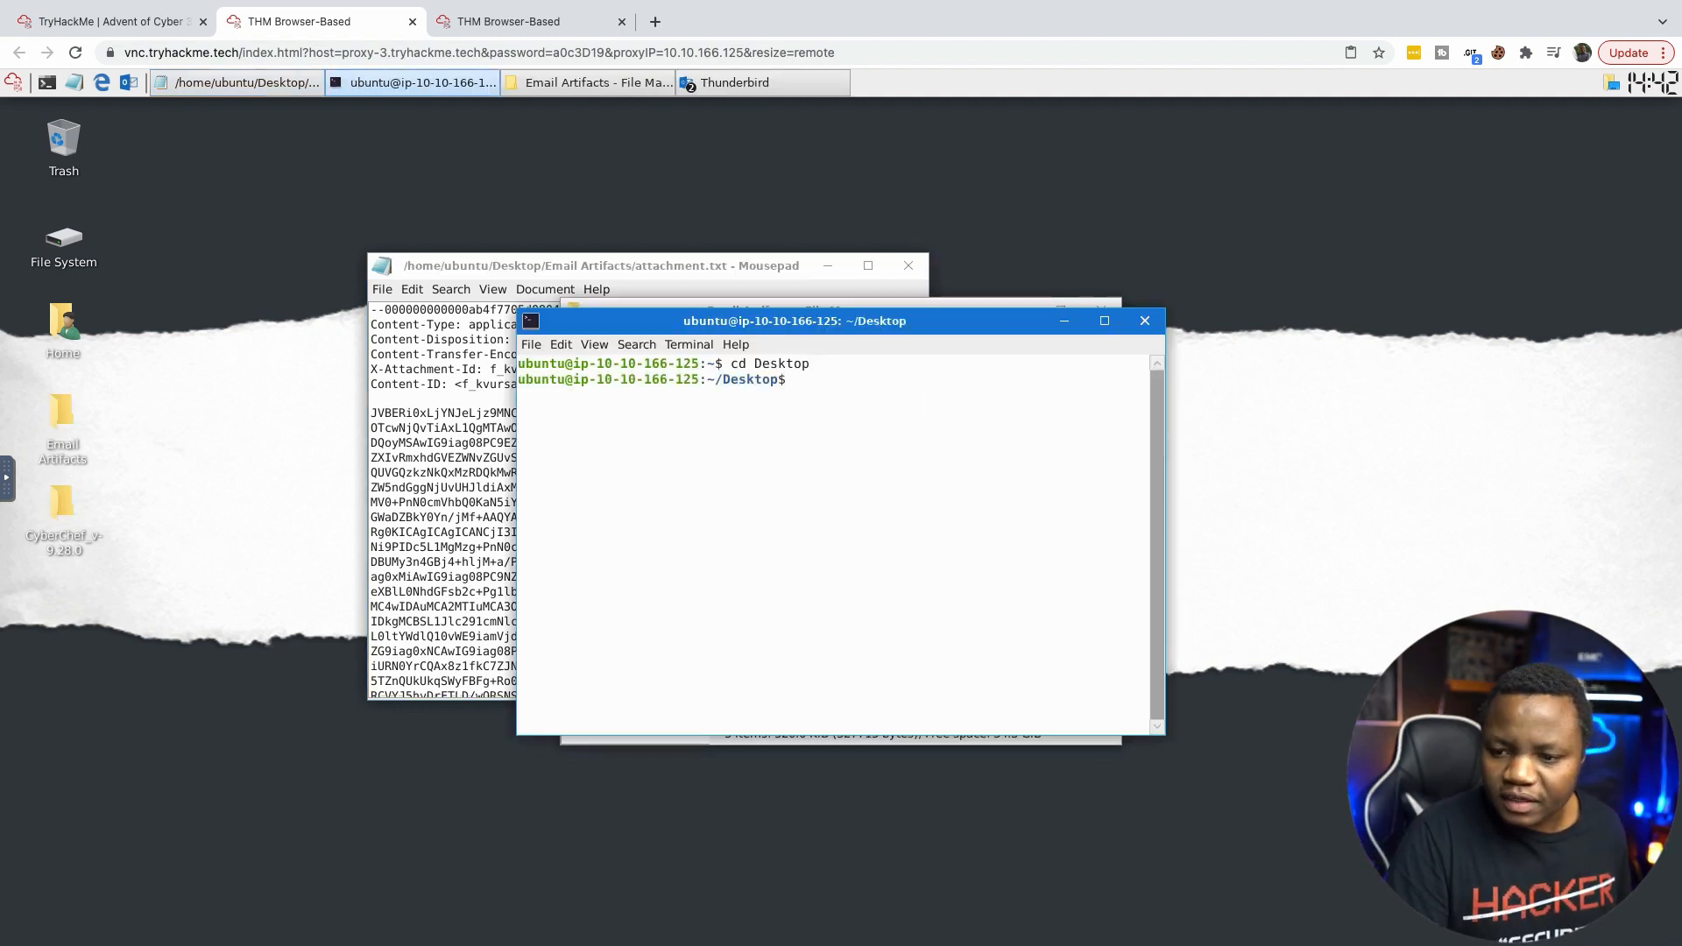
{"action": "type", "text": "l Artifacts$ l"}
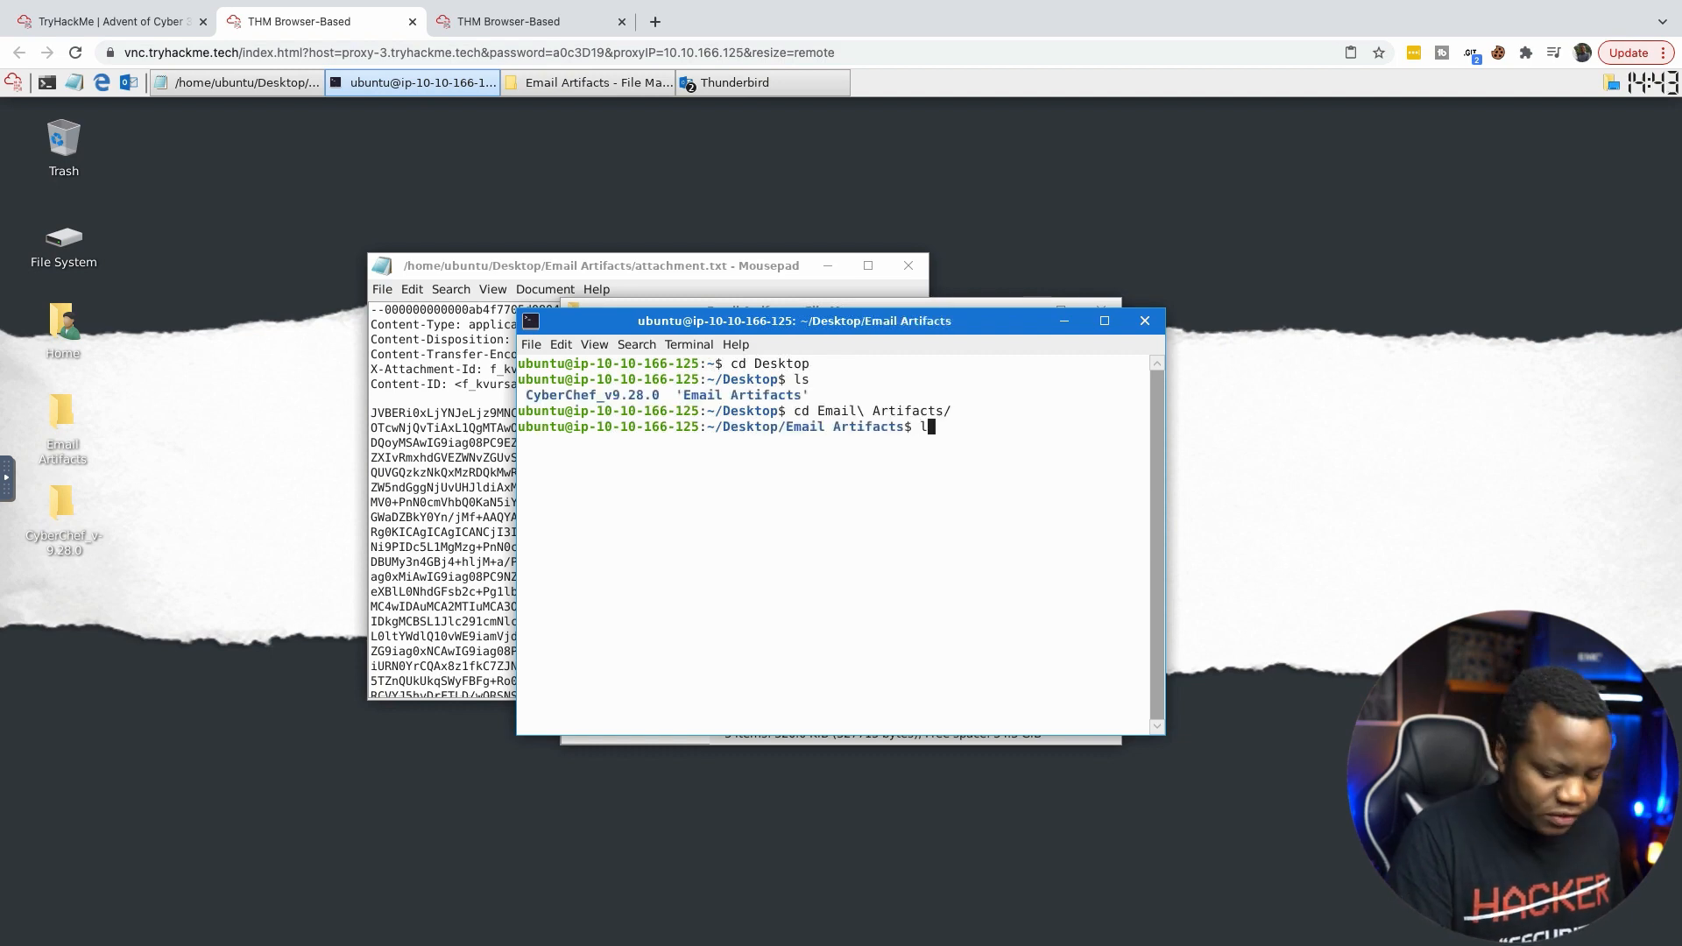
{"action": "key", "text": "Return"}
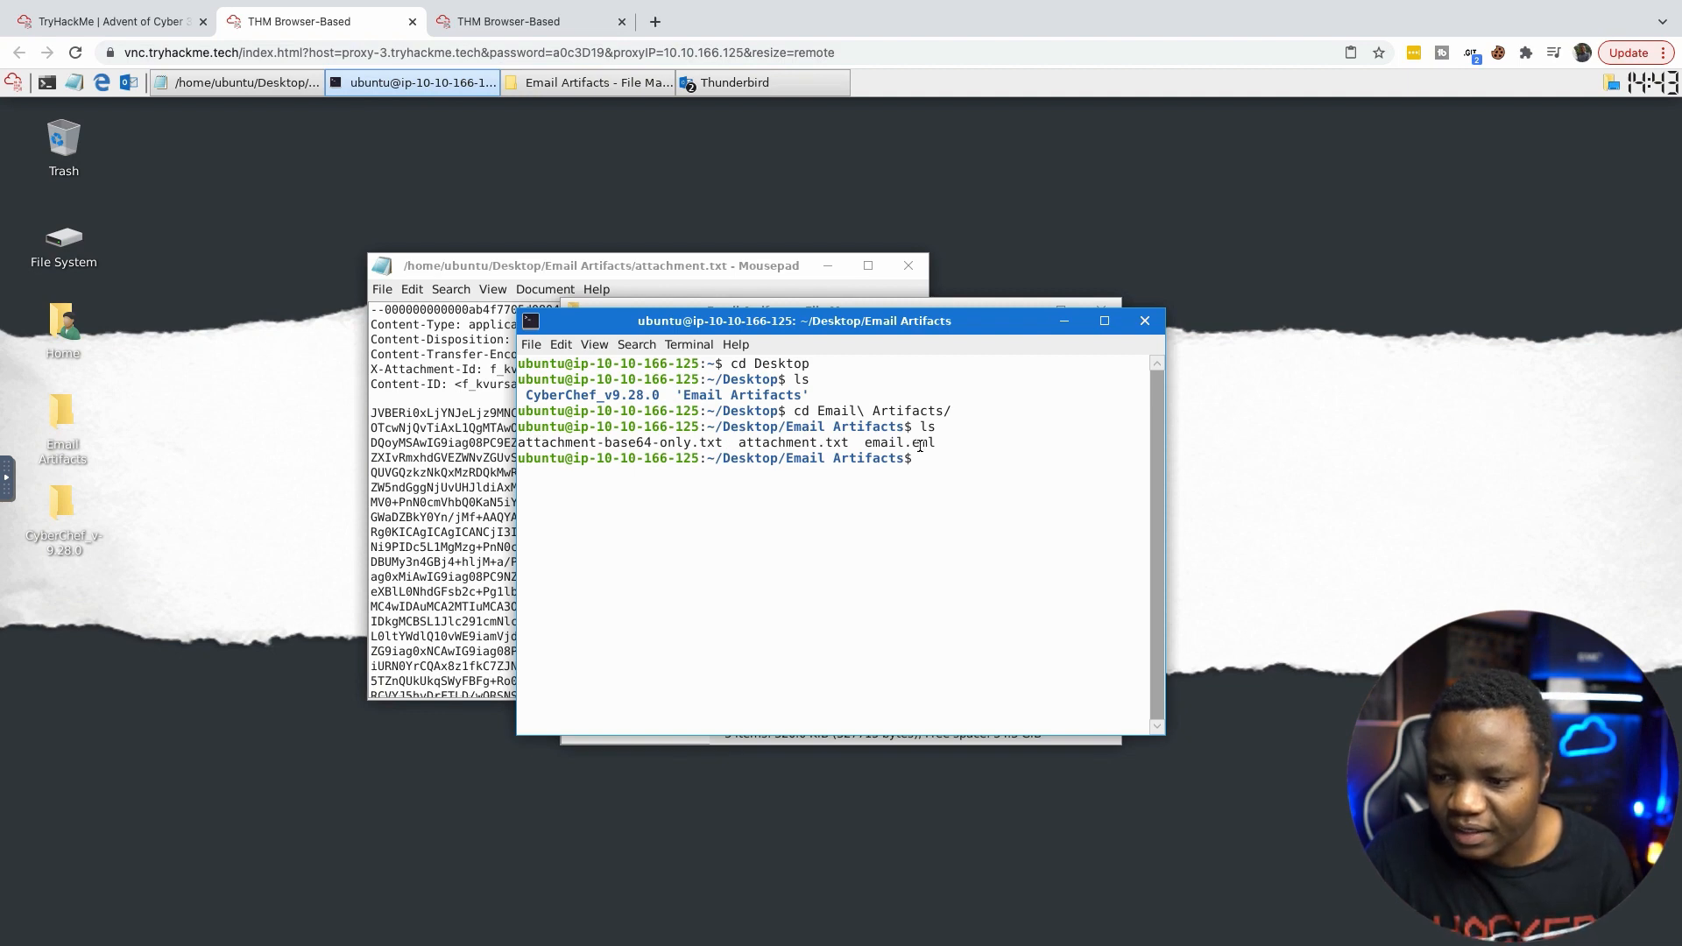
{"action": "double_click", "coordinate": [887, 441]}
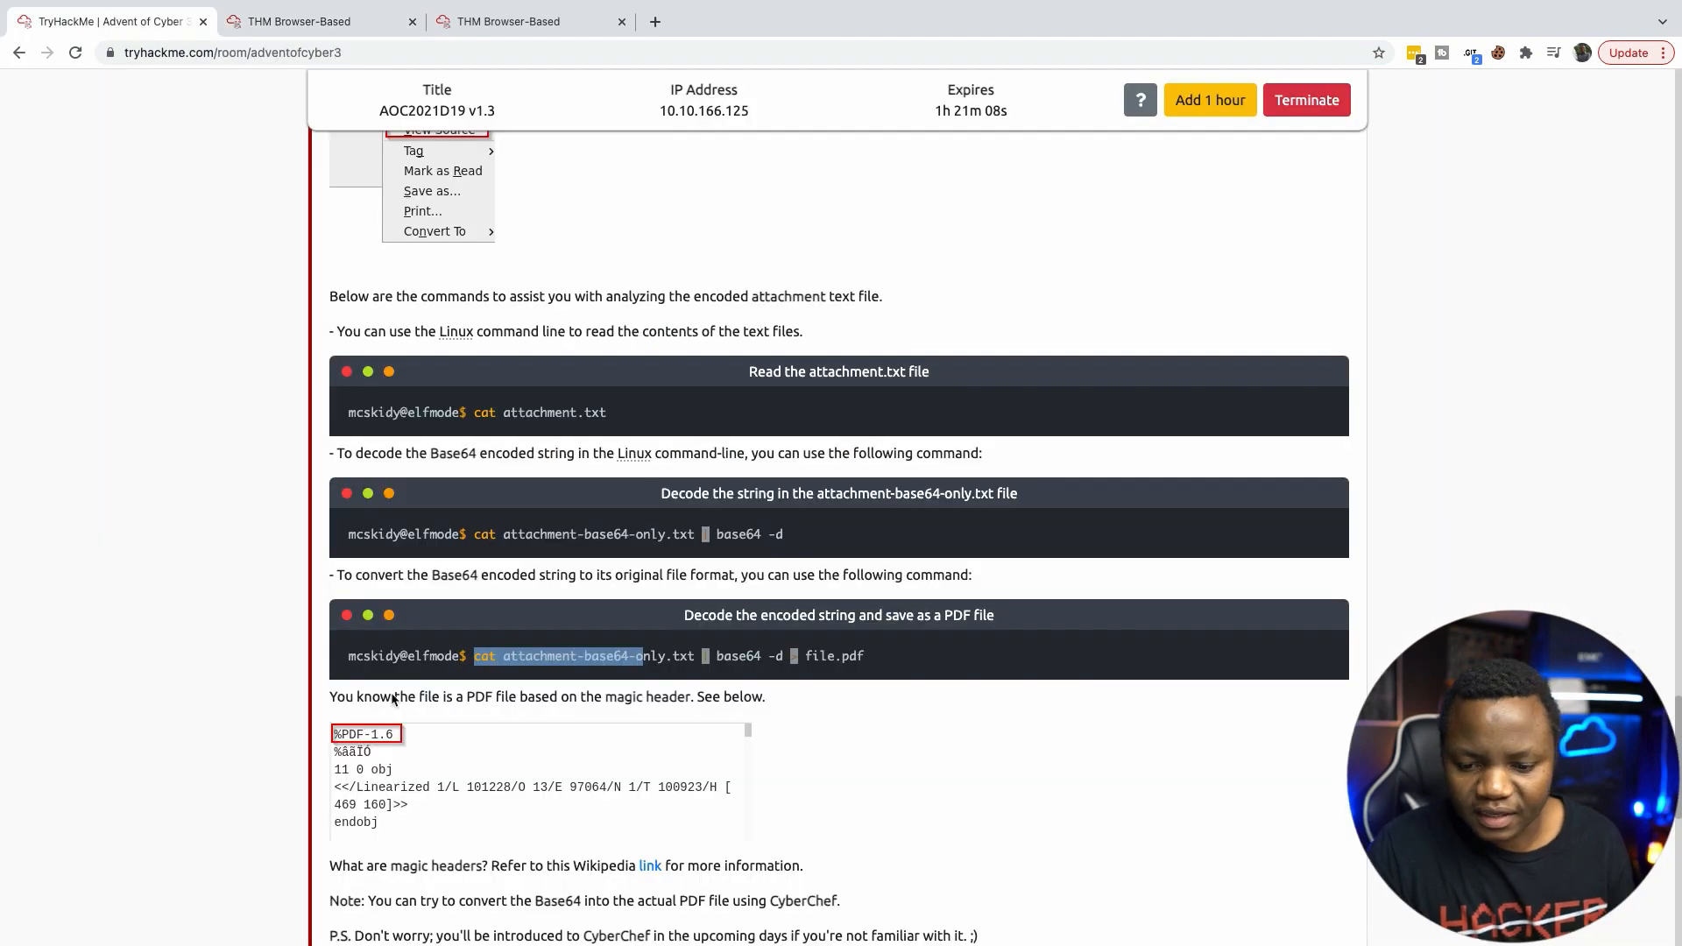
{"action": "scroll", "scroll_direction": "down", "scroll_amount": 3}
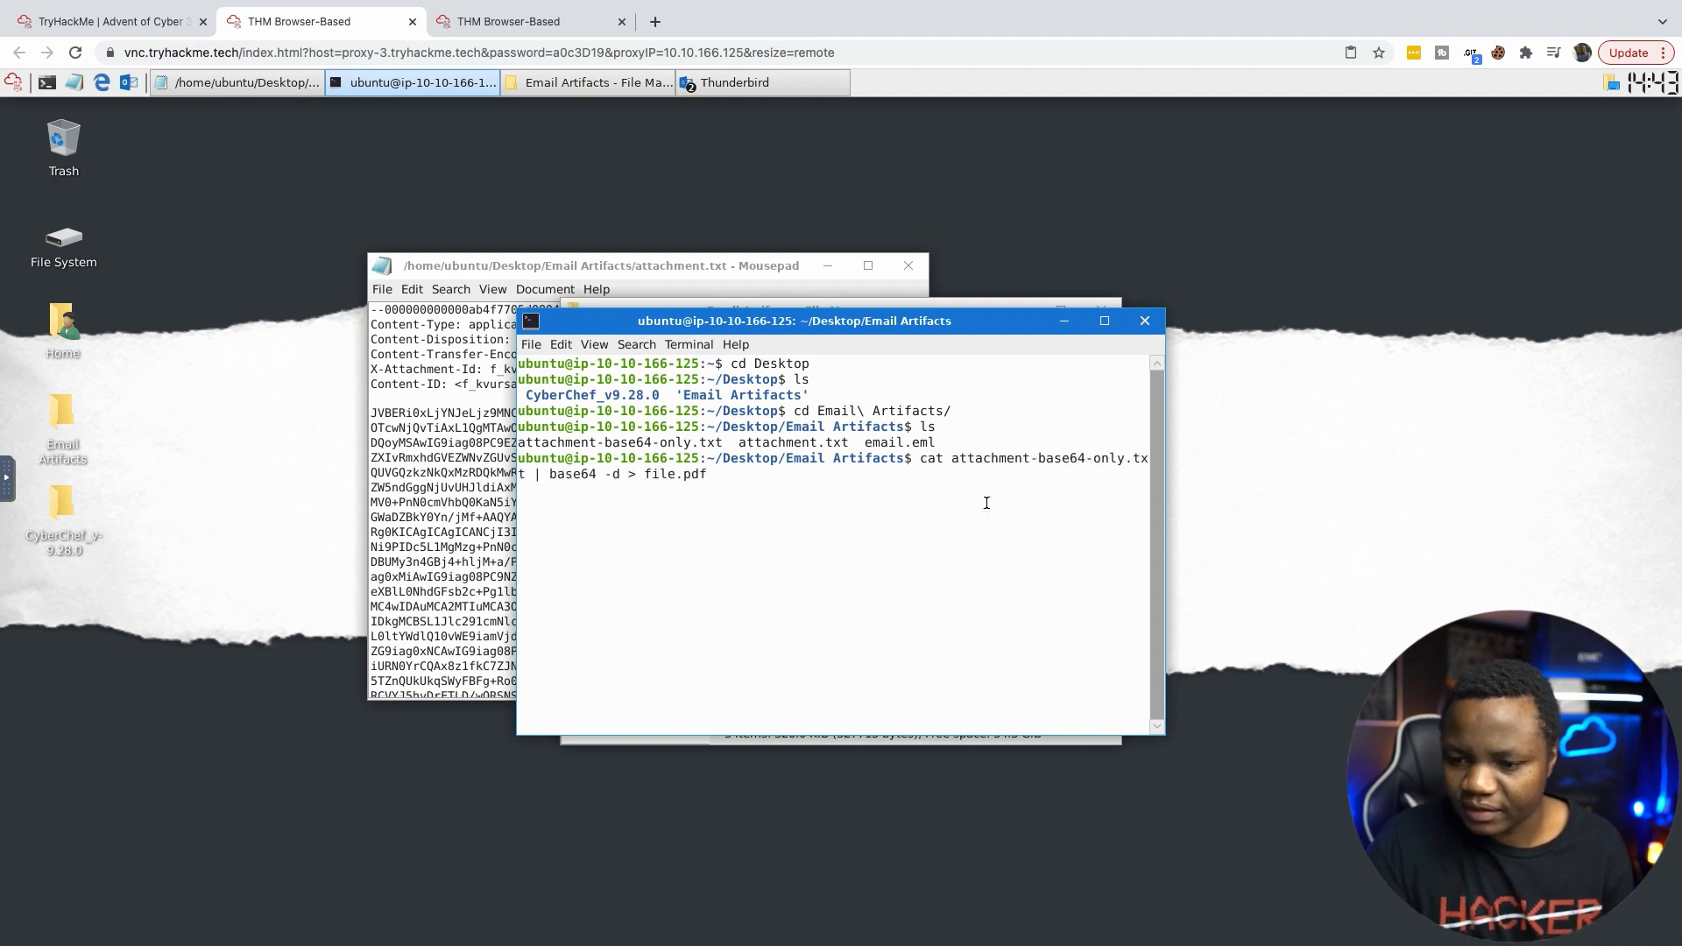
{"action": "key", "text": "Return"}
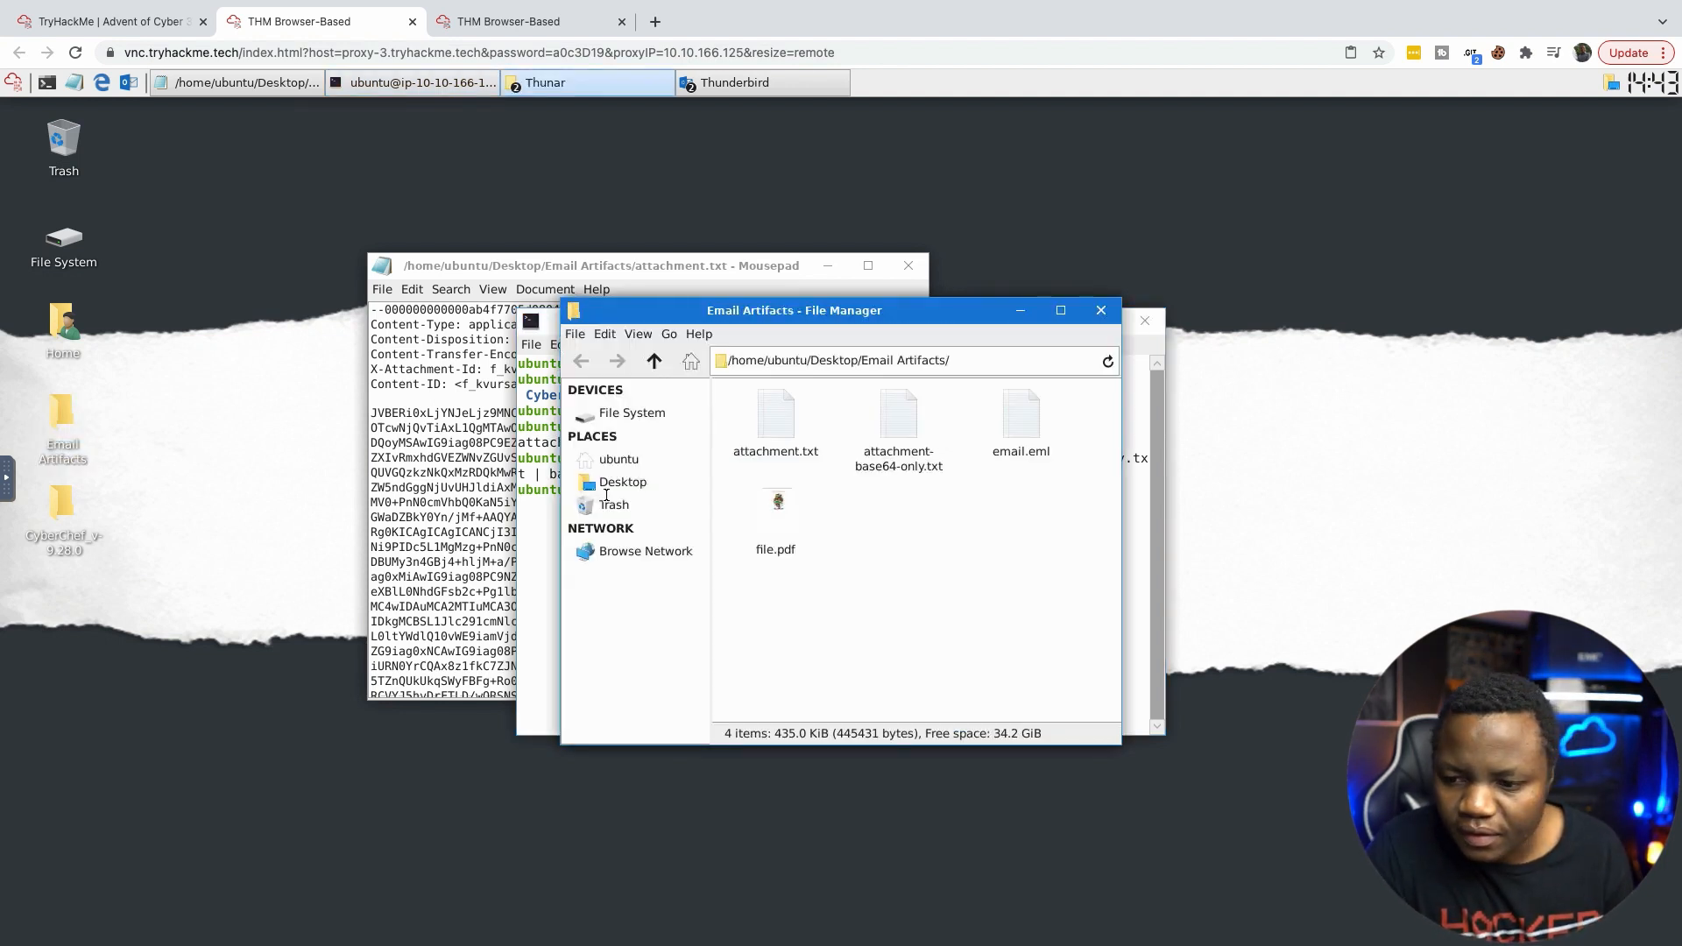
{"action": "left_click", "coordinate": [774, 504]}
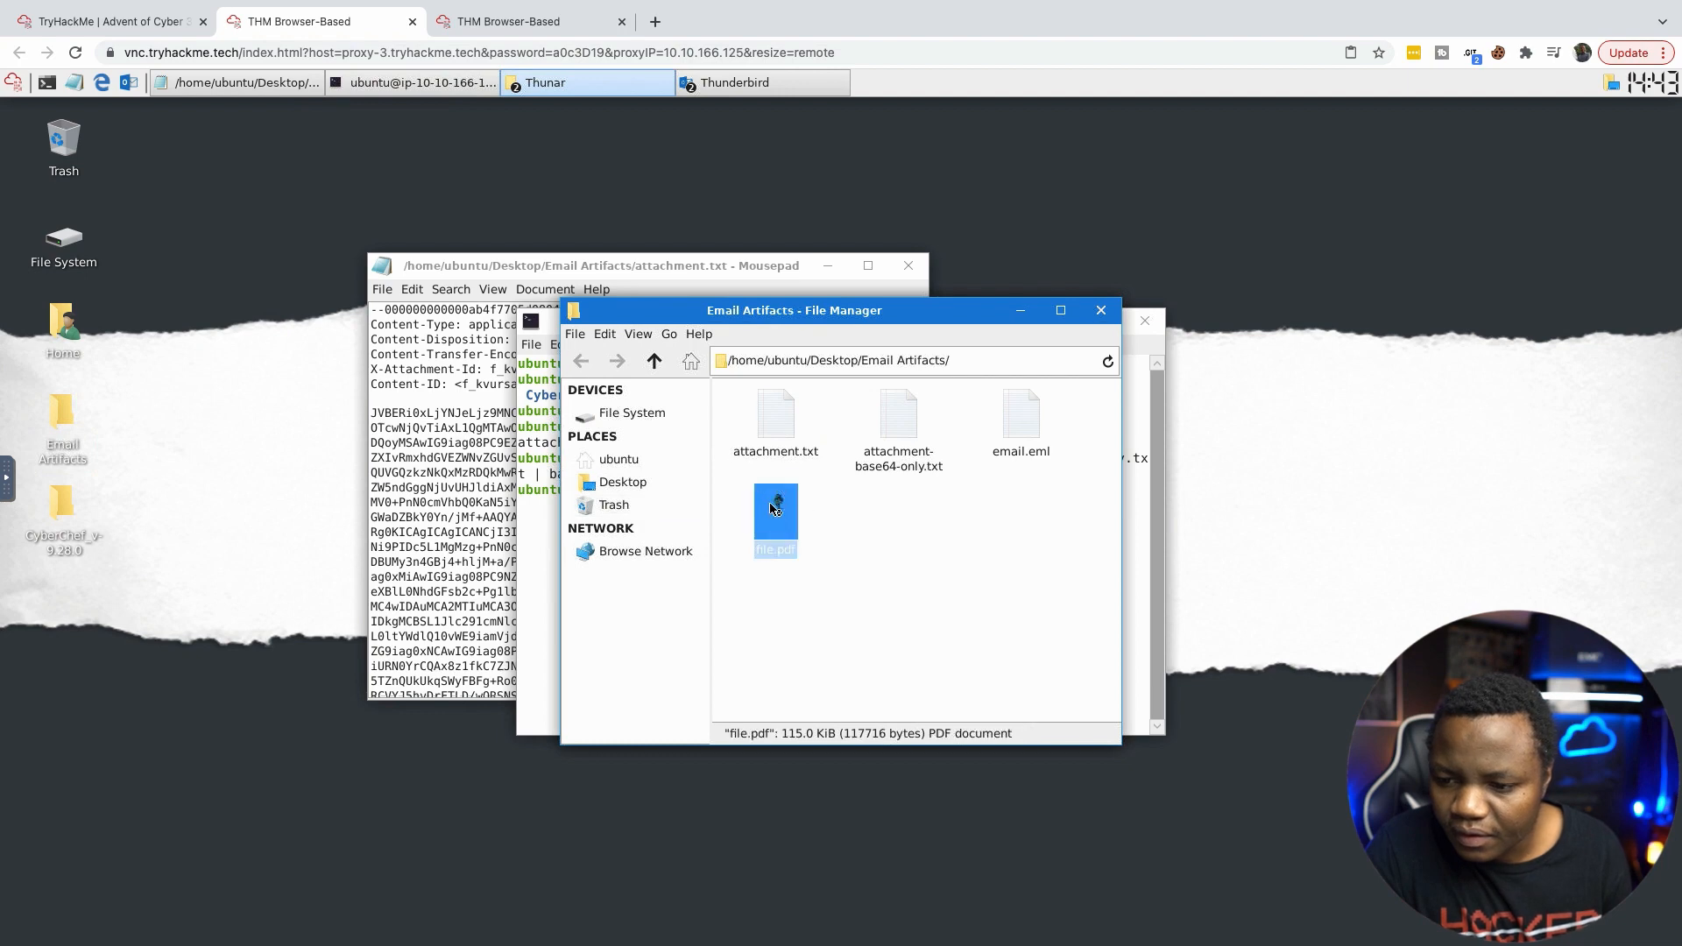
{"action": "double_click", "coordinate": [774, 521]}
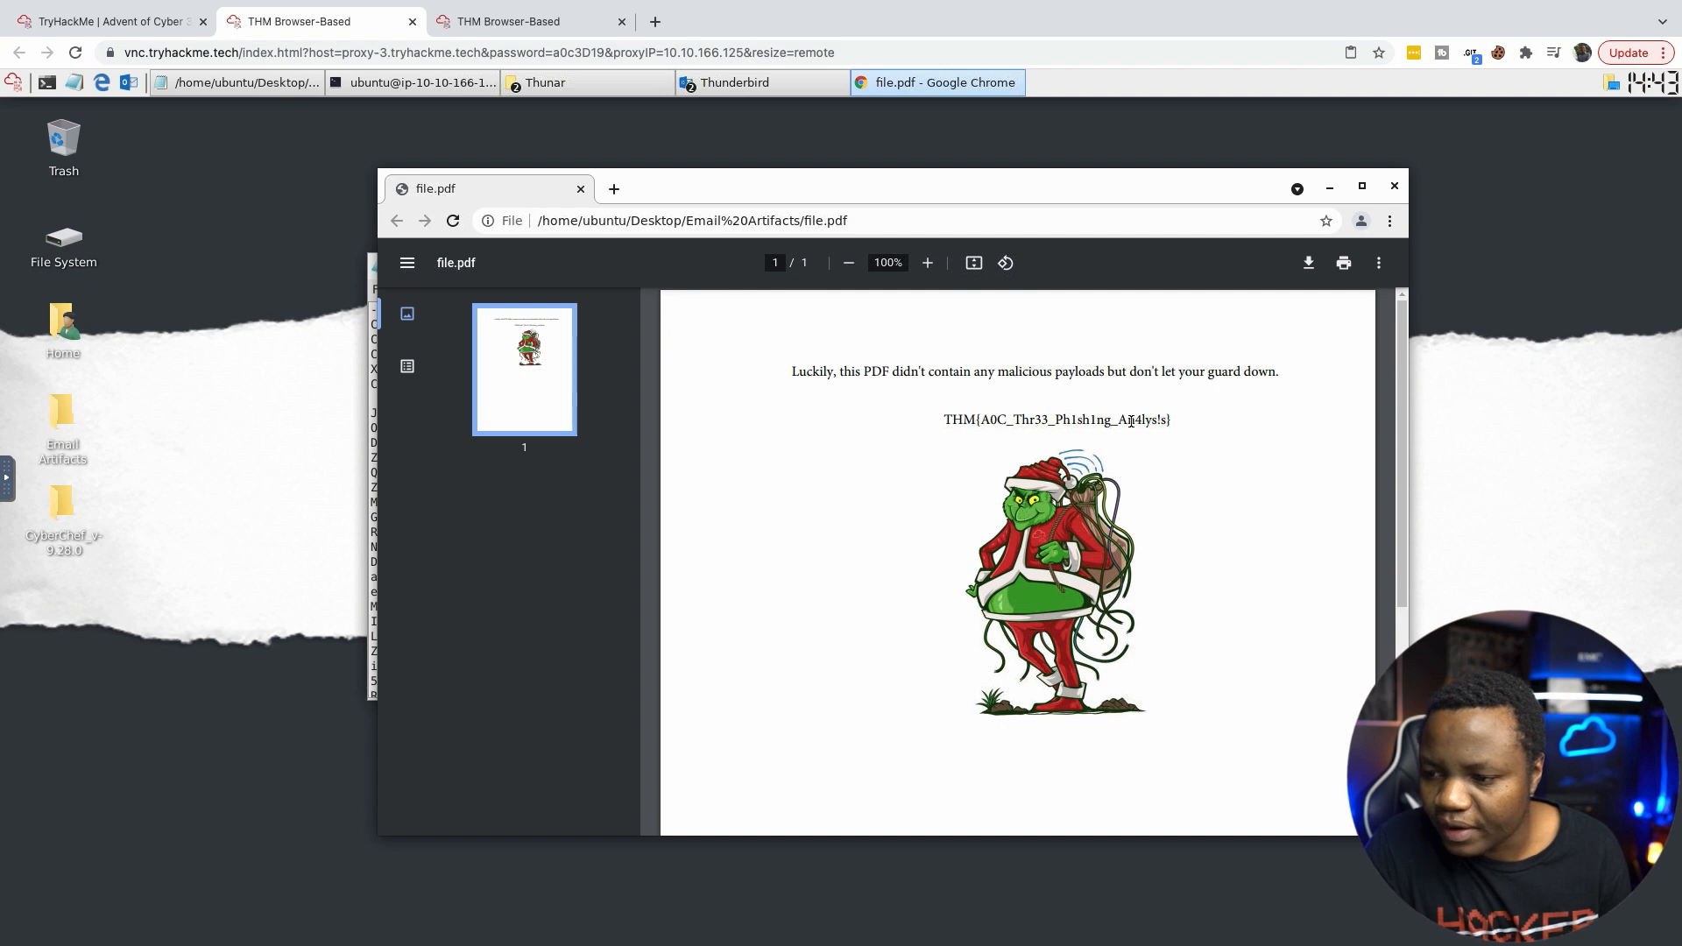
{"action": "left_click_drag", "start_coordinate": [992, 419], "coordinate": [1168, 418]}
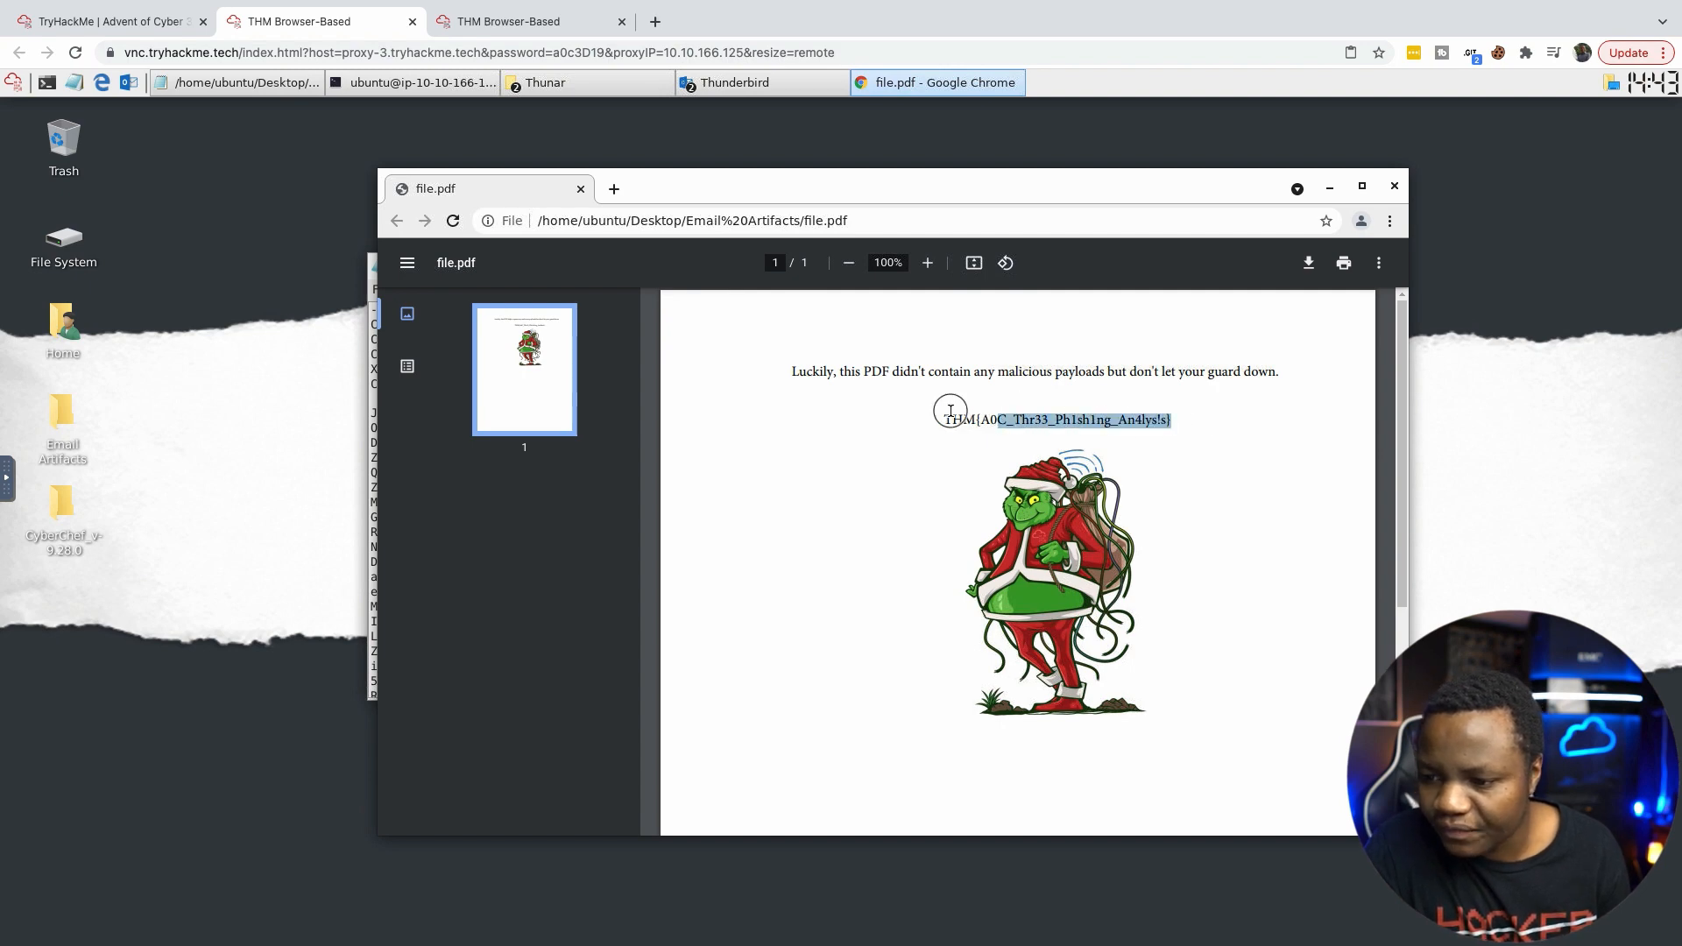